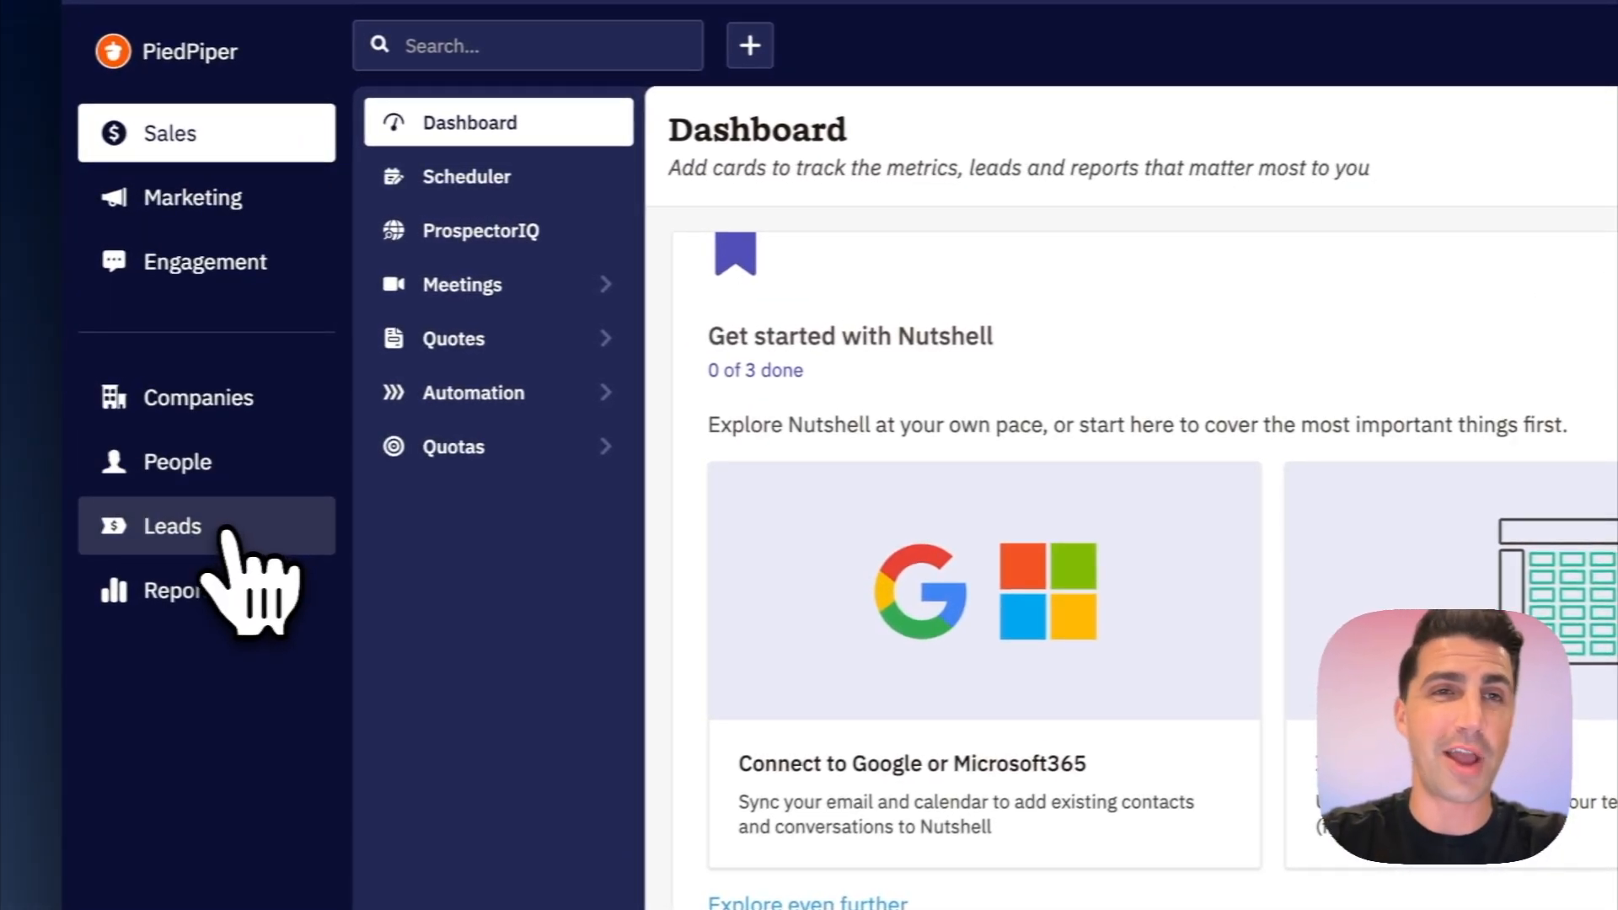
# - Go to Leads in the sidebar to see the pipeline board grouped by stage
pyautogui.click(172, 526)
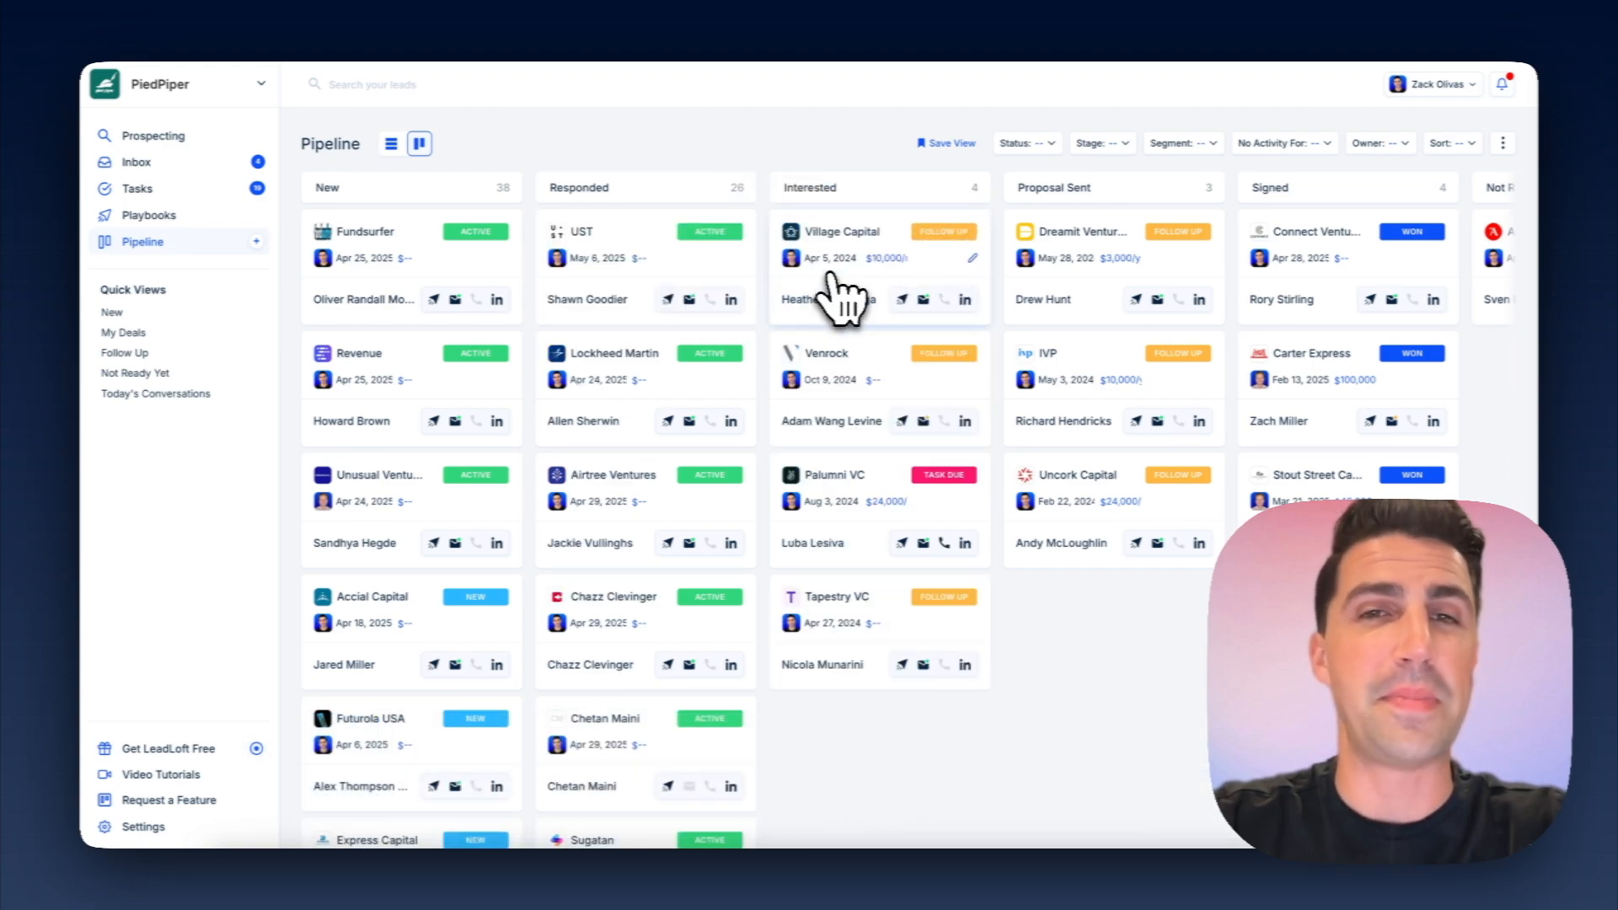
pyautogui.moveTo(711, 273)
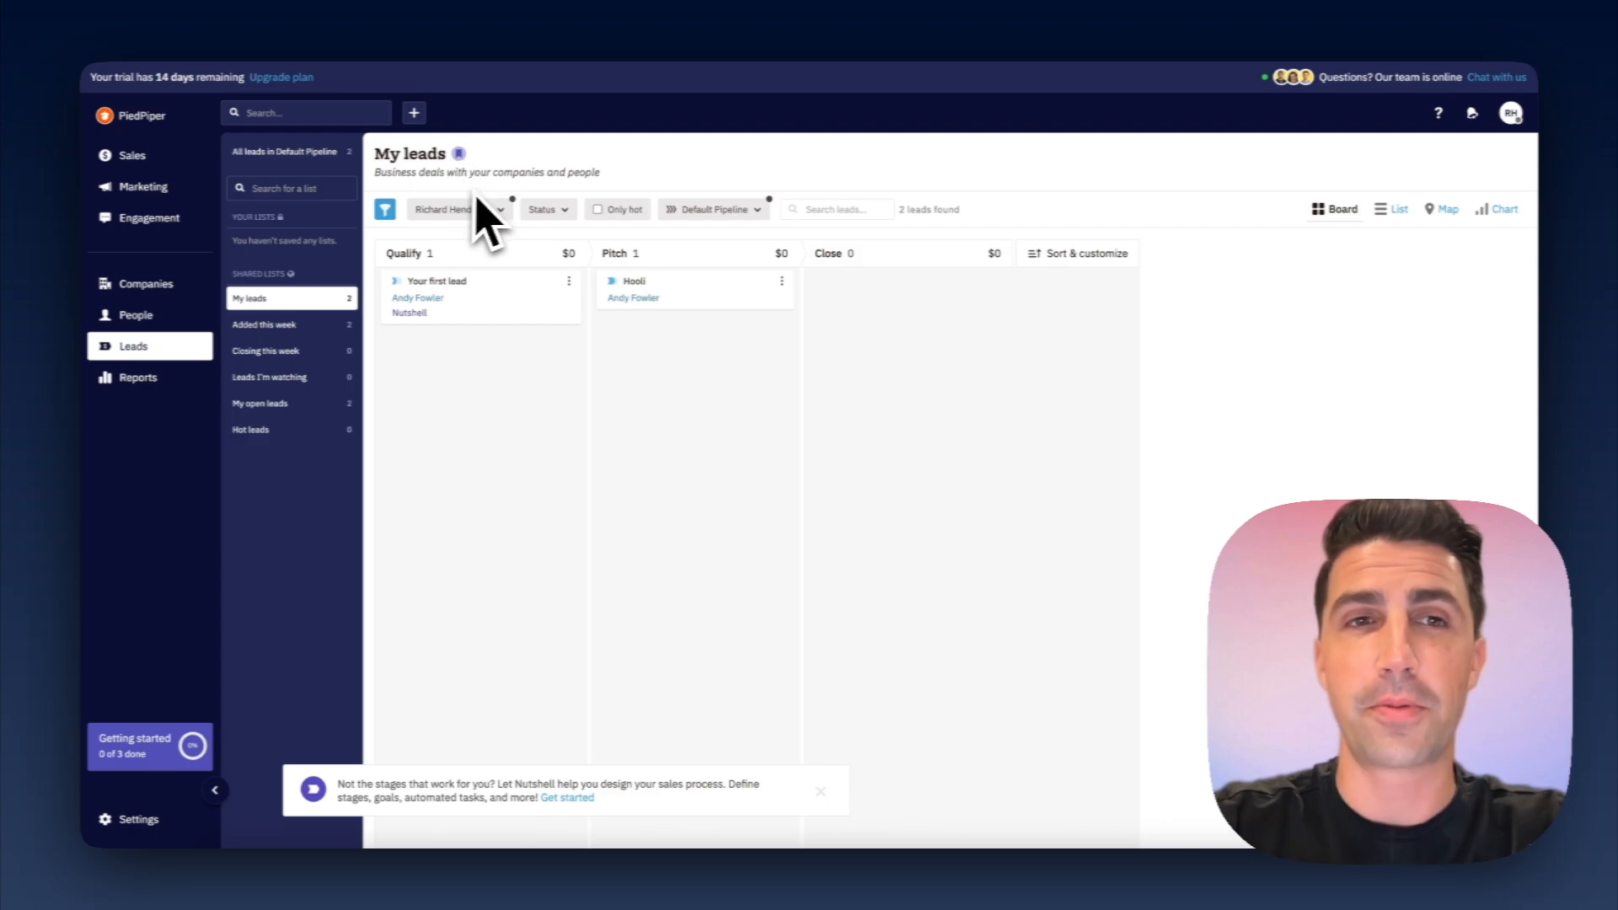
# - Open the 'Your first lead' card and look through its Qualify stage, tasks and activity history
pyautogui.click(438, 281)
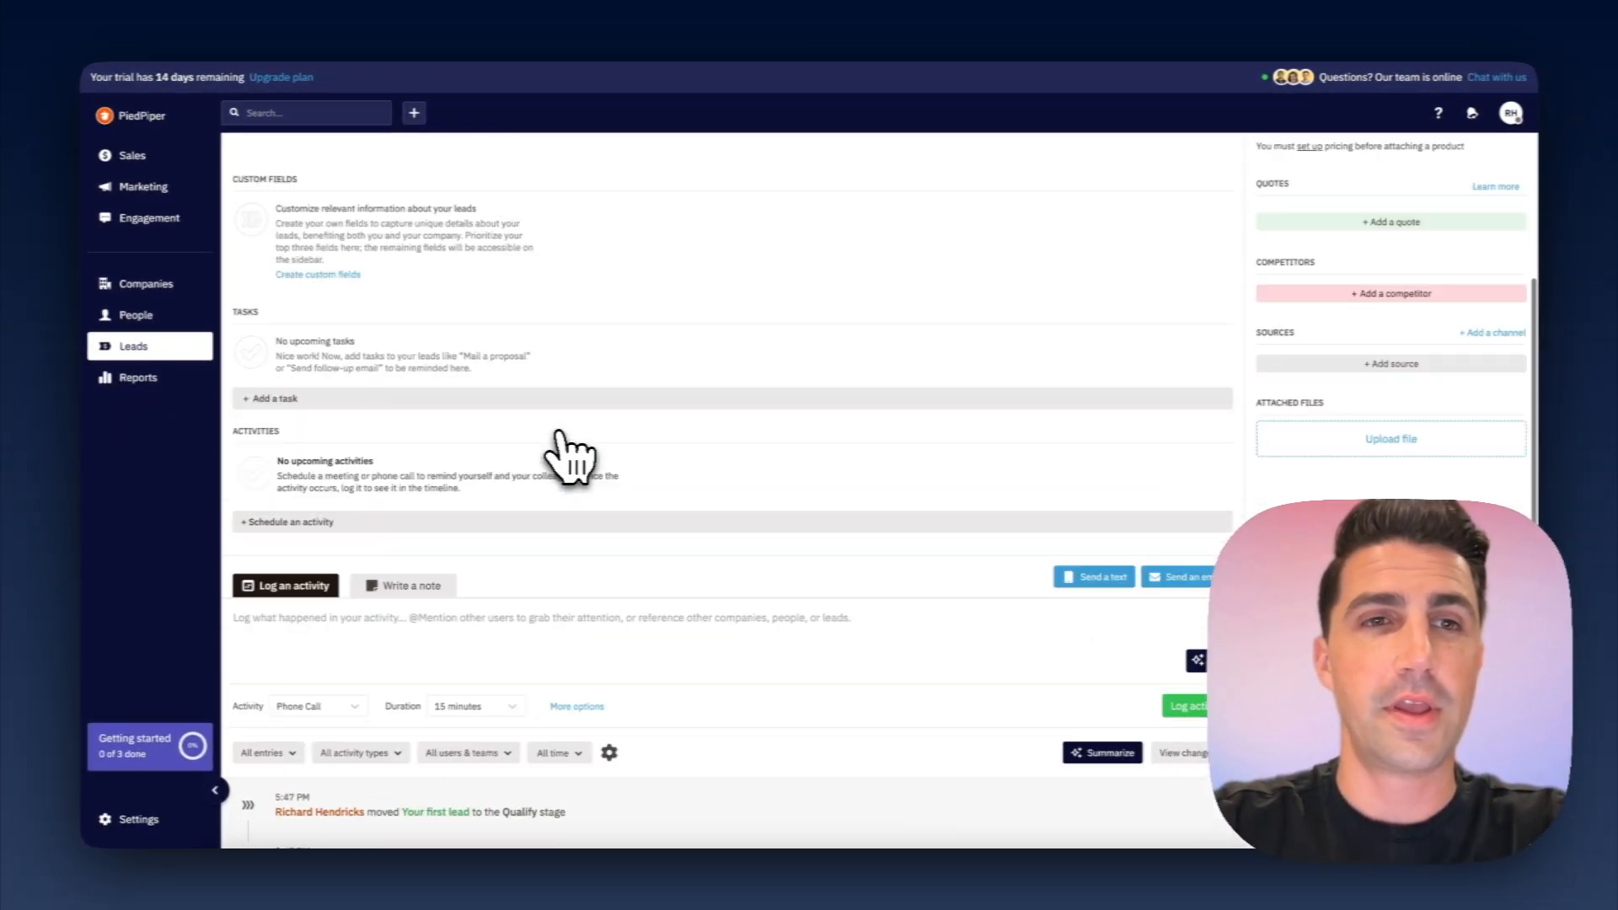
pyautogui.scroll(-3)
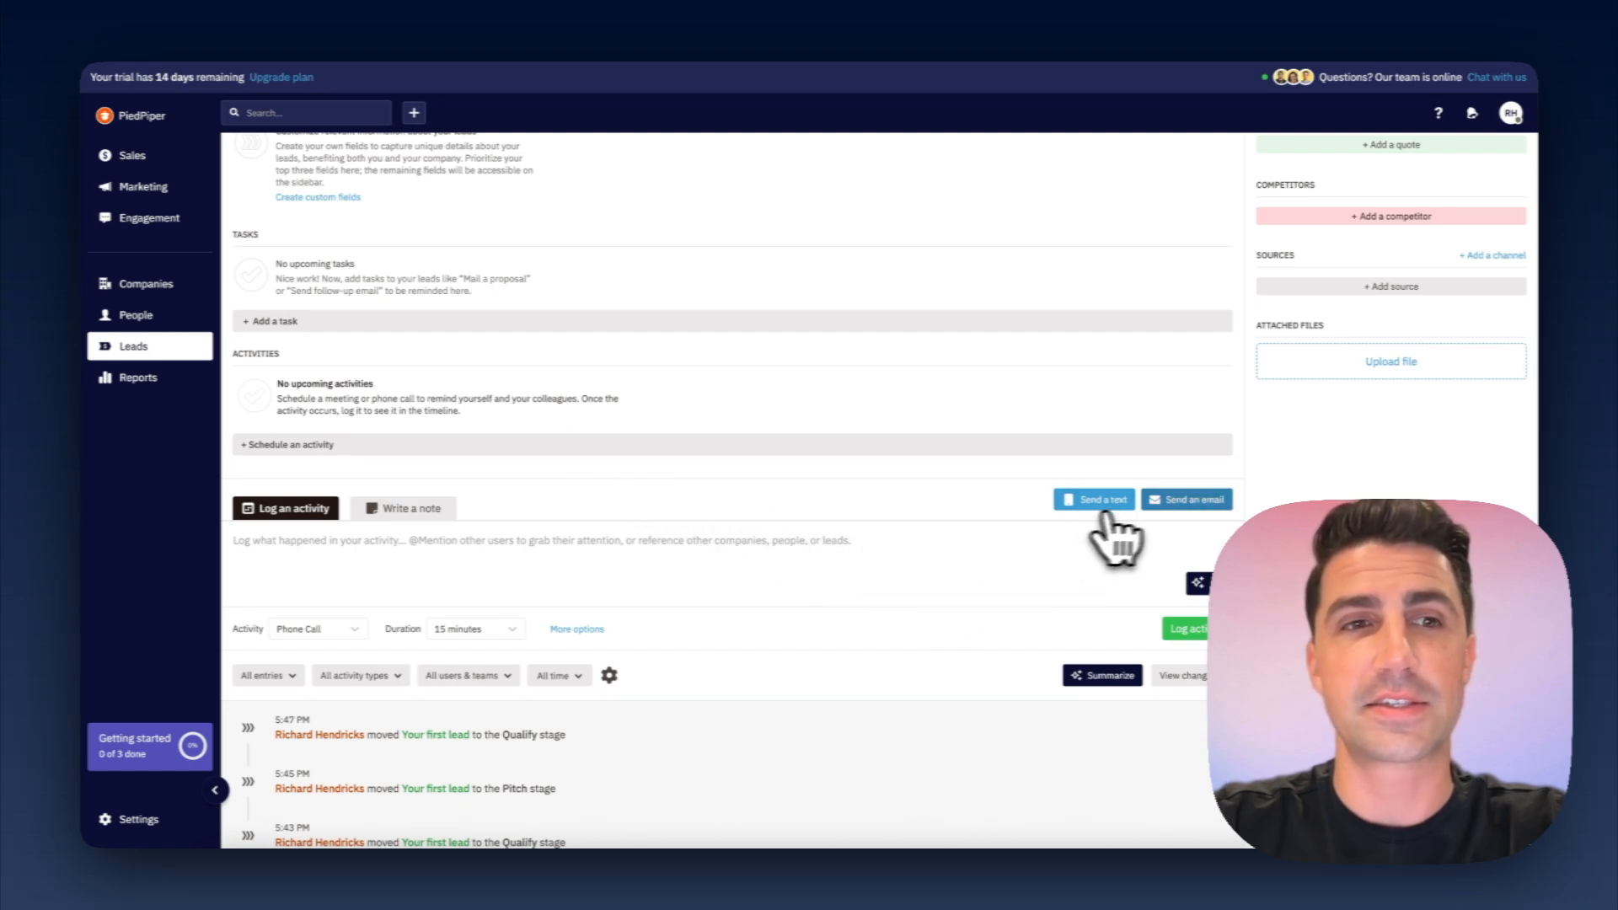
pyautogui.scroll(3)
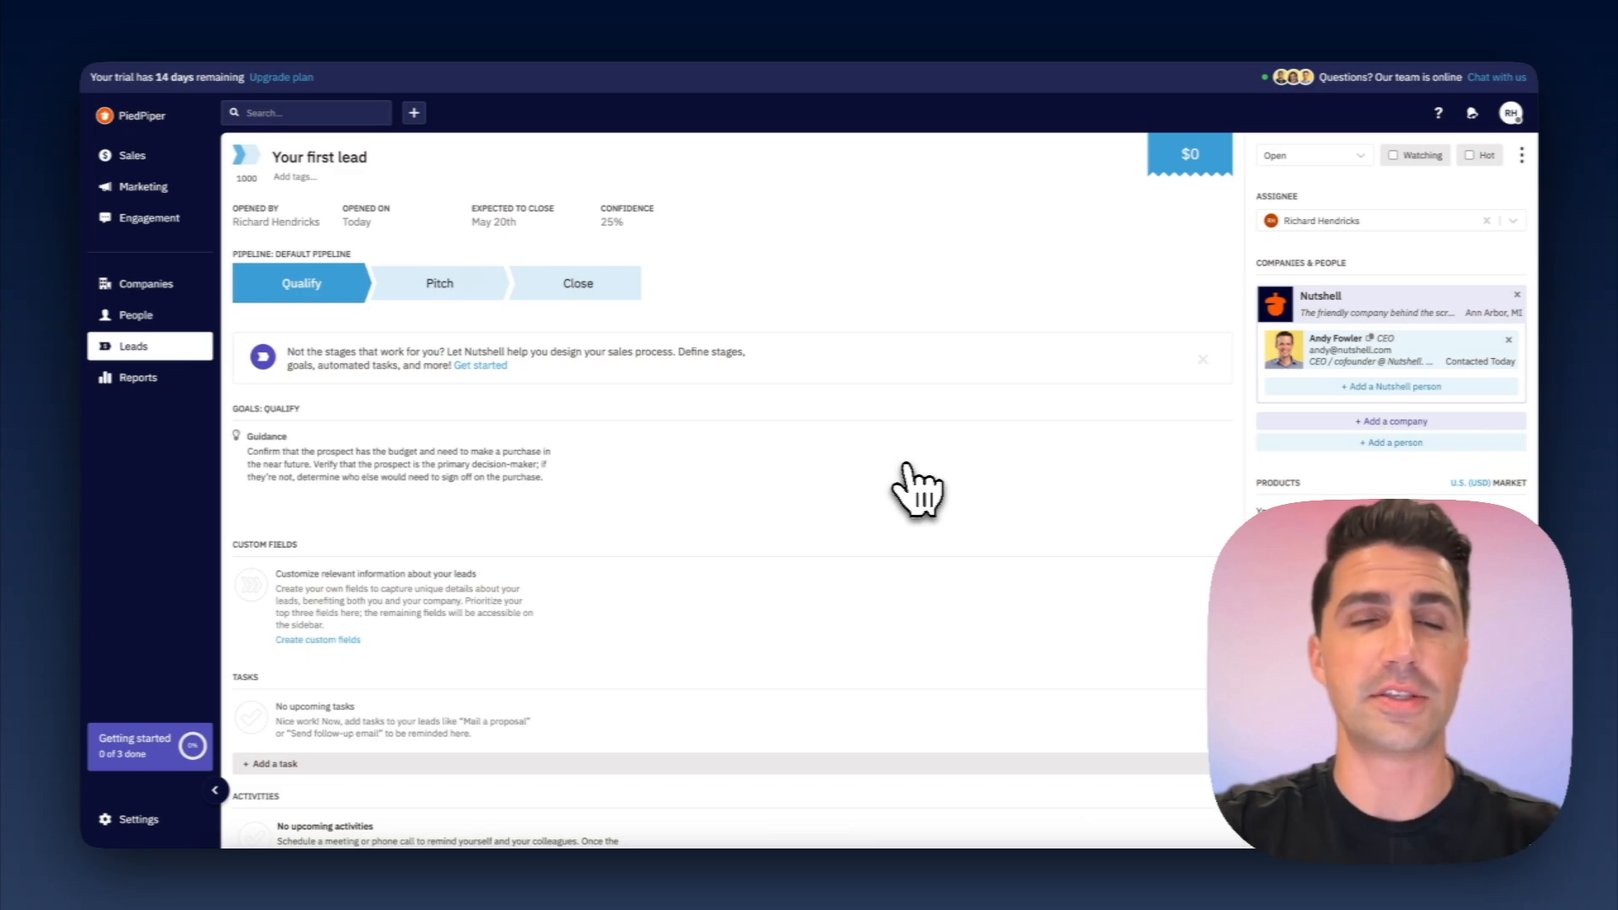
pyautogui.moveTo(910, 490)
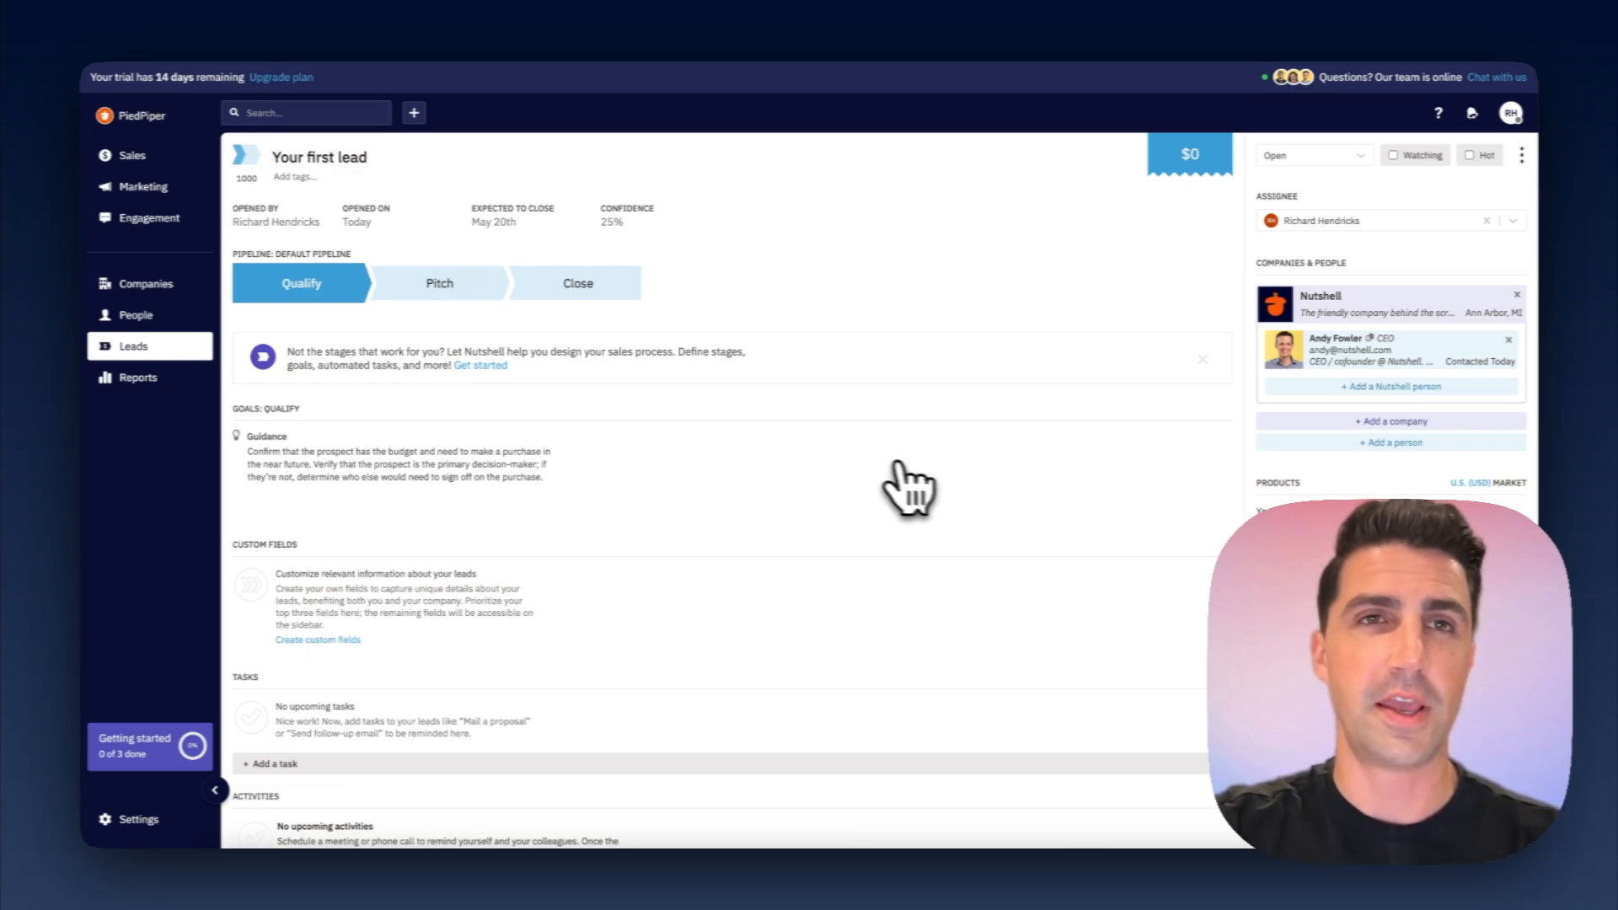
pyautogui.moveTo(836, 480)
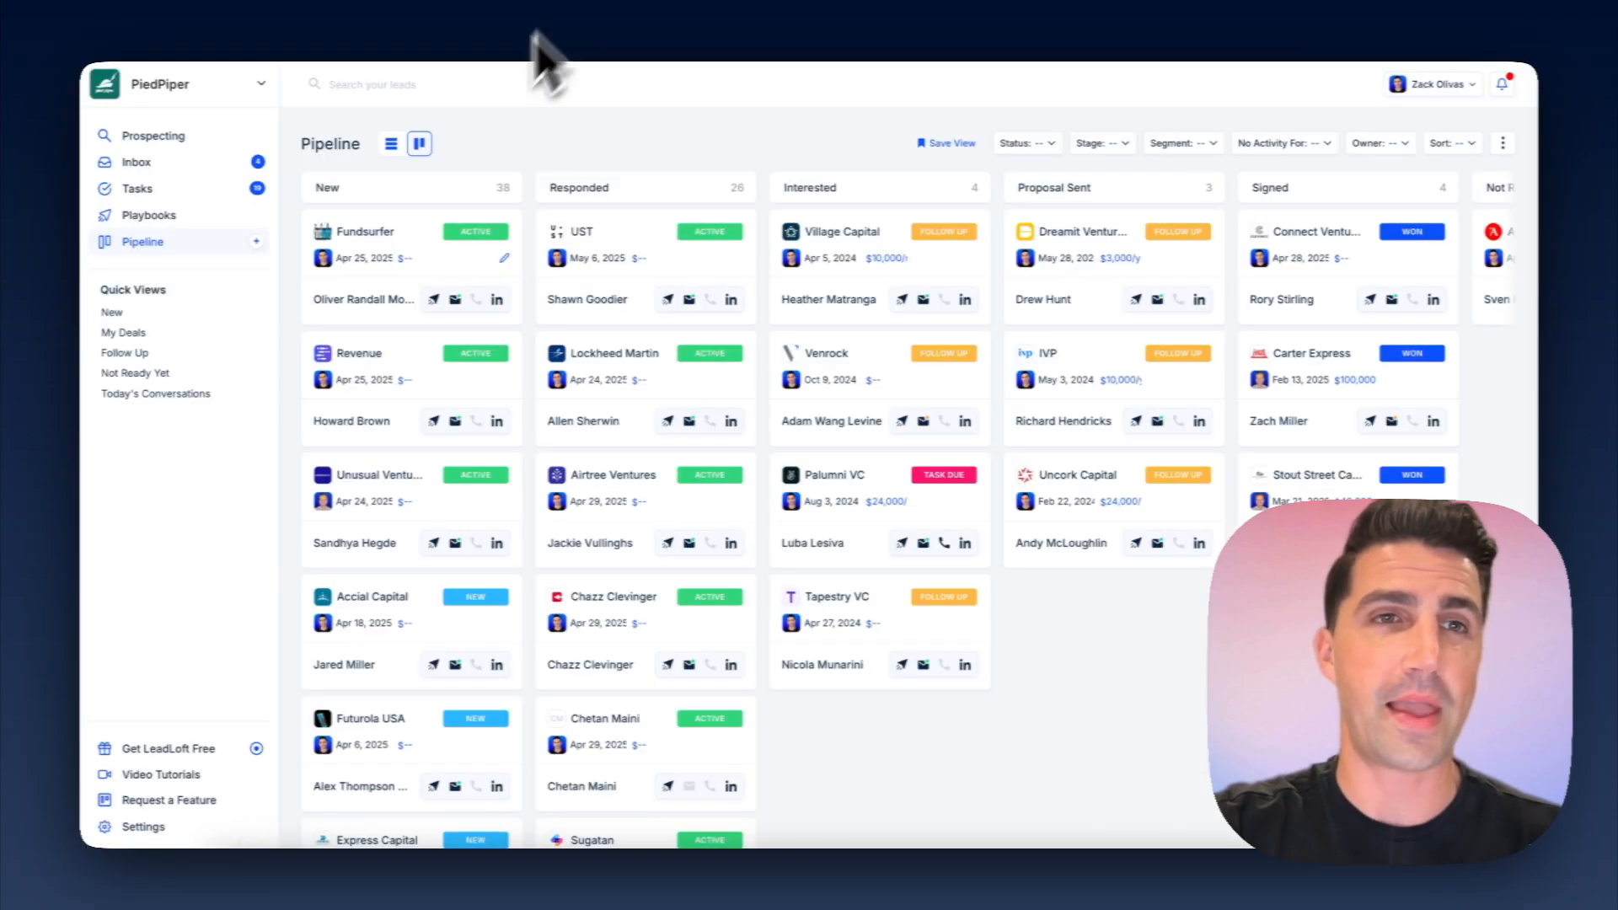
pyautogui.click(145, 215)
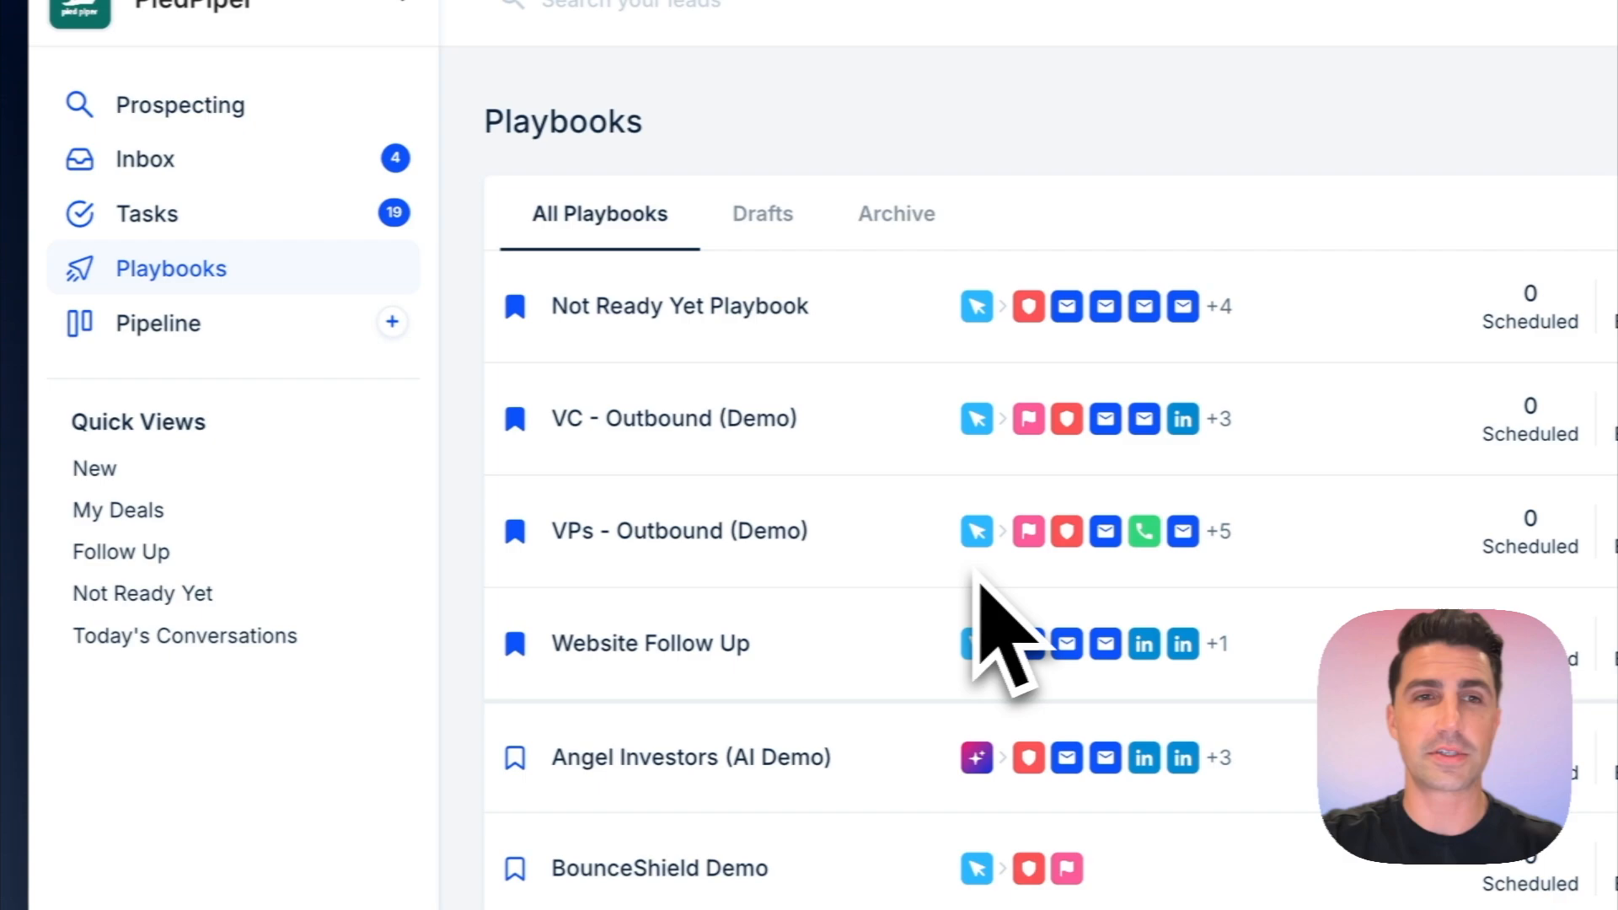
pyautogui.click(679, 531)
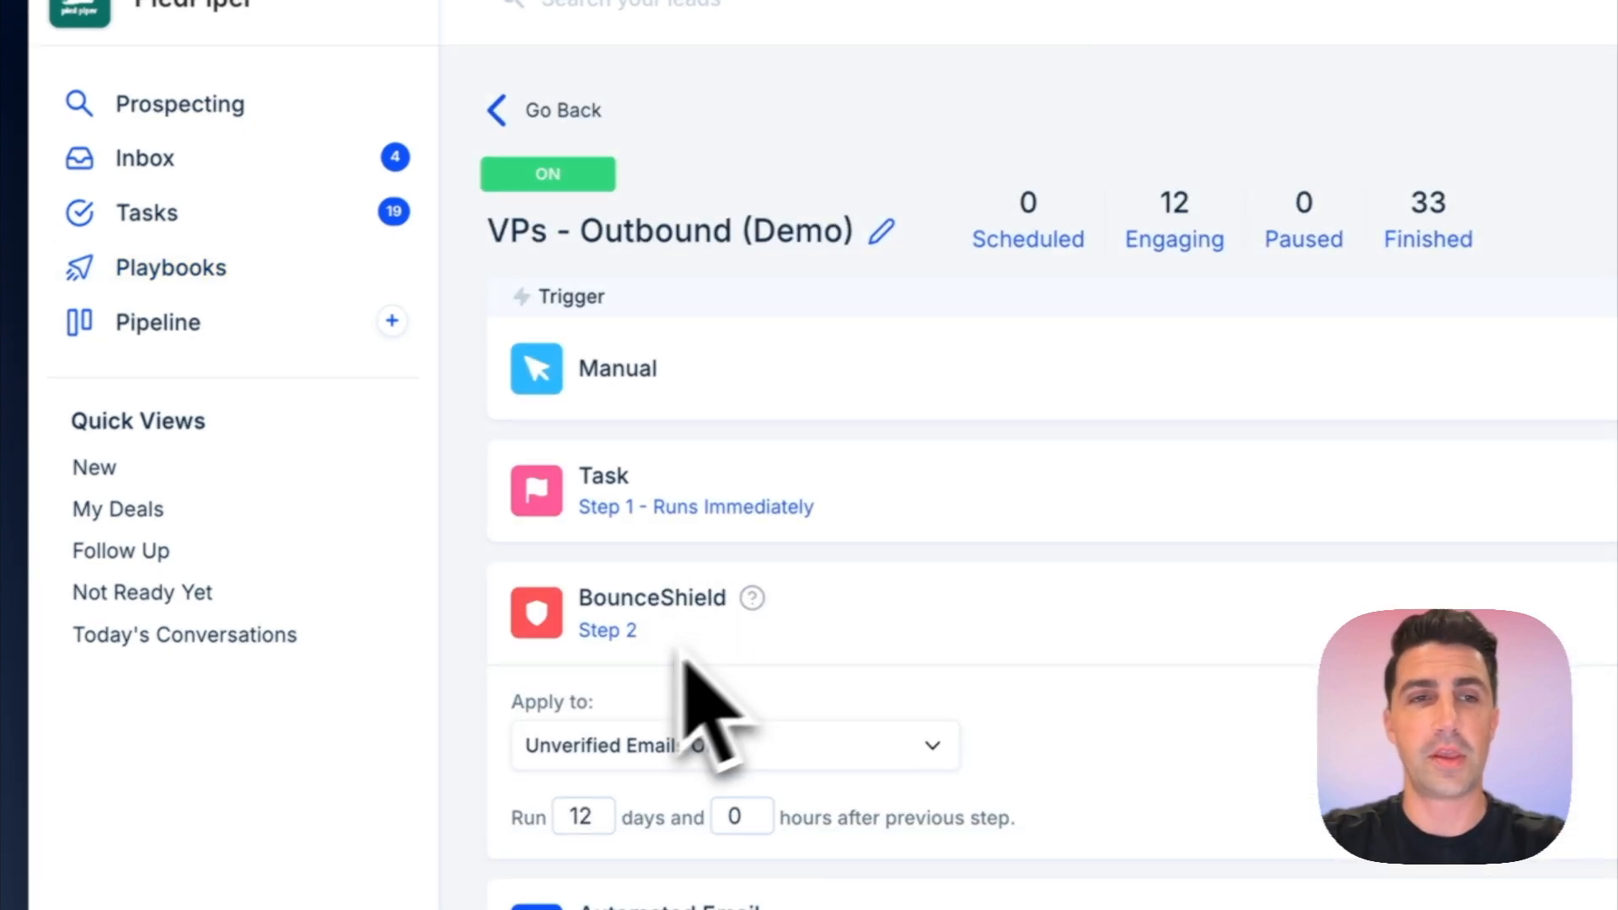
pyautogui.scroll(-3)
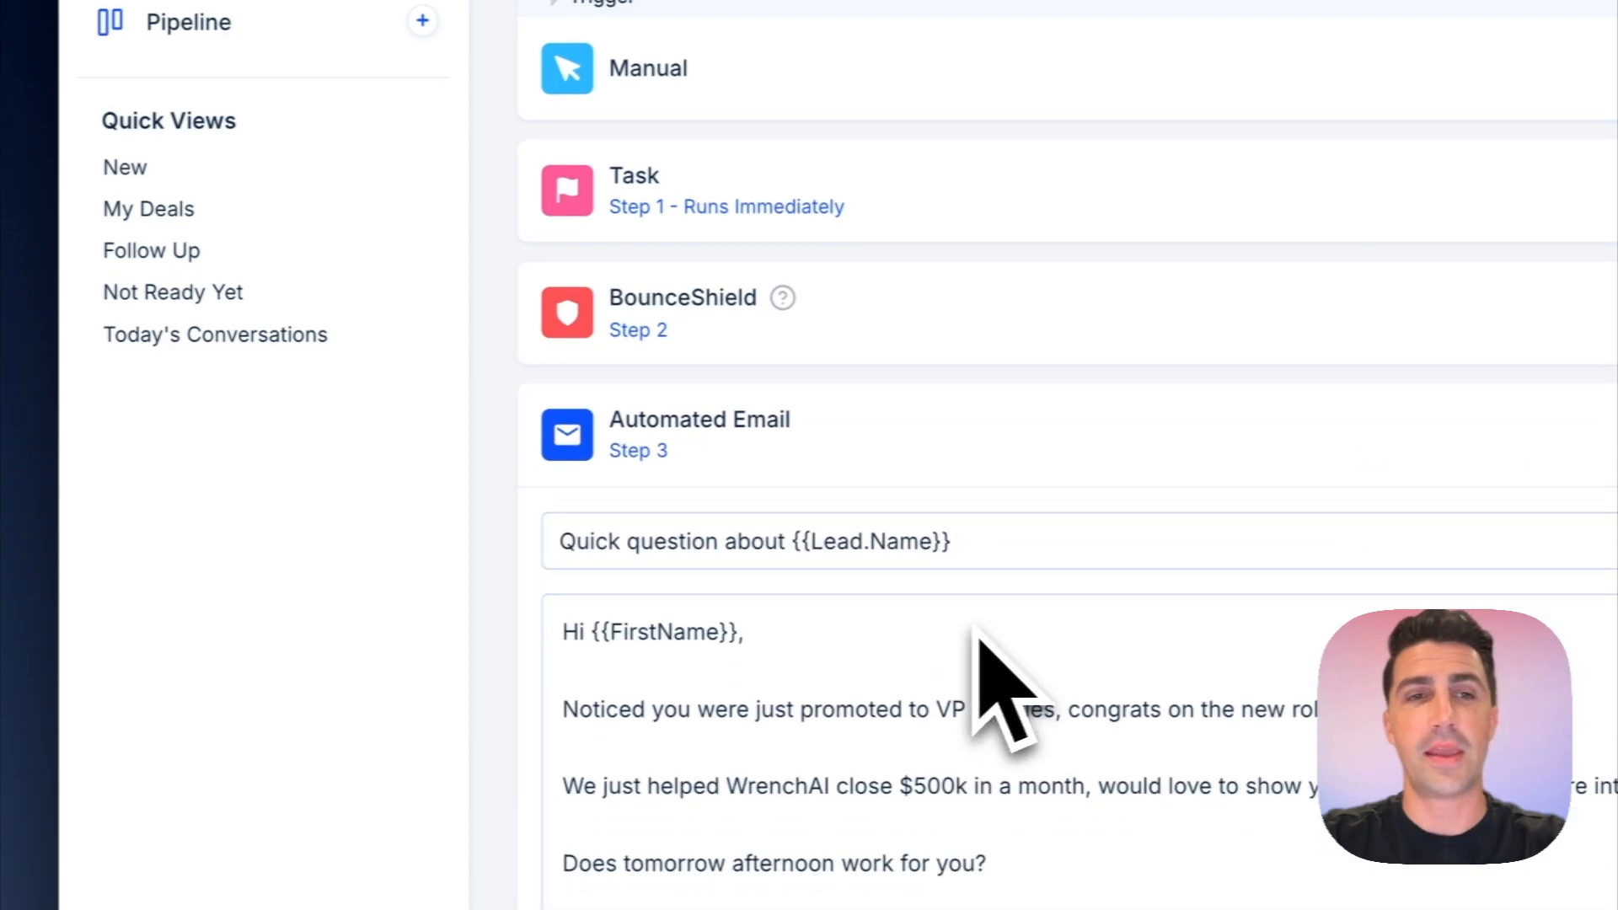
pyautogui.scroll(-3)
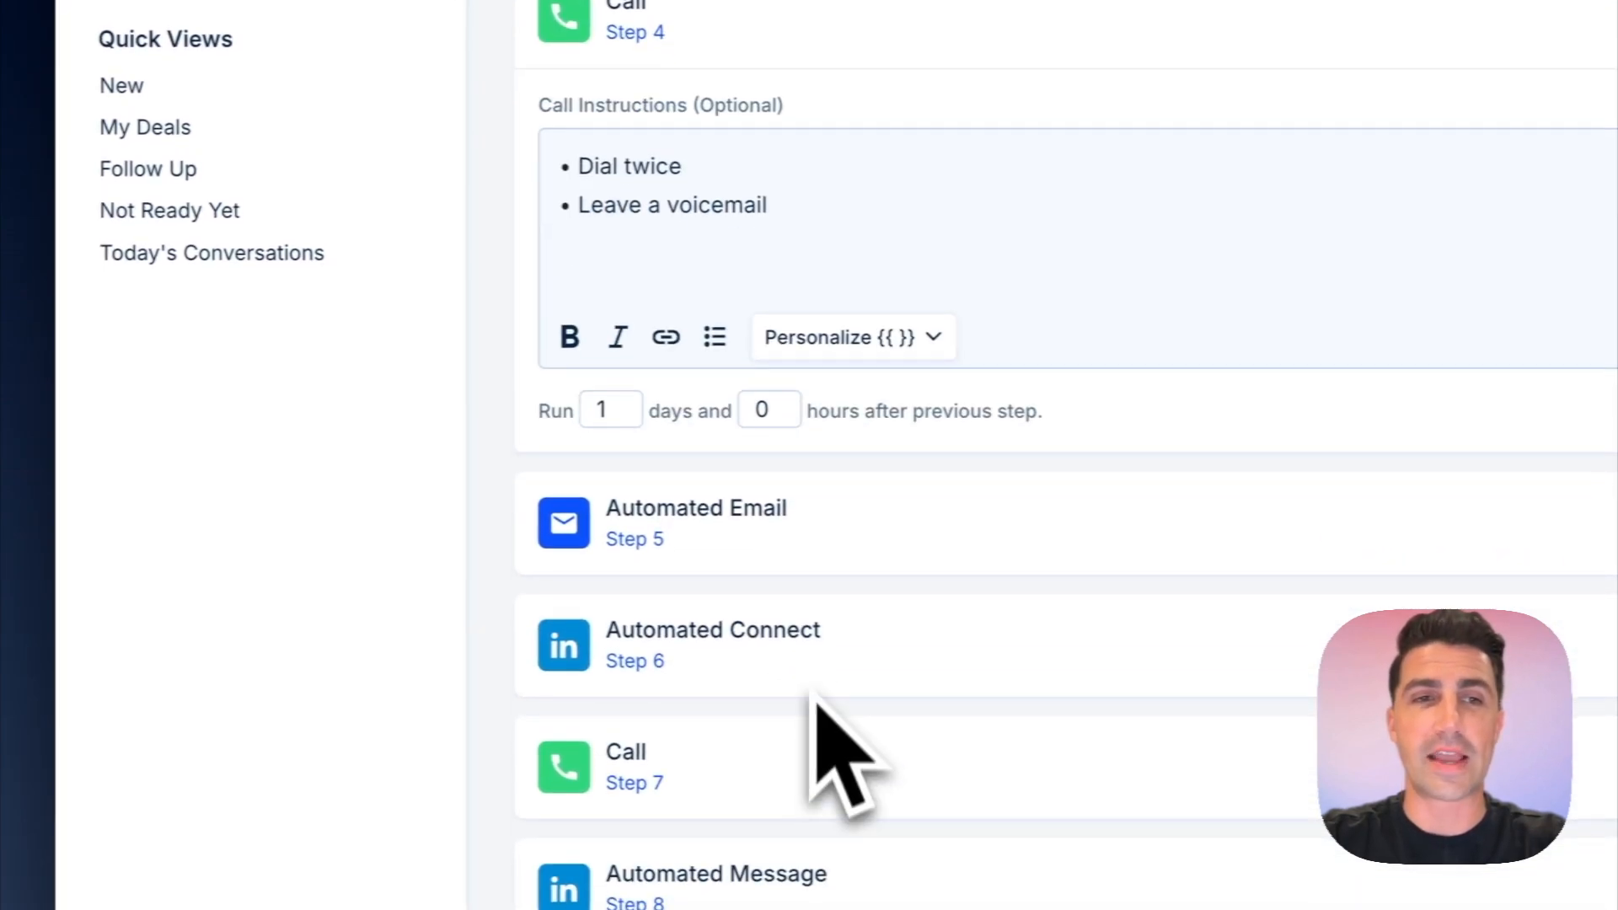
pyautogui.click(711, 645)
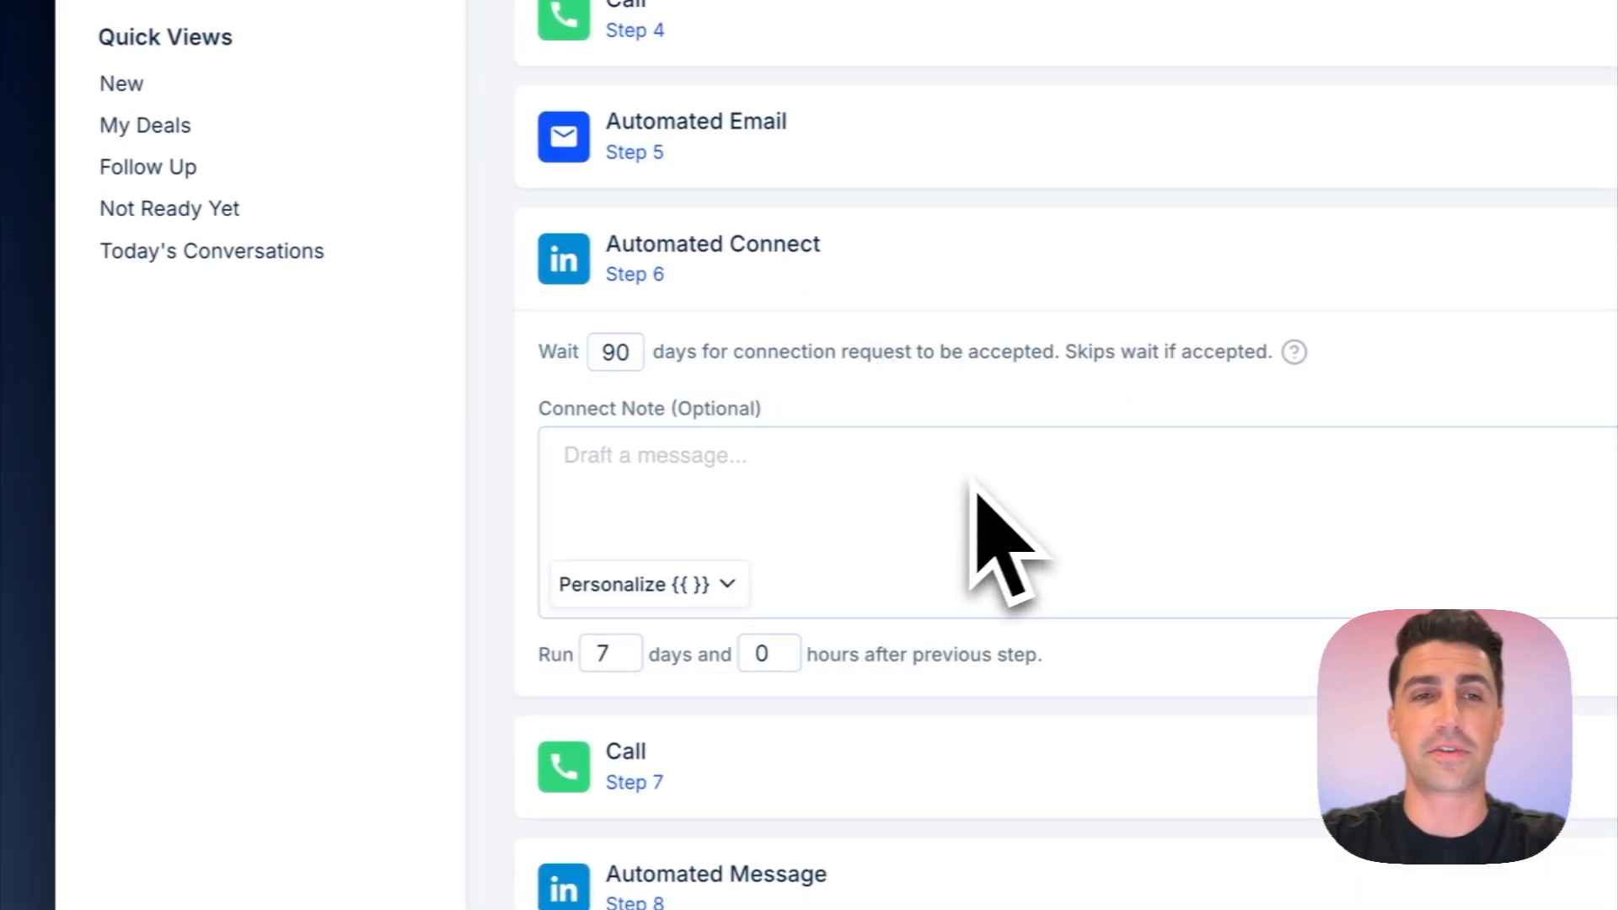
pyautogui.scroll(-3)
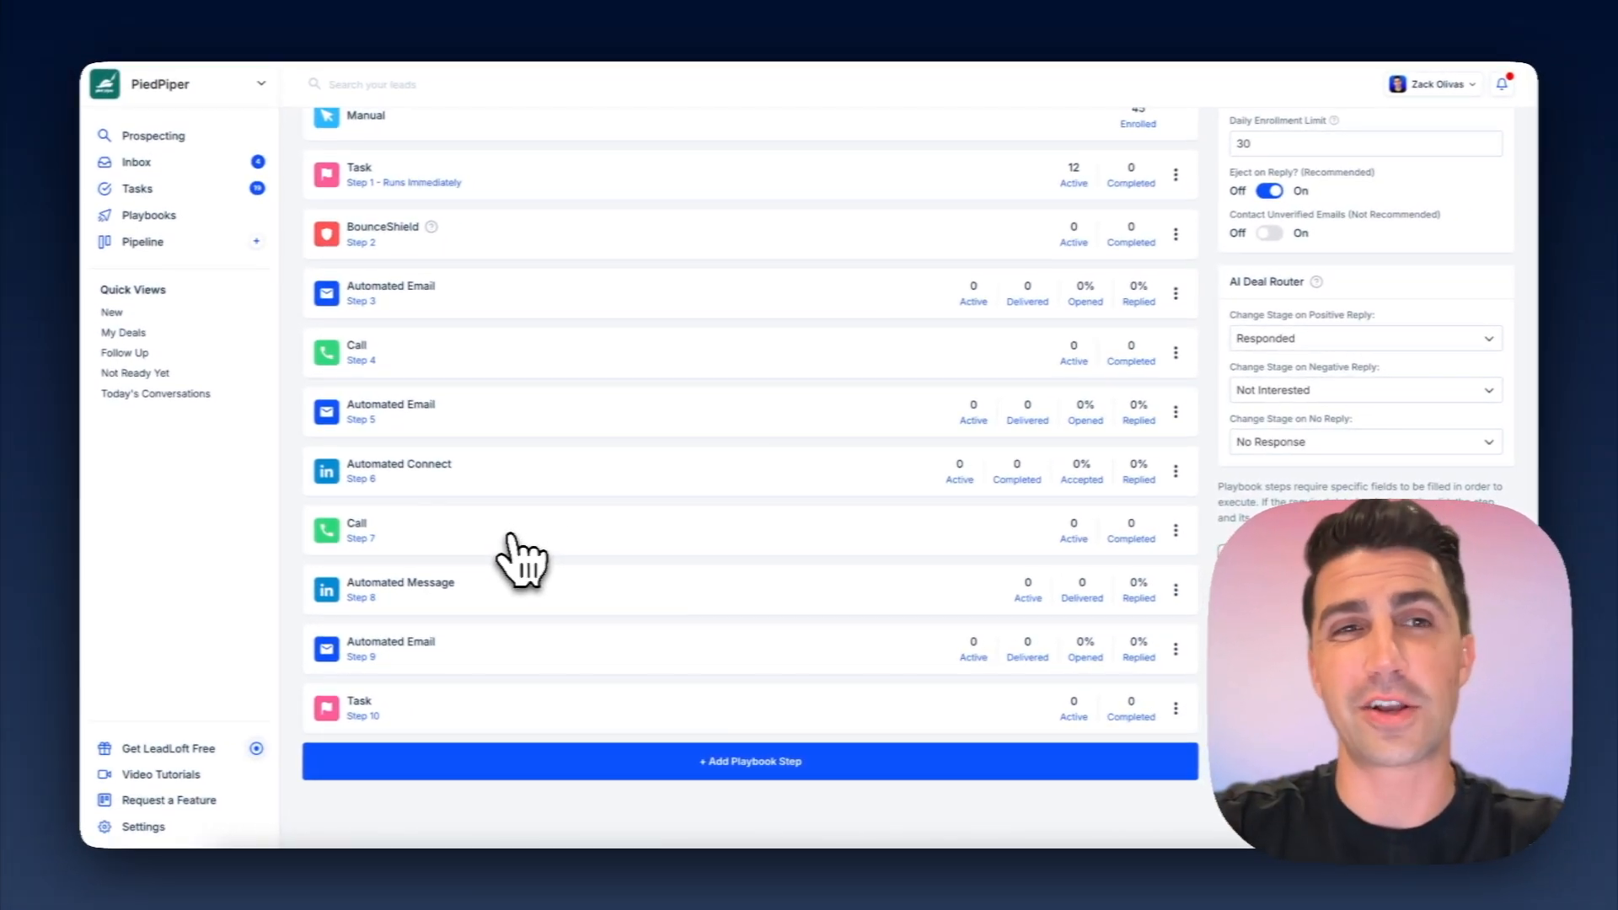
pyautogui.click(141, 241)
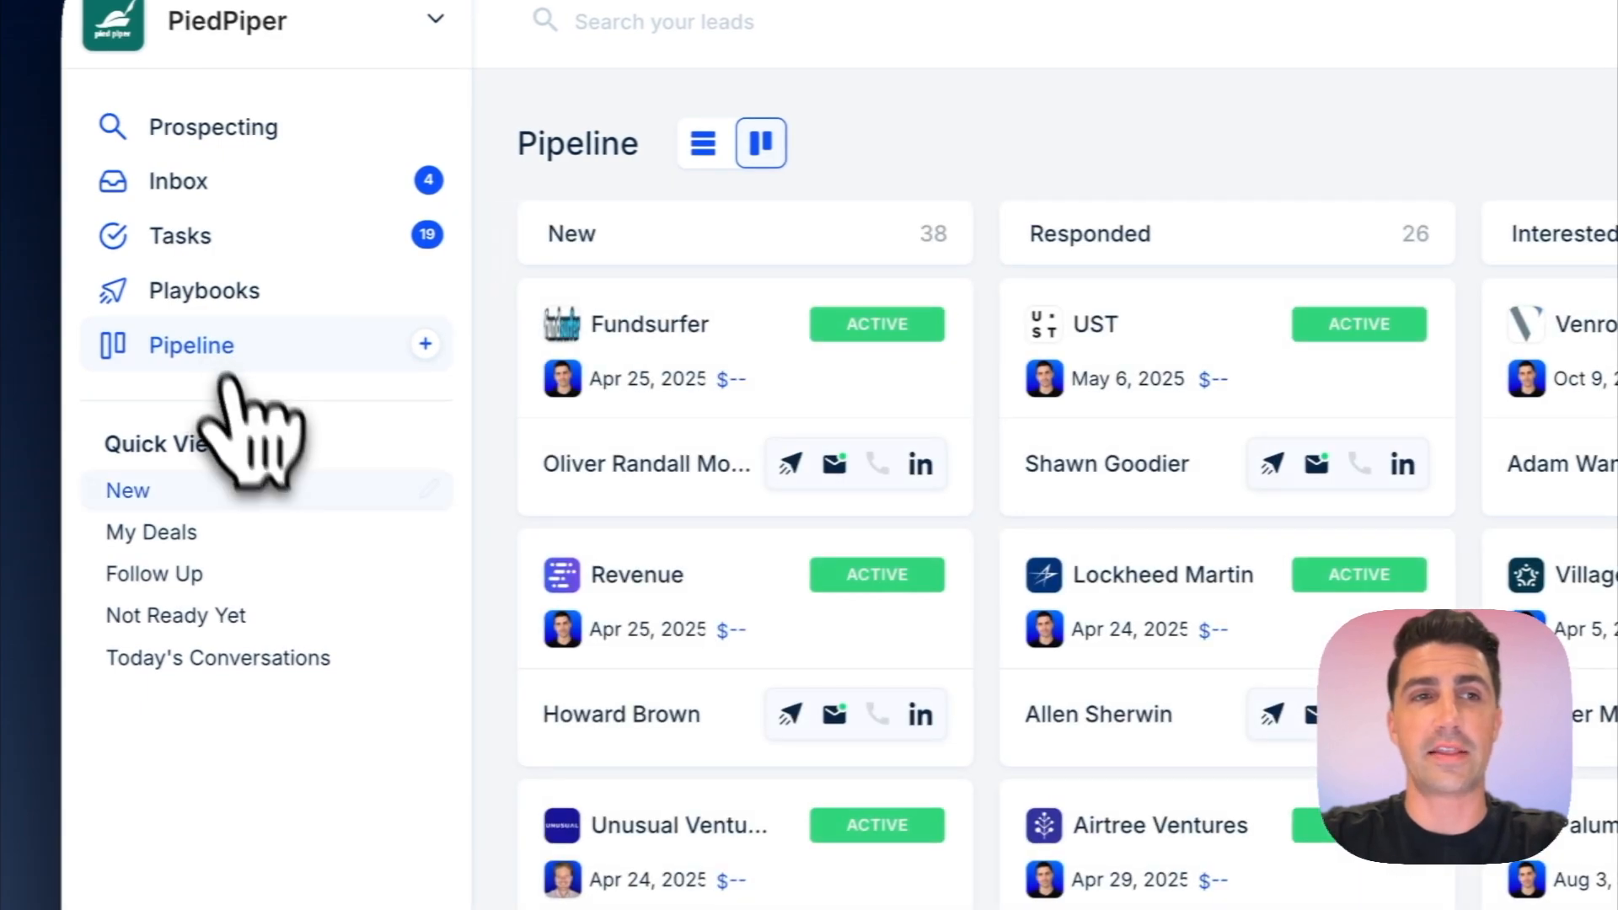
# - Bring up the Follow Up quick view and start enrolling its 5 contacts into a playbook
pyautogui.click(154, 573)
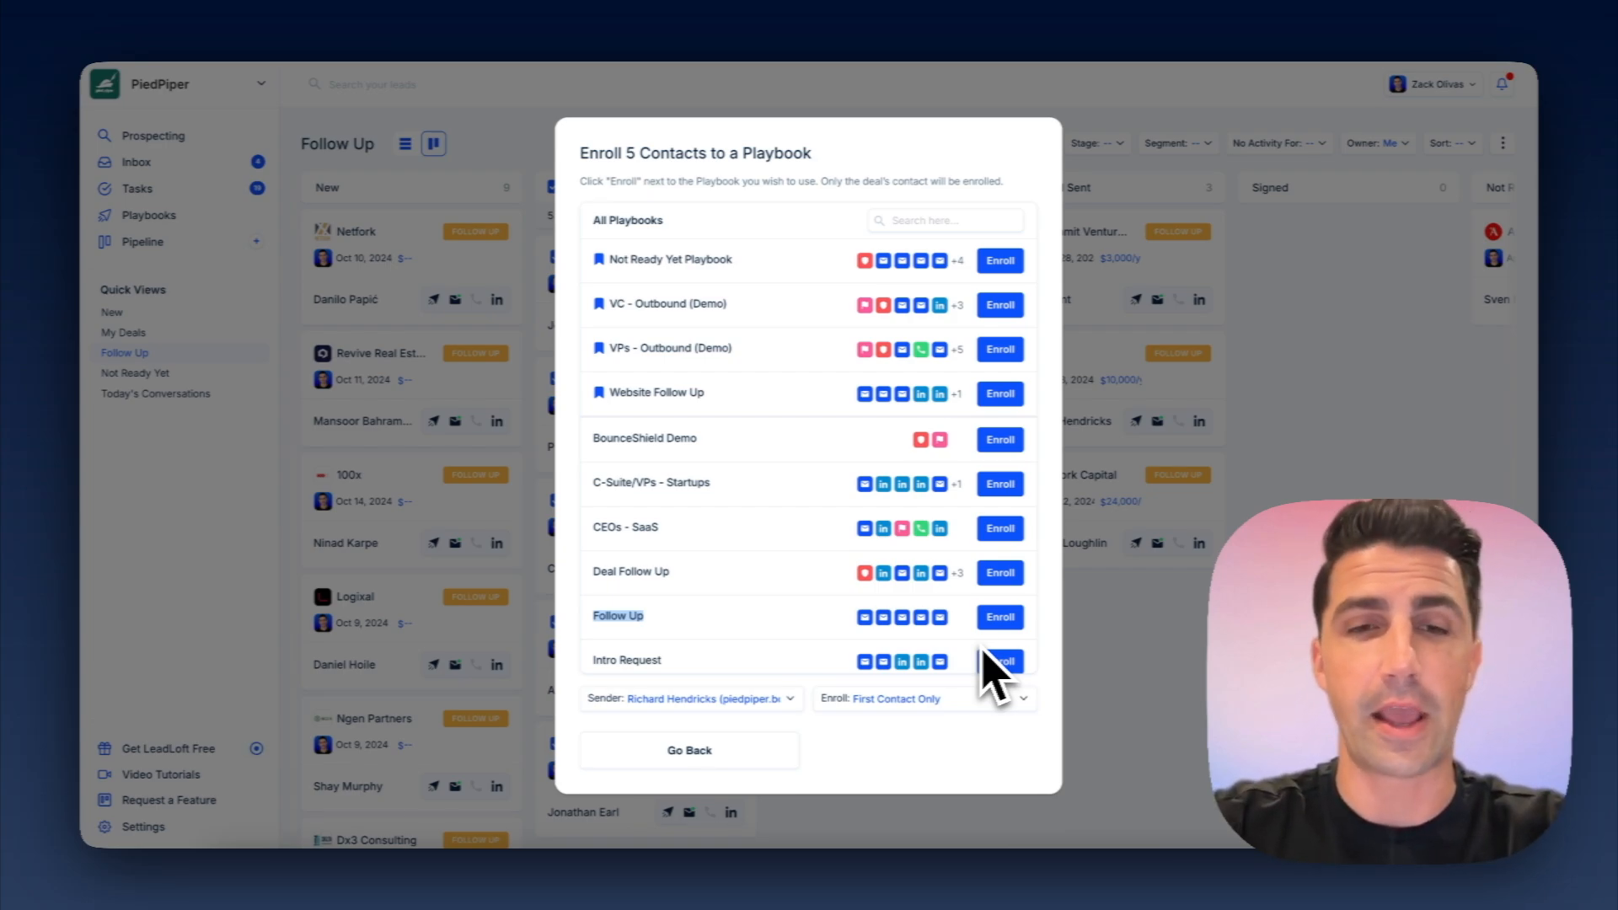
pyautogui.click(996, 661)
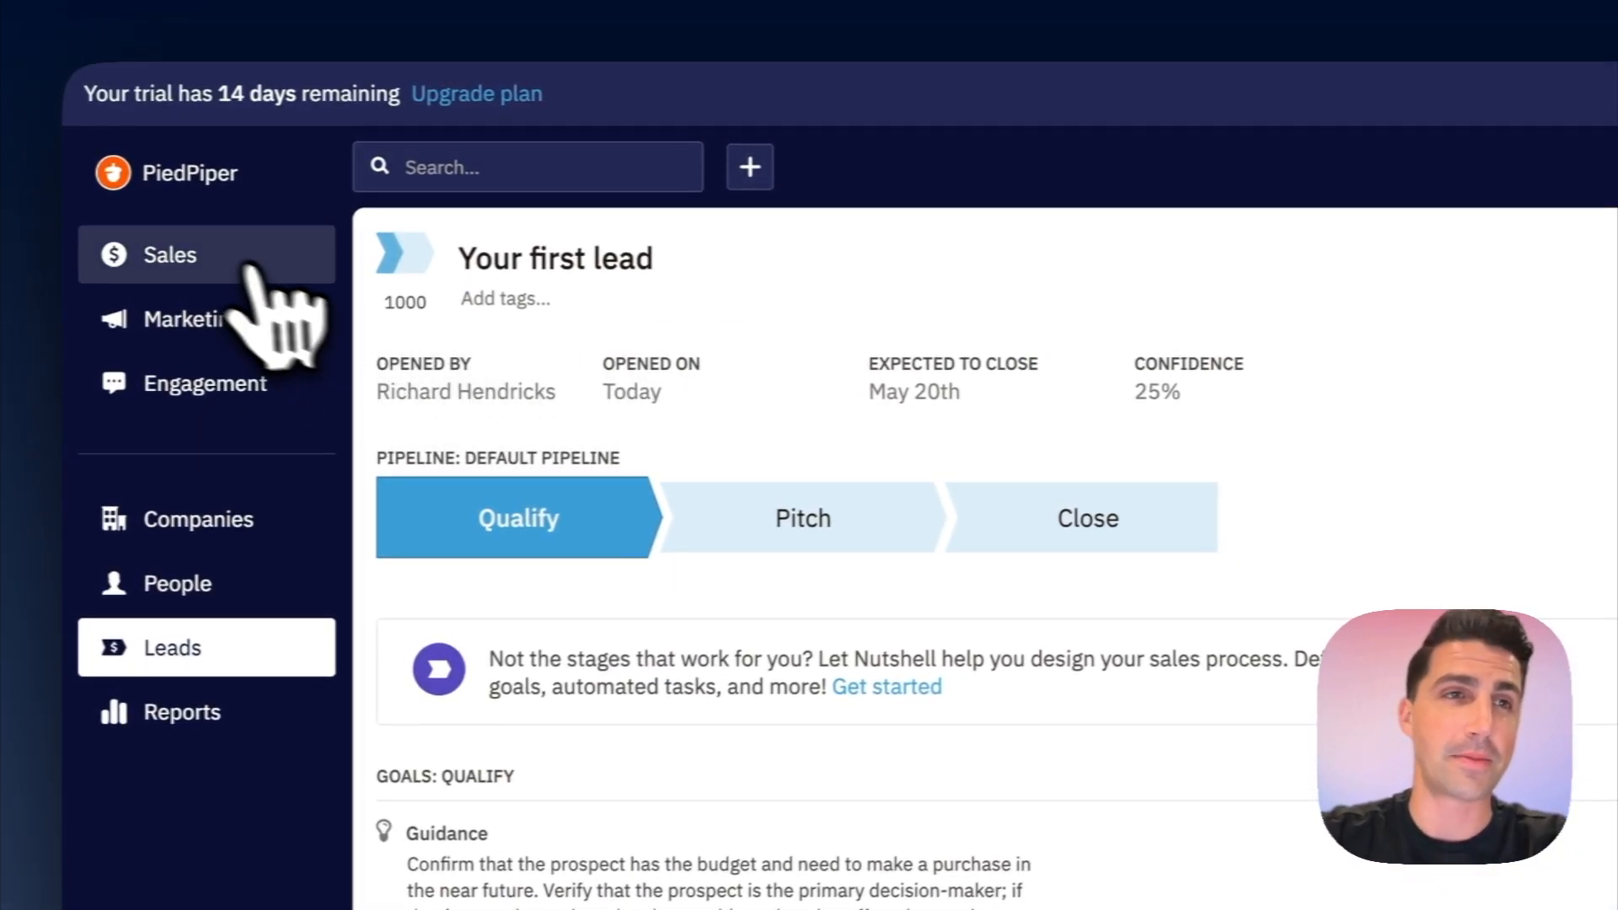
# - Go to the Sales area and expand its Automation options toward the pipeline settings
pyautogui.click(169, 255)
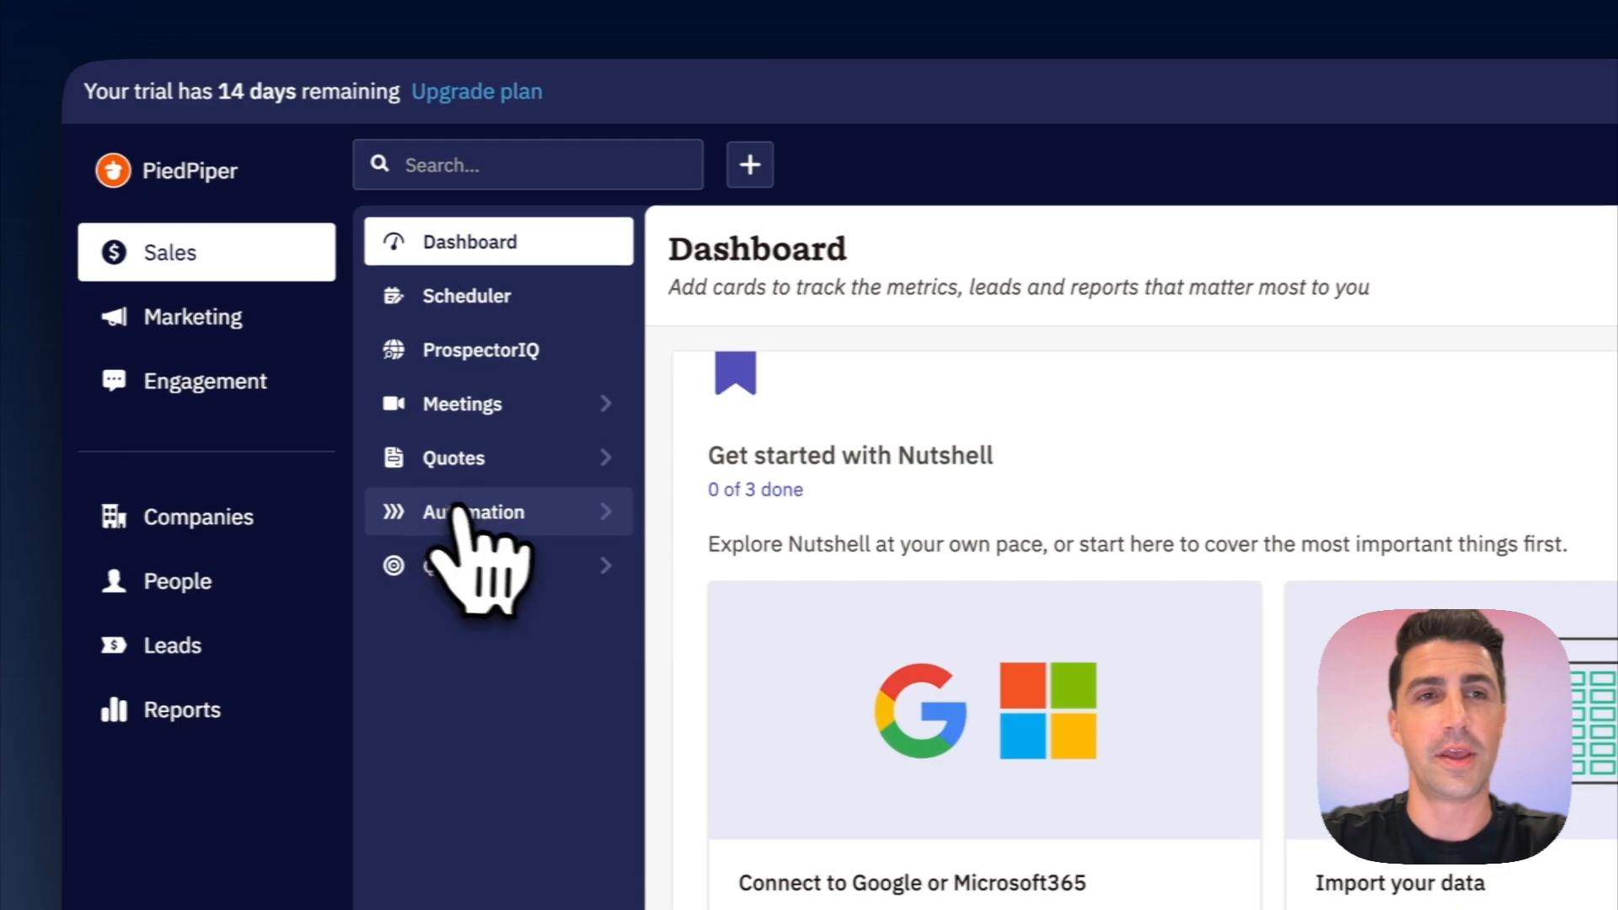
pyautogui.click(474, 513)
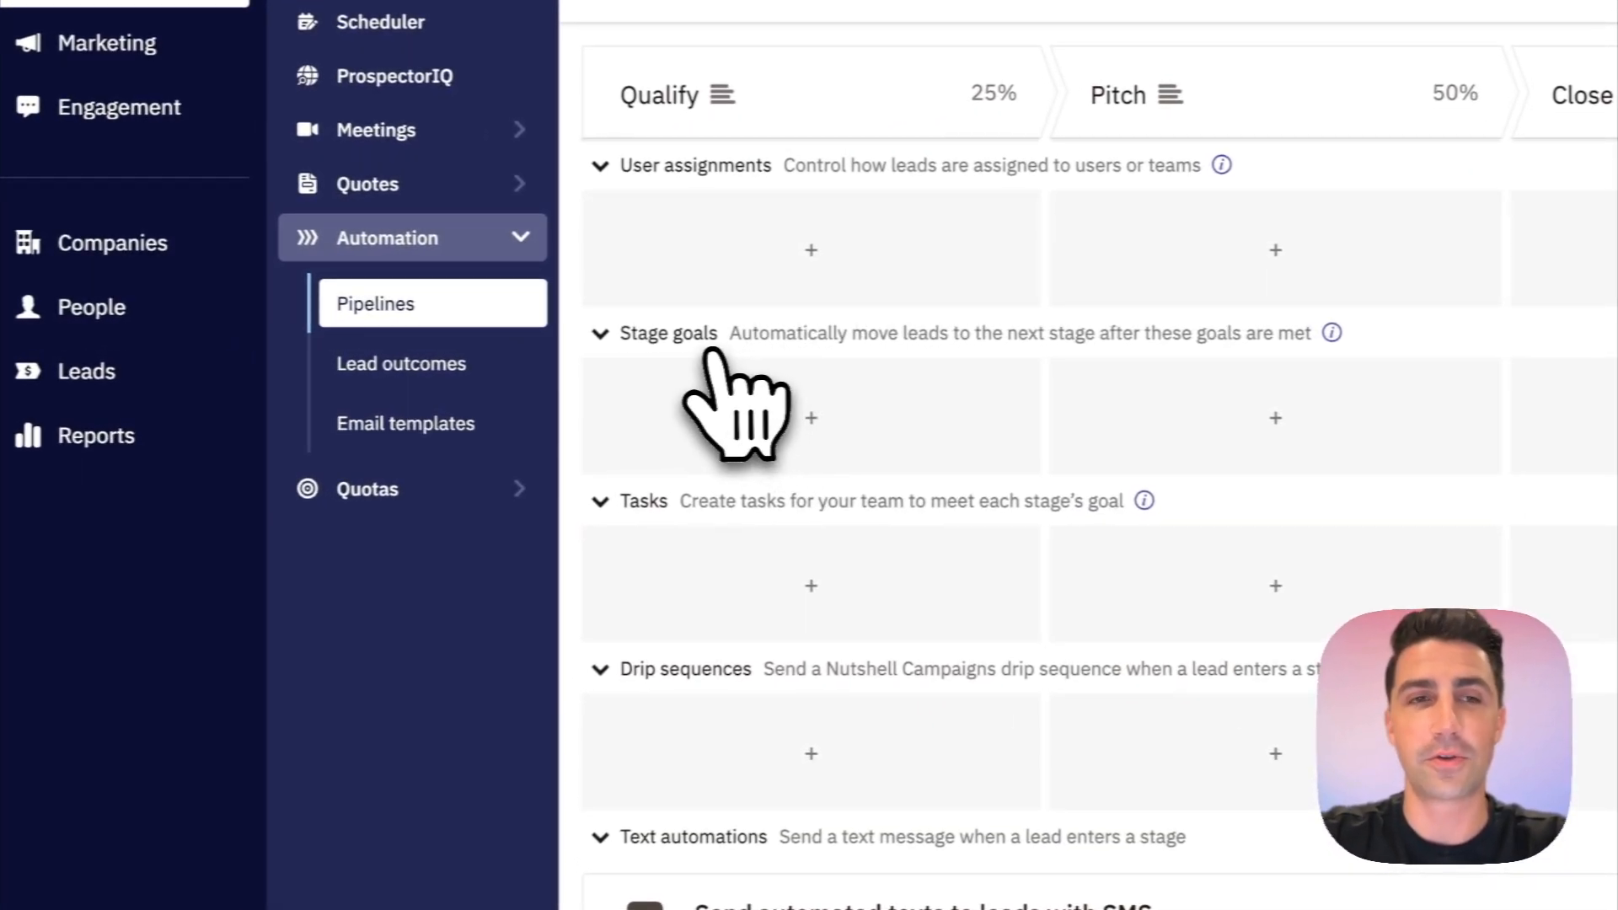
pyautogui.moveTo(724, 733)
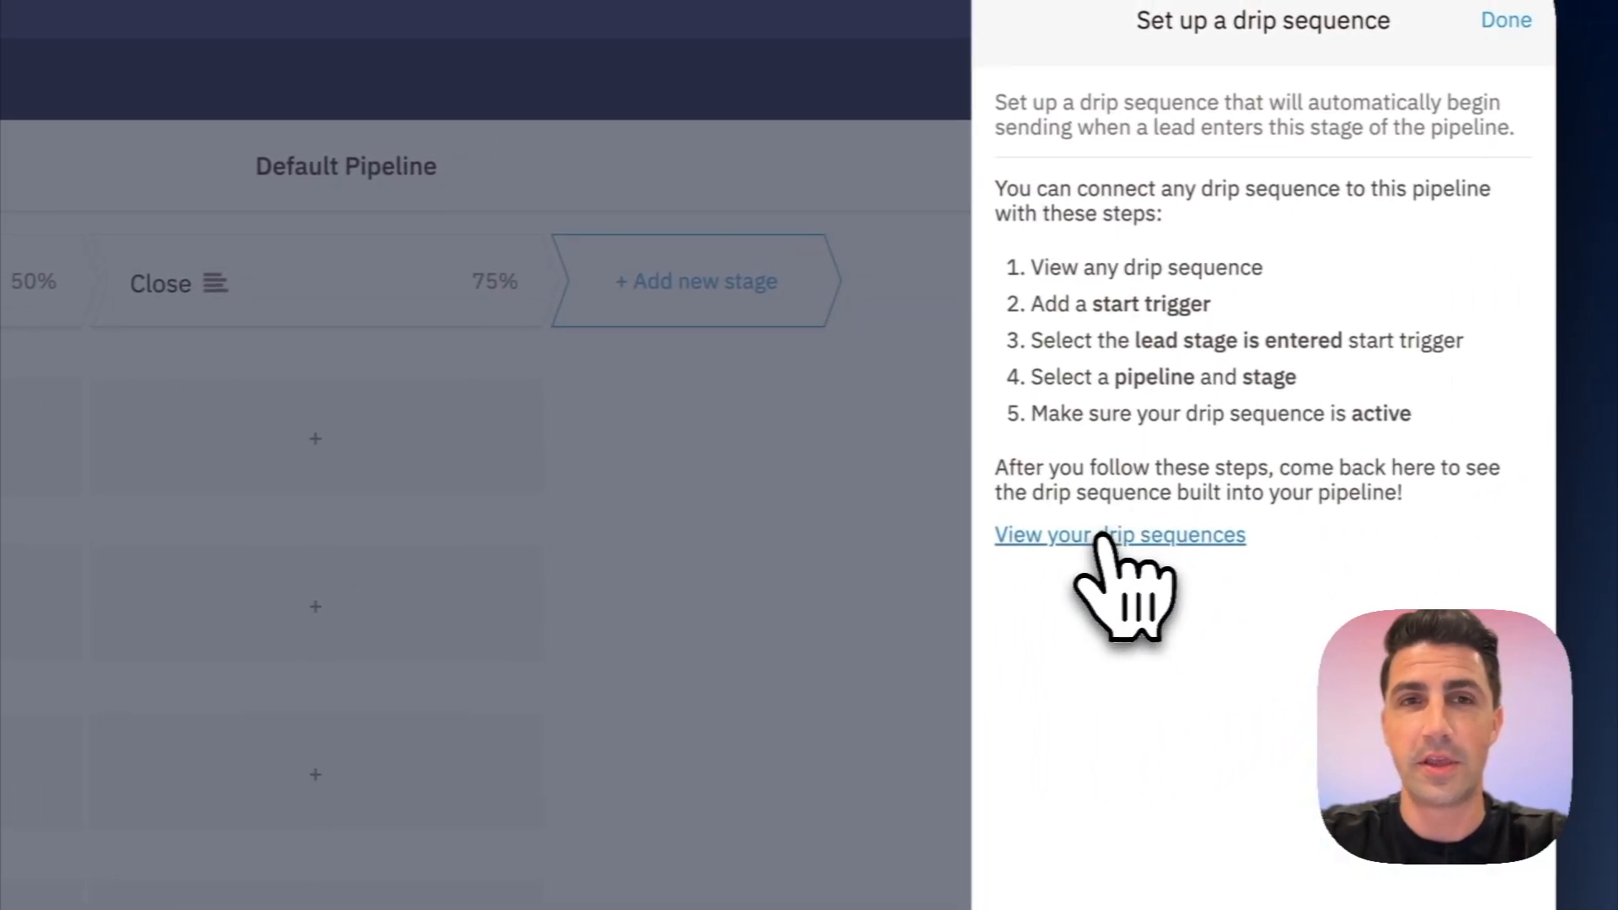
# - View the drip sequences, open the Untitled draft and begin adding a start trigger
pyautogui.click(1119, 534)
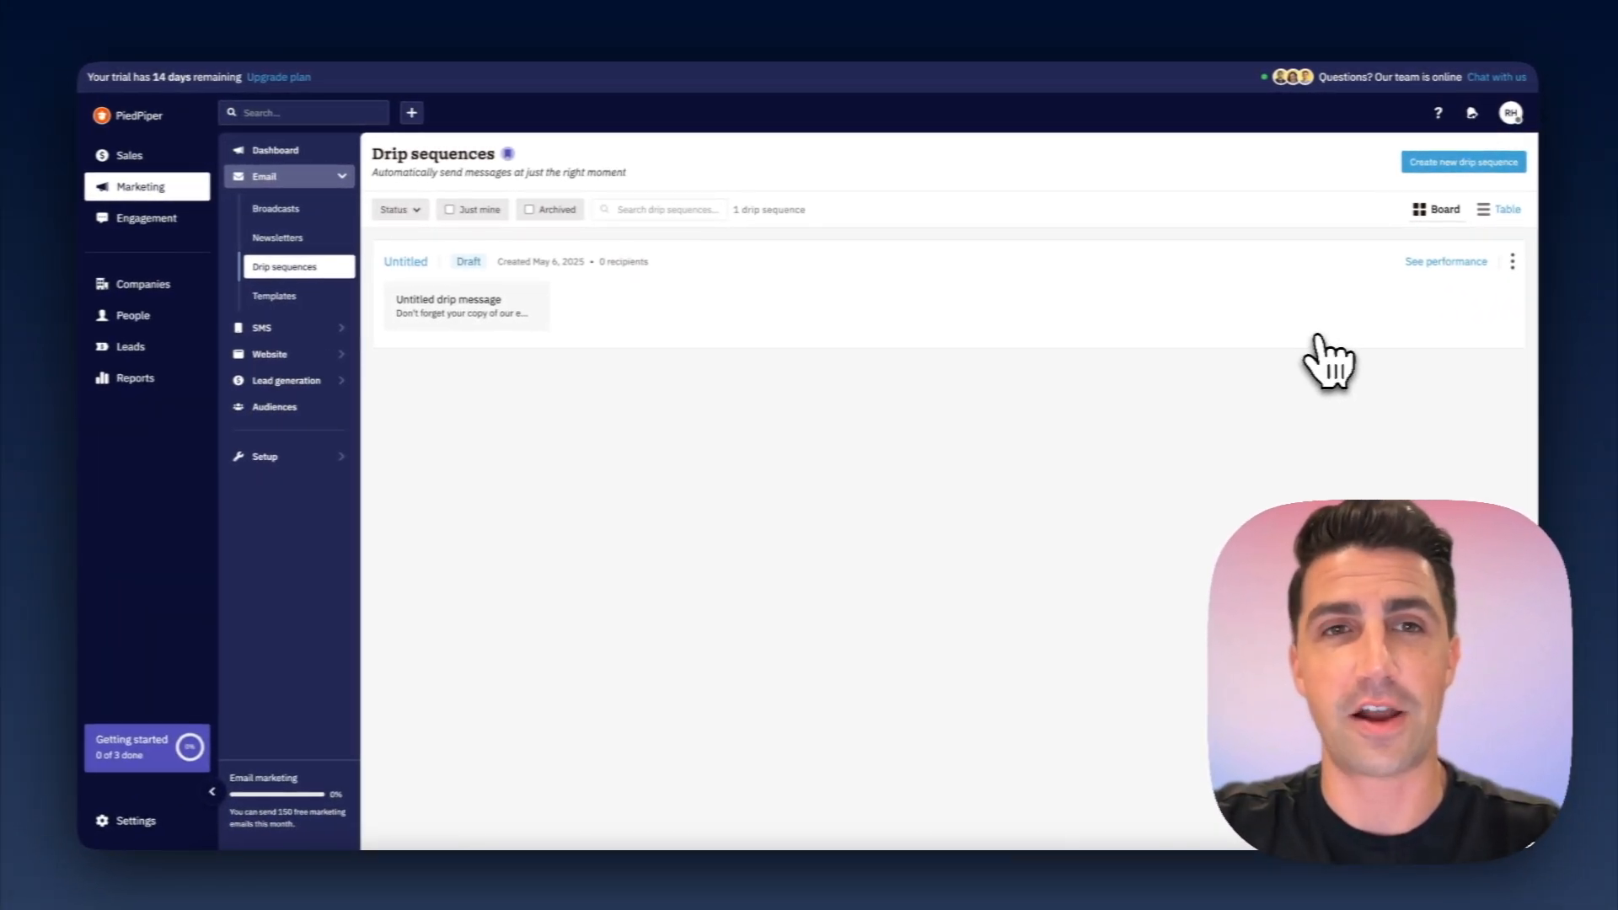
pyautogui.click(405, 261)
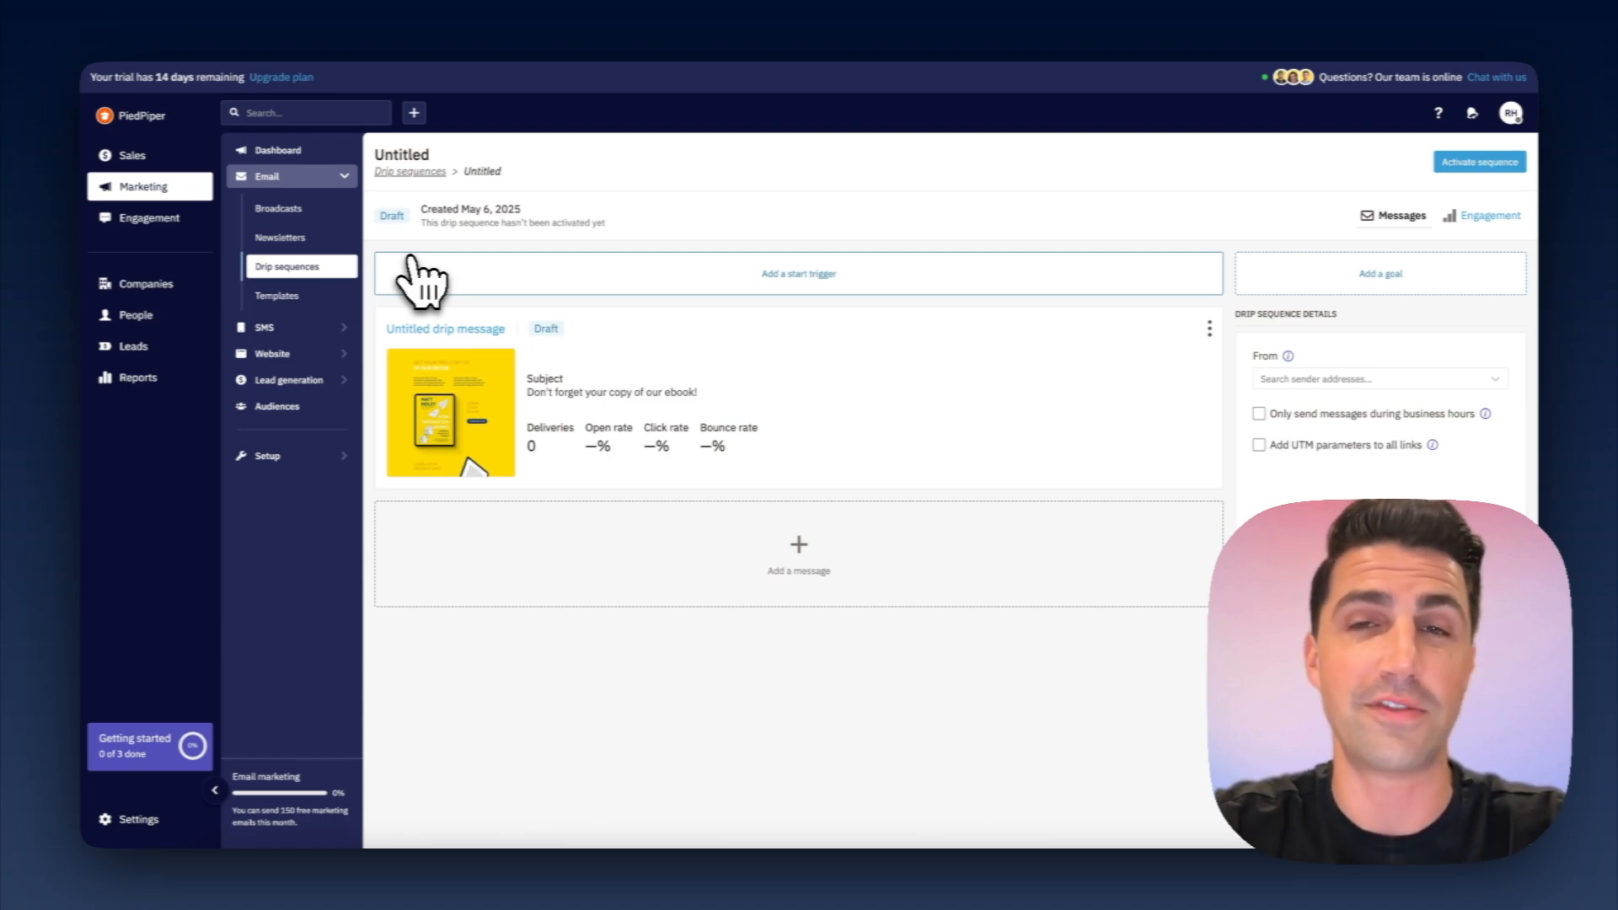
pyautogui.click(132, 346)
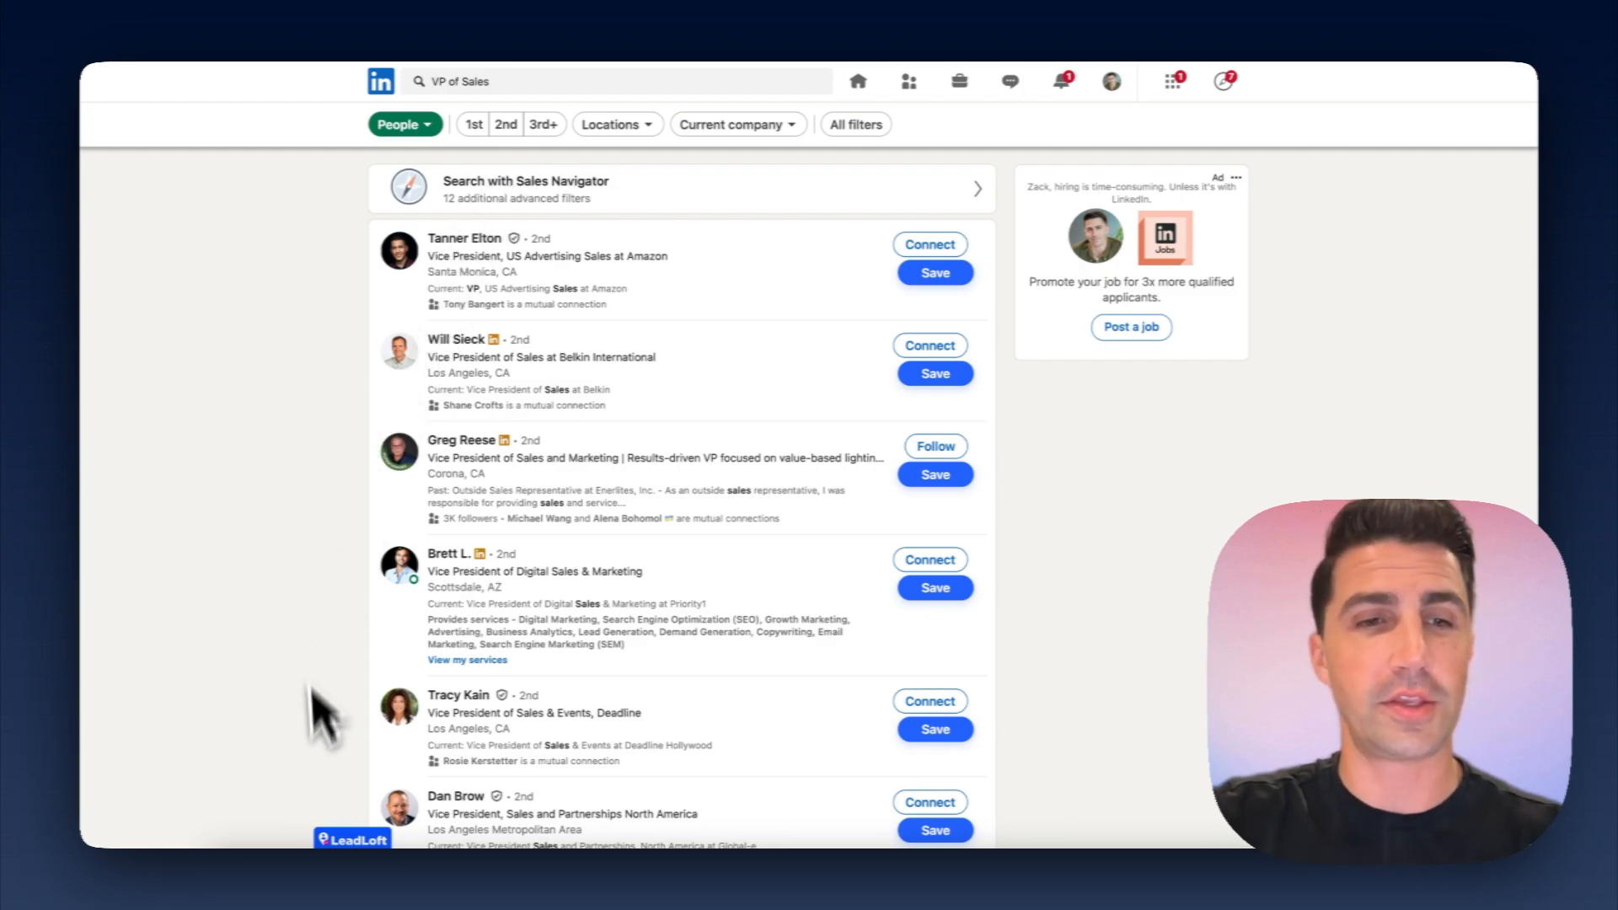
# - Assign the Founder - 11-50 - AI segment and VPs - Outbound (Demo) playbook to the search results
pyautogui.click(353, 839)
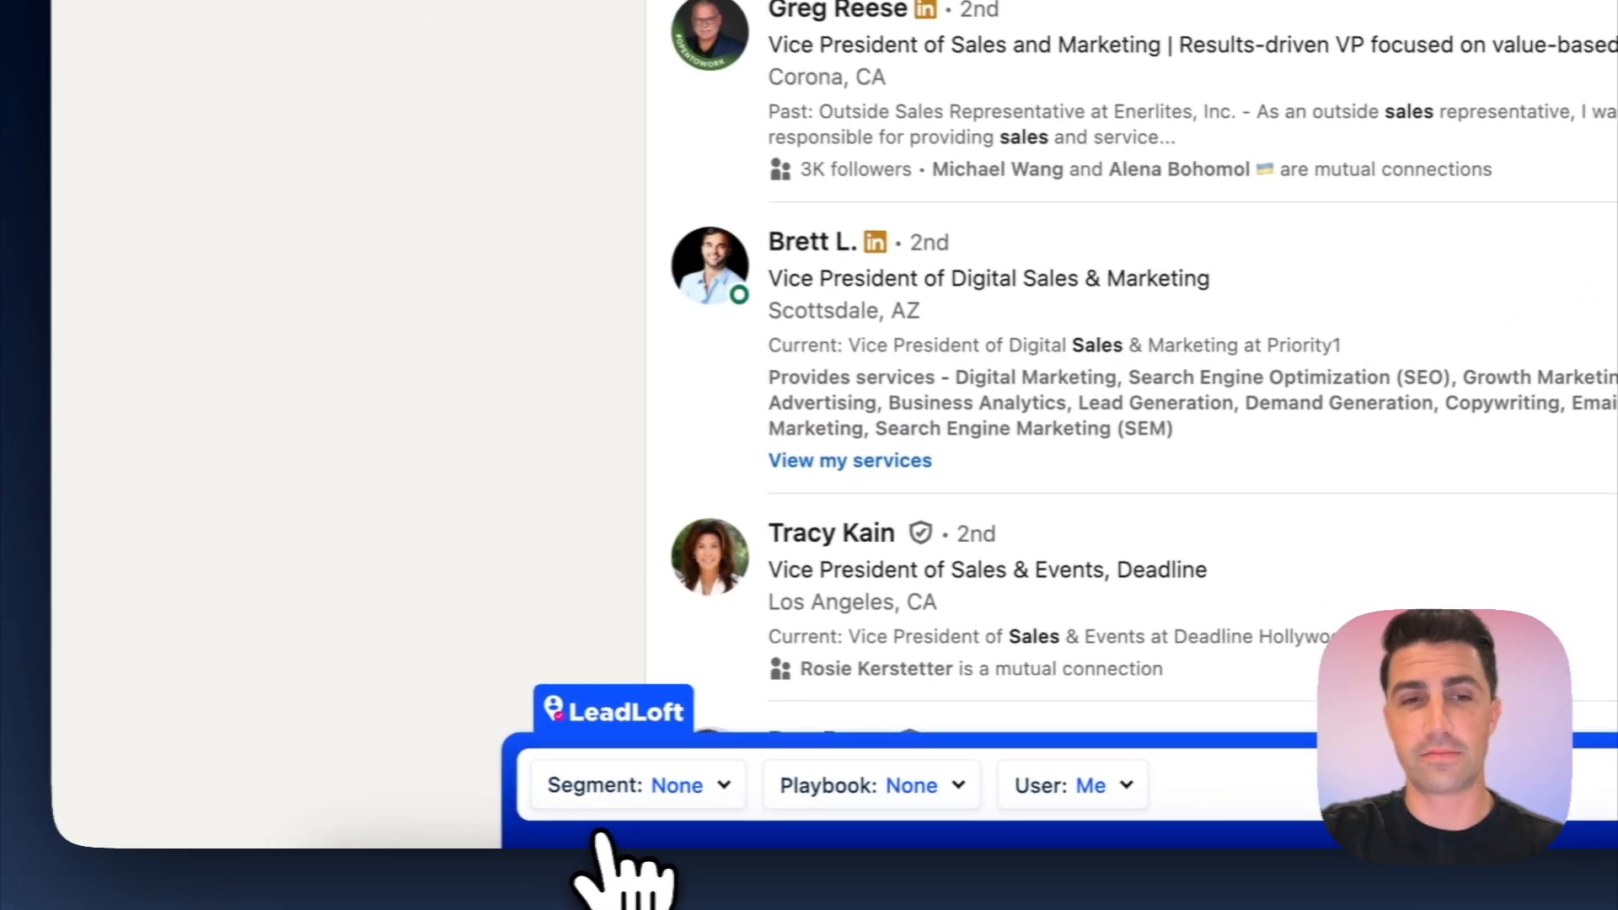
pyautogui.click(636, 784)
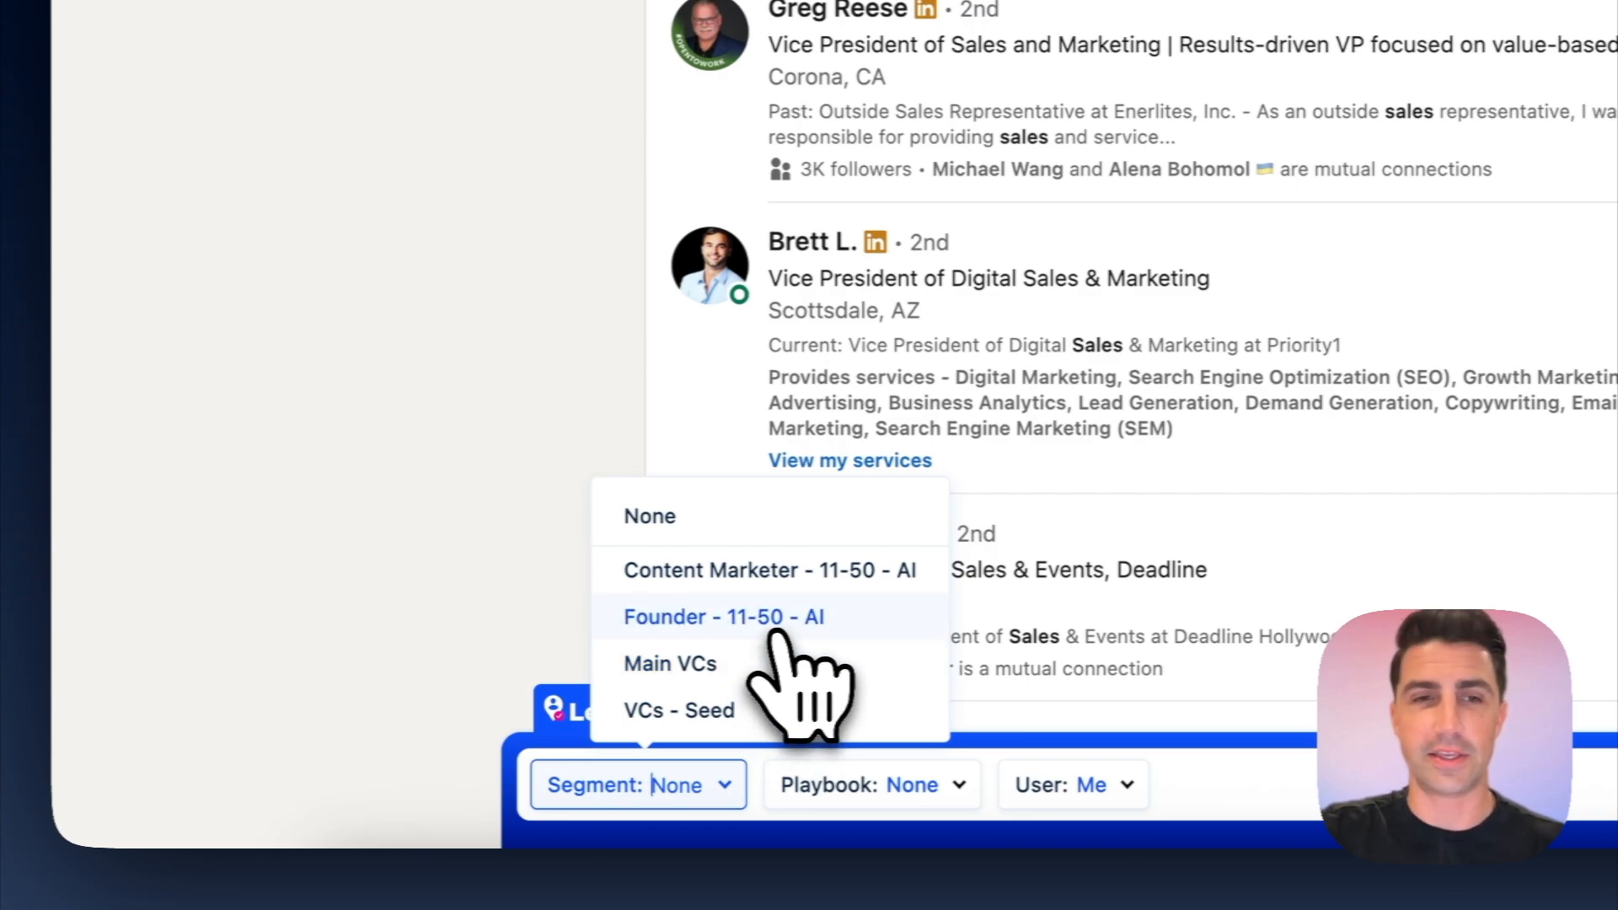
pyautogui.click(723, 617)
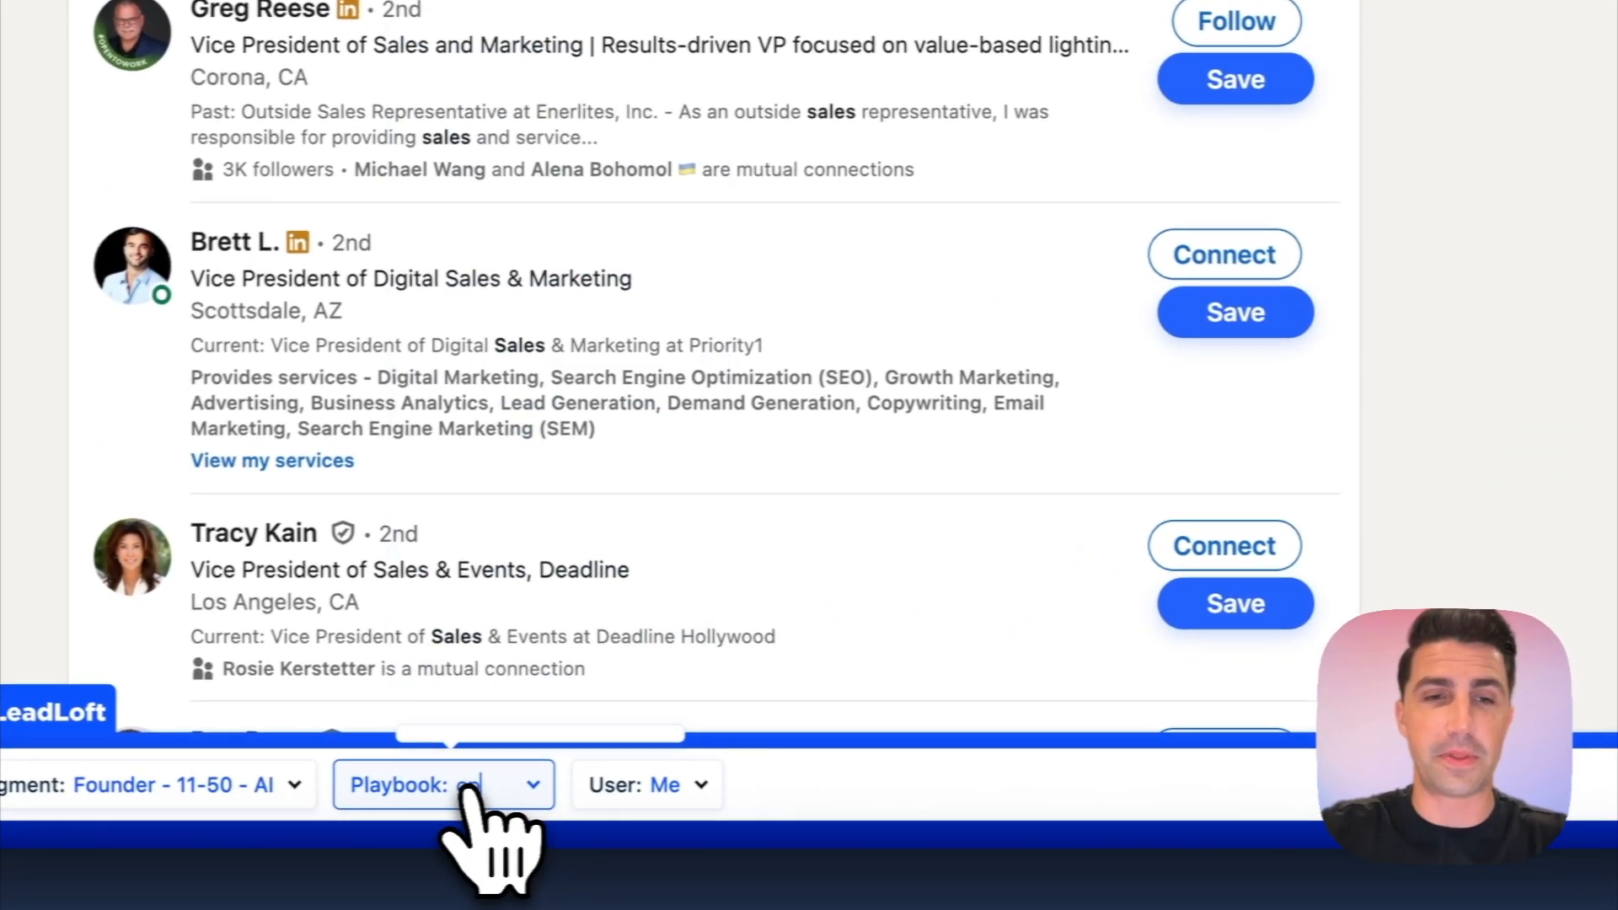
pyautogui.click(443, 784)
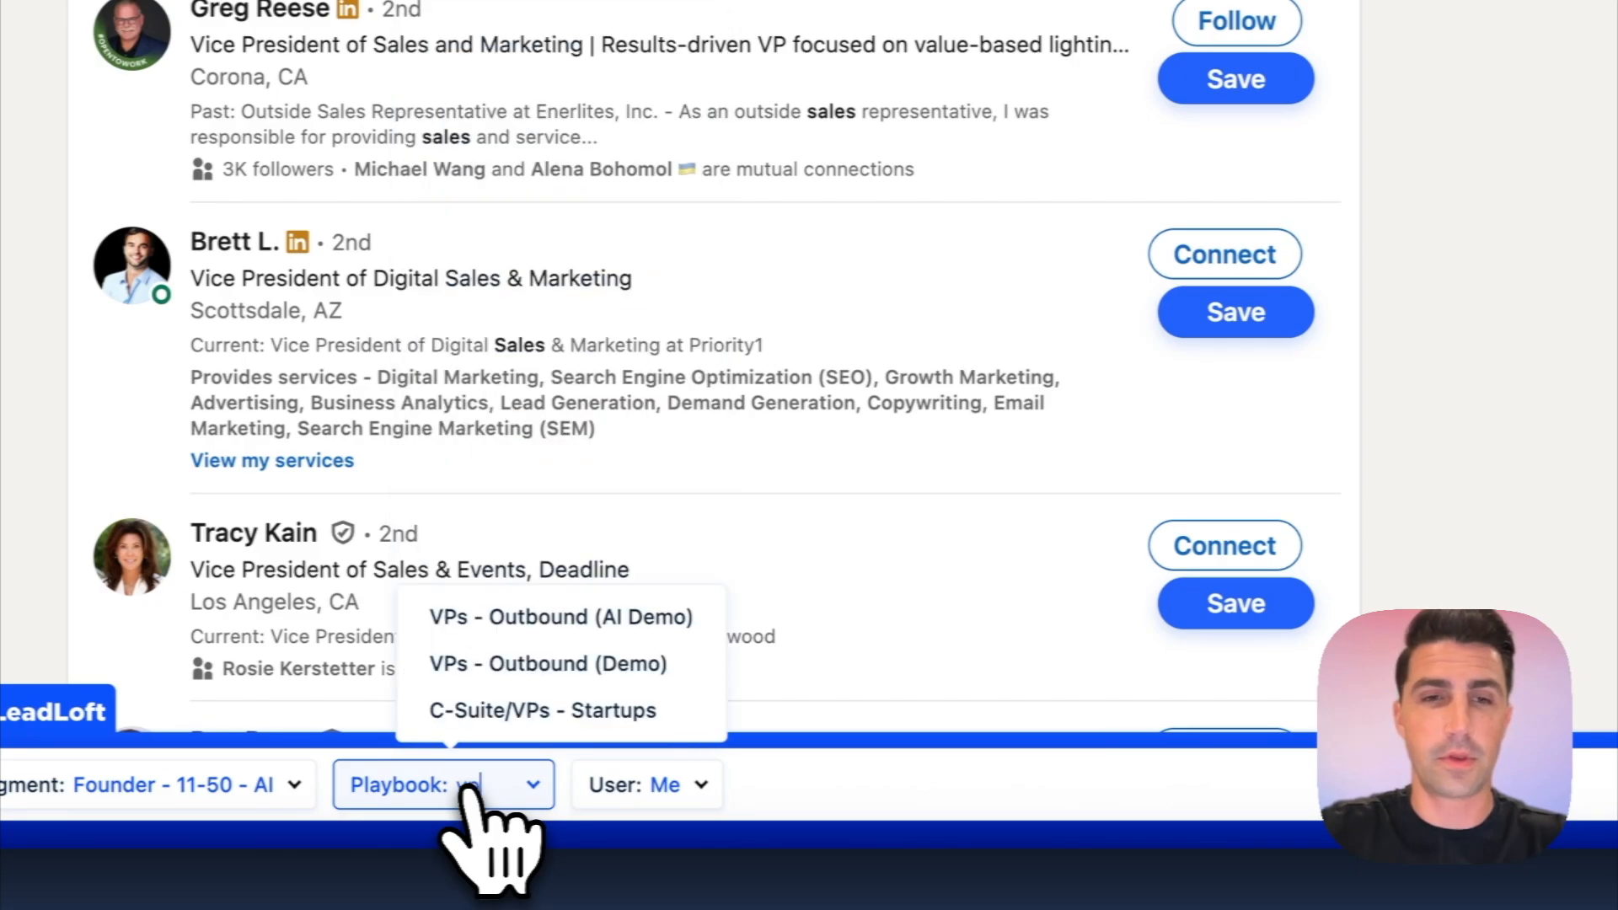
pyautogui.click(544, 665)
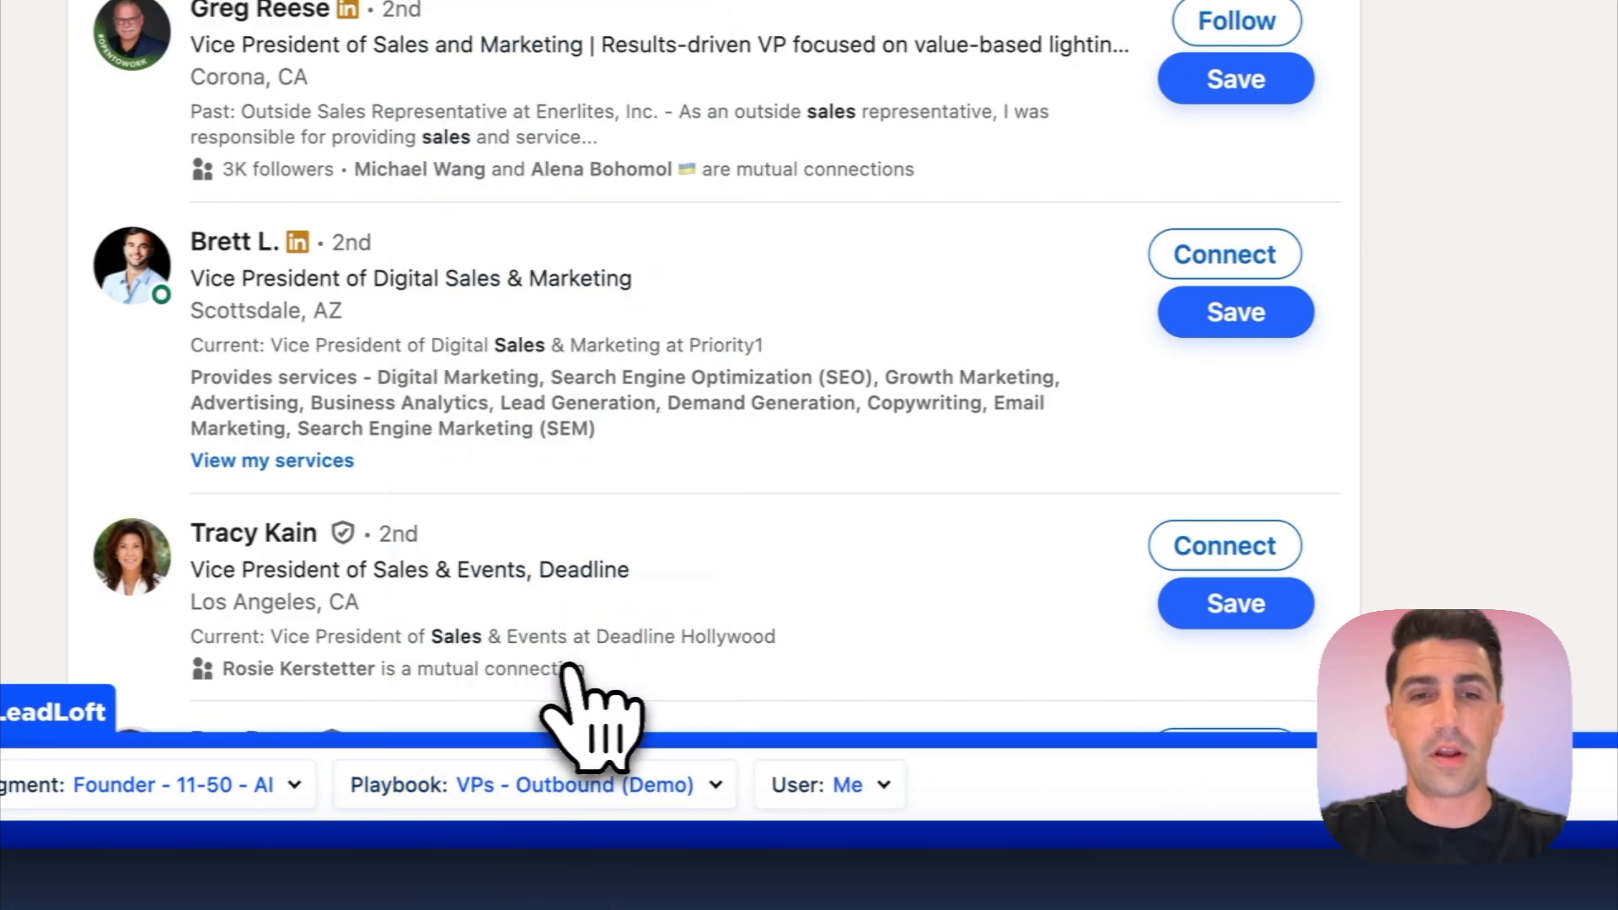
pyautogui.scroll(3)
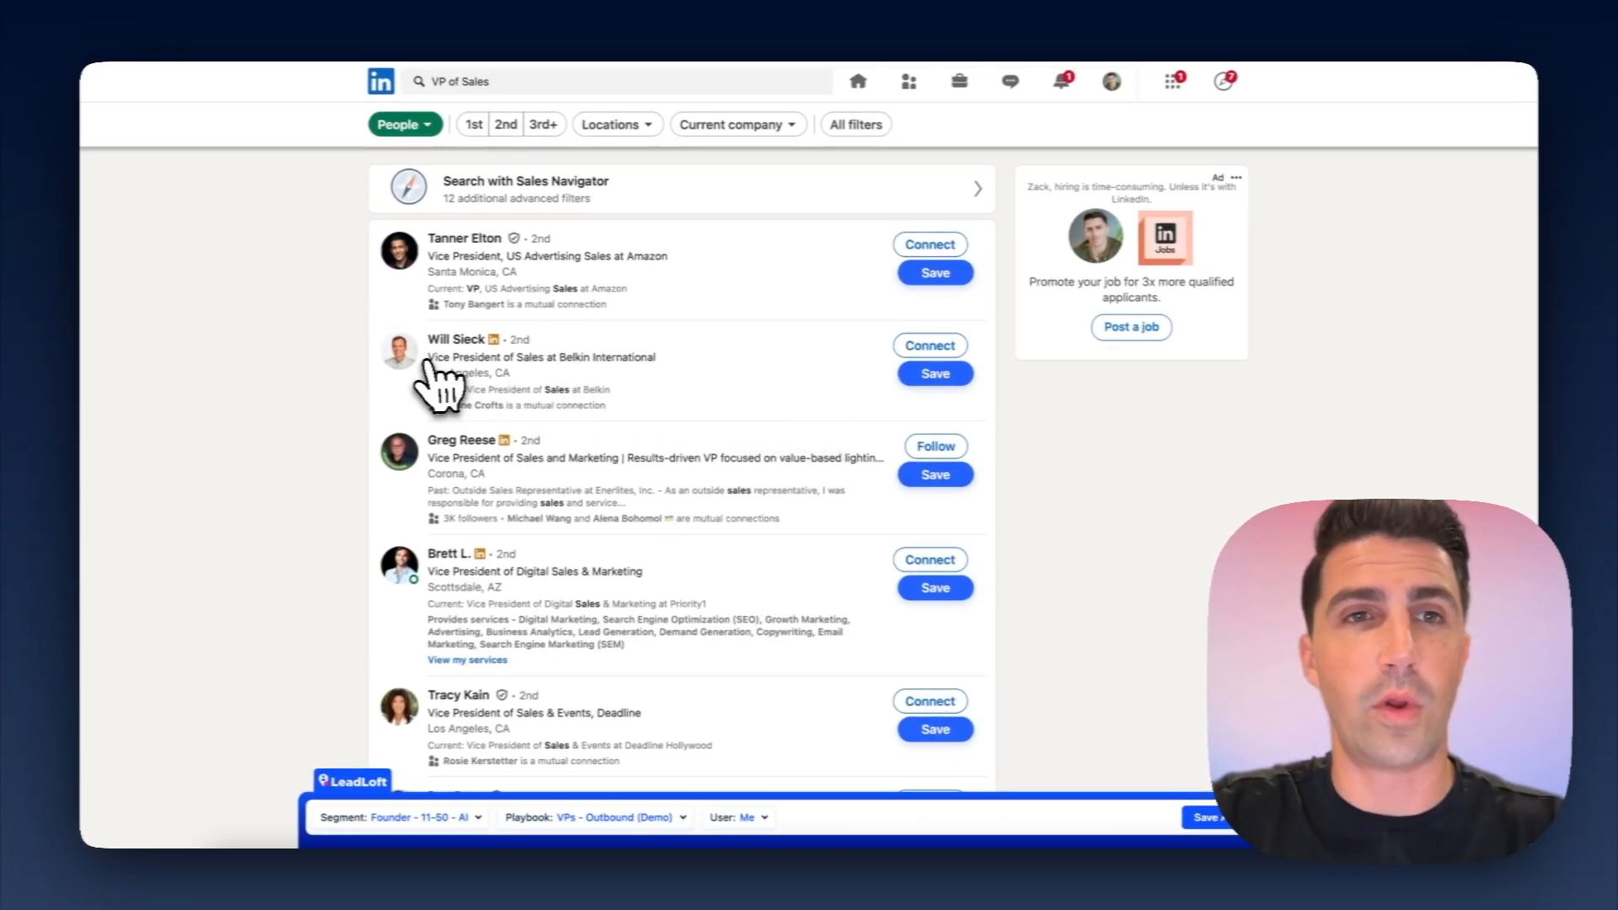
pyautogui.click(936, 273)
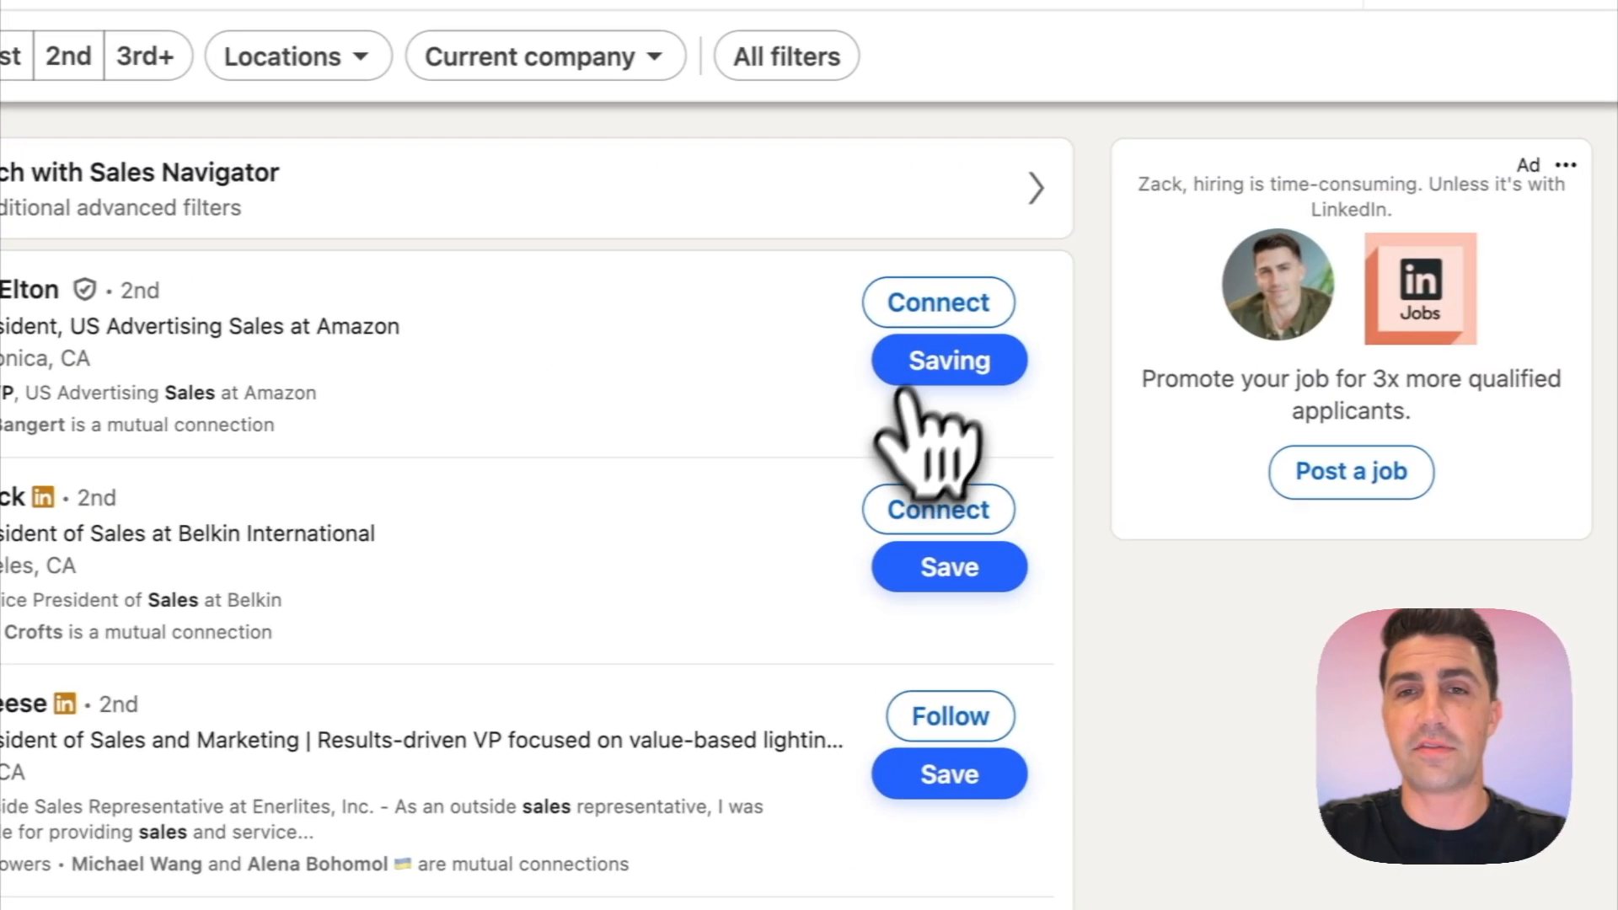
pyautogui.click(947, 566)
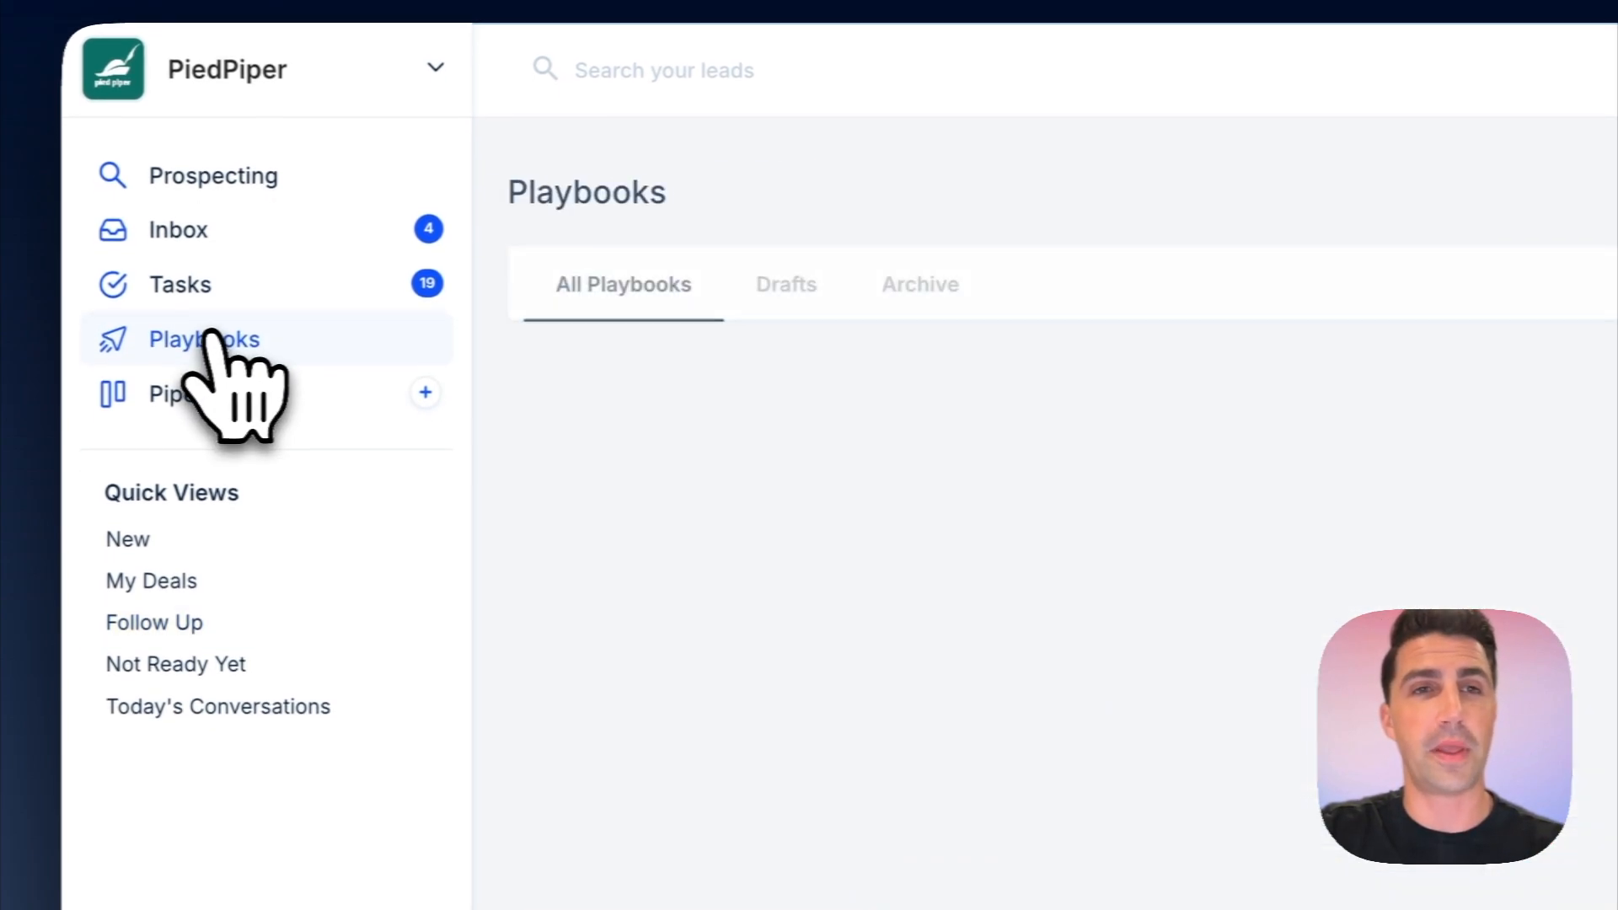
pyautogui.click(204, 338)
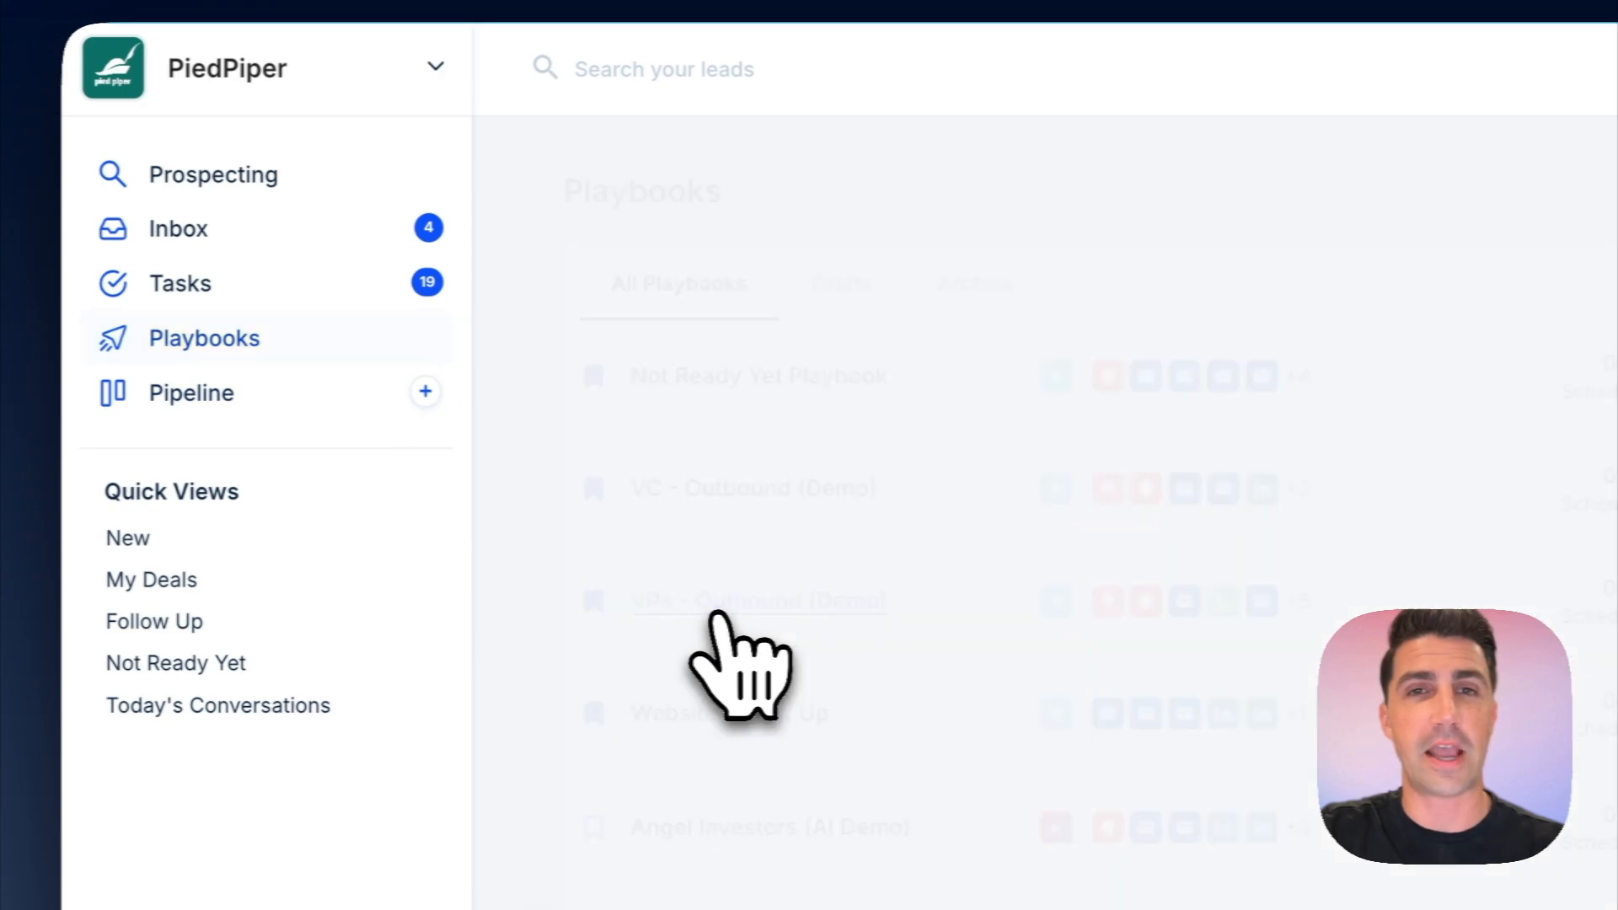
pyautogui.click(757, 601)
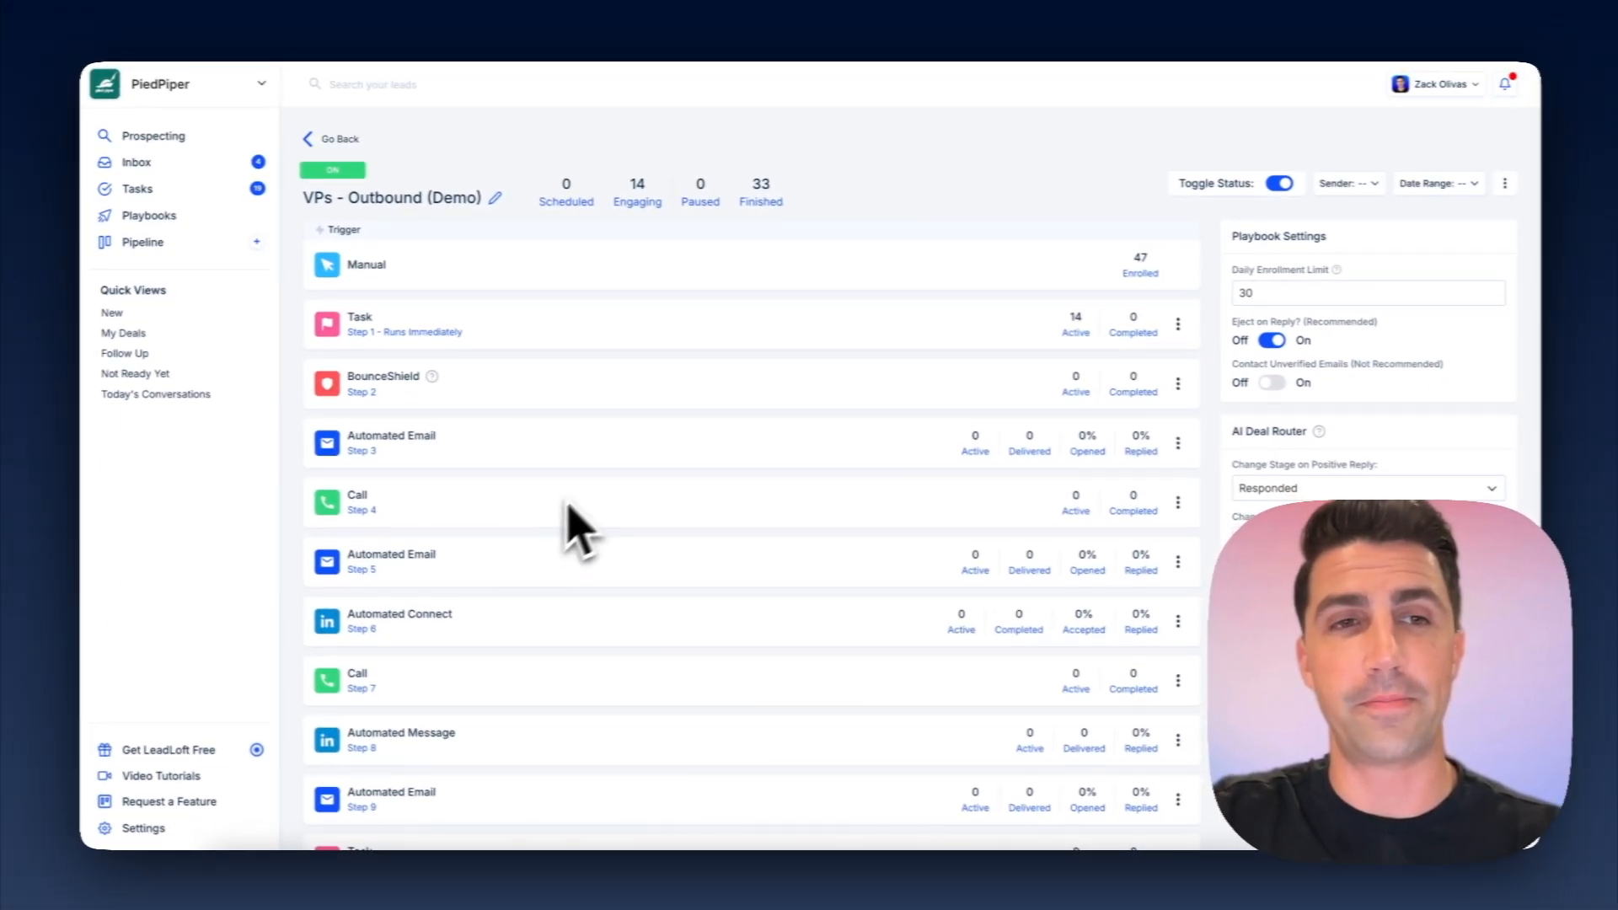
pyautogui.moveTo(593, 505)
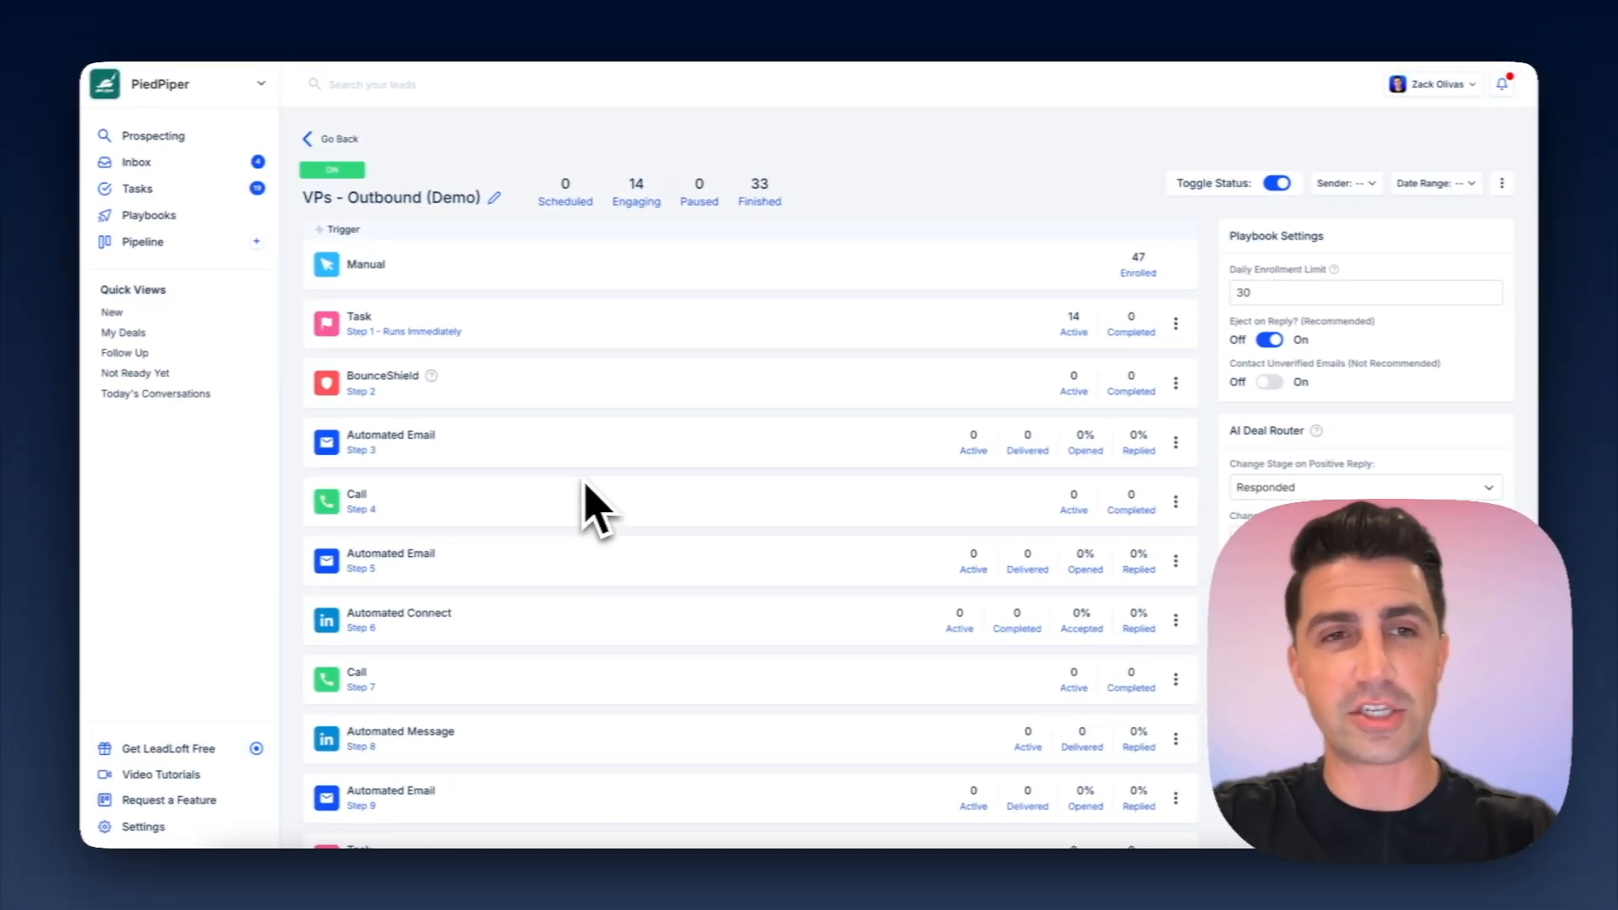
pyautogui.click(141, 241)
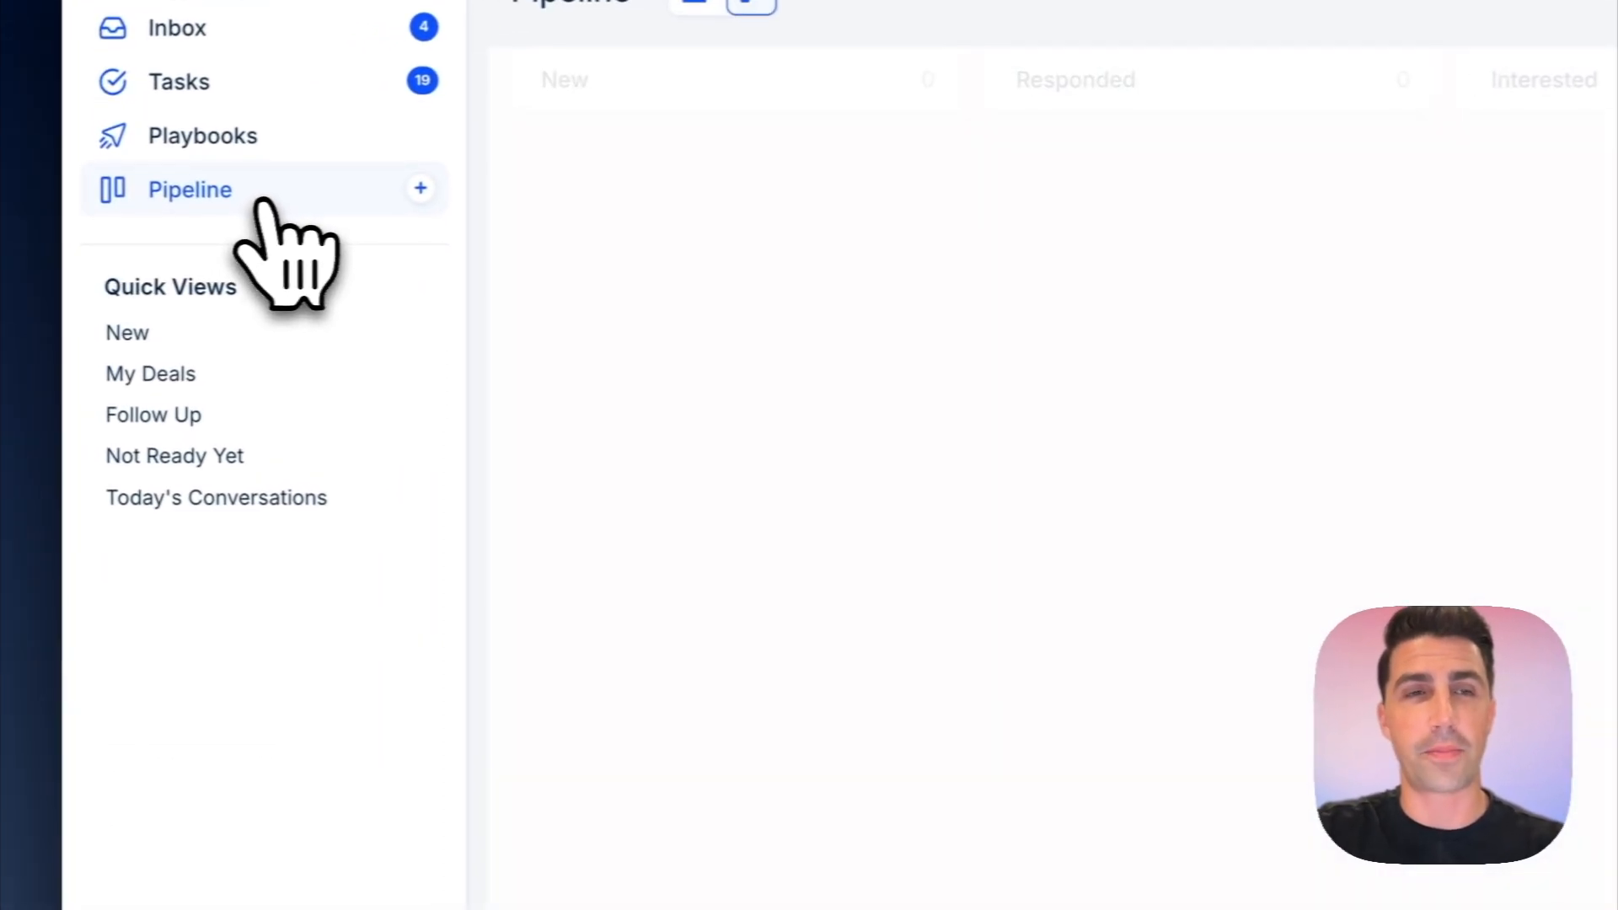
pyautogui.click(189, 187)
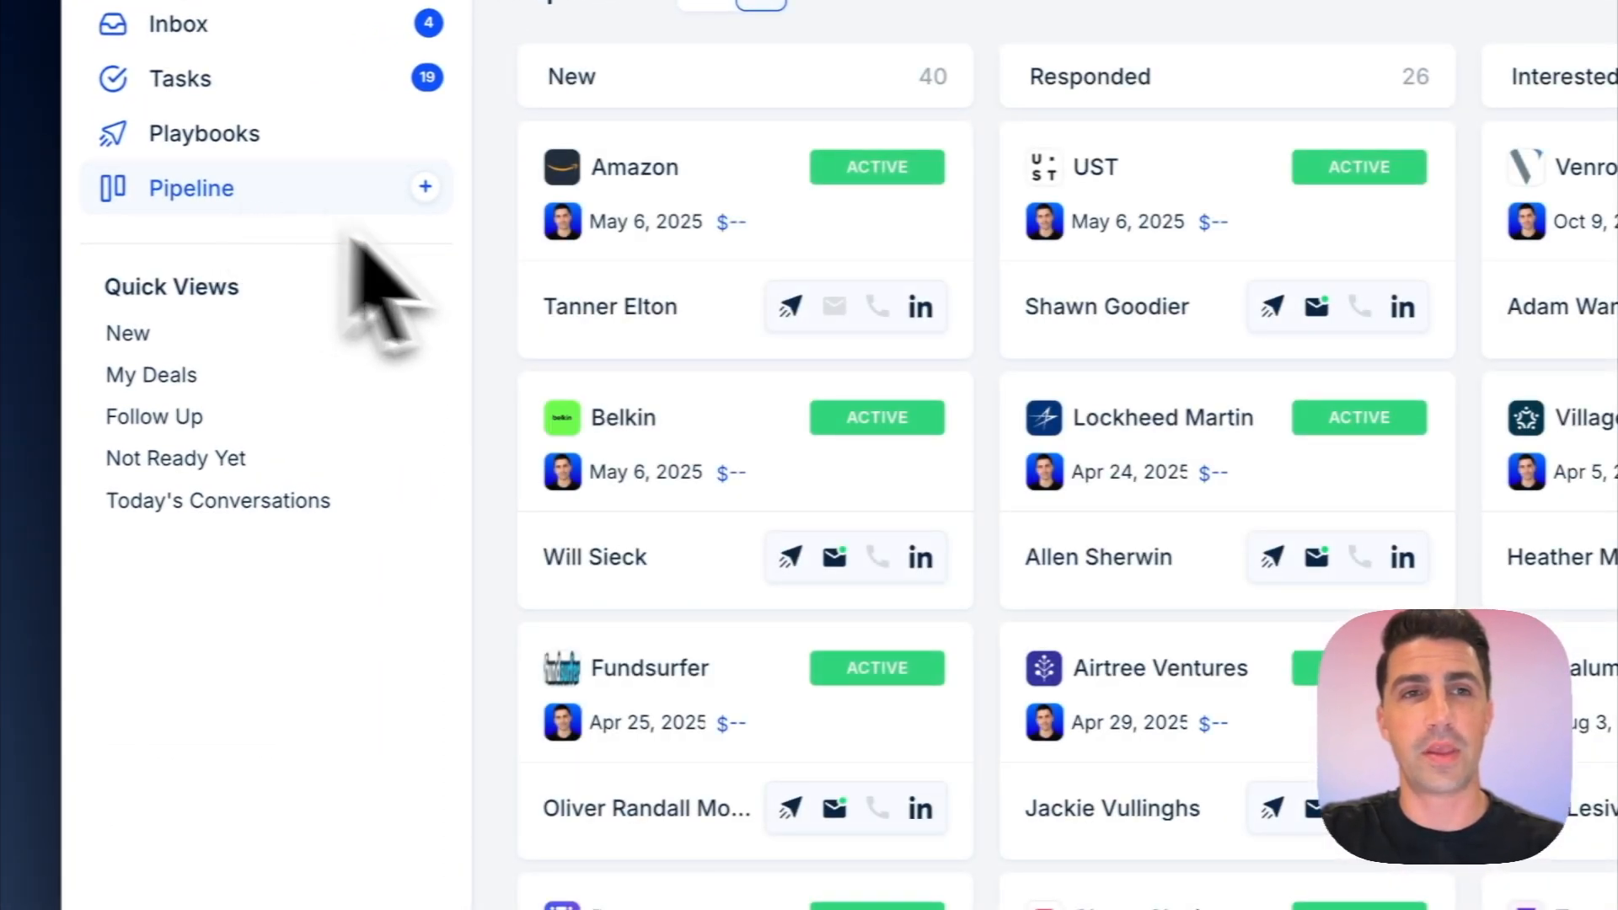
pyautogui.moveTo(661, 536)
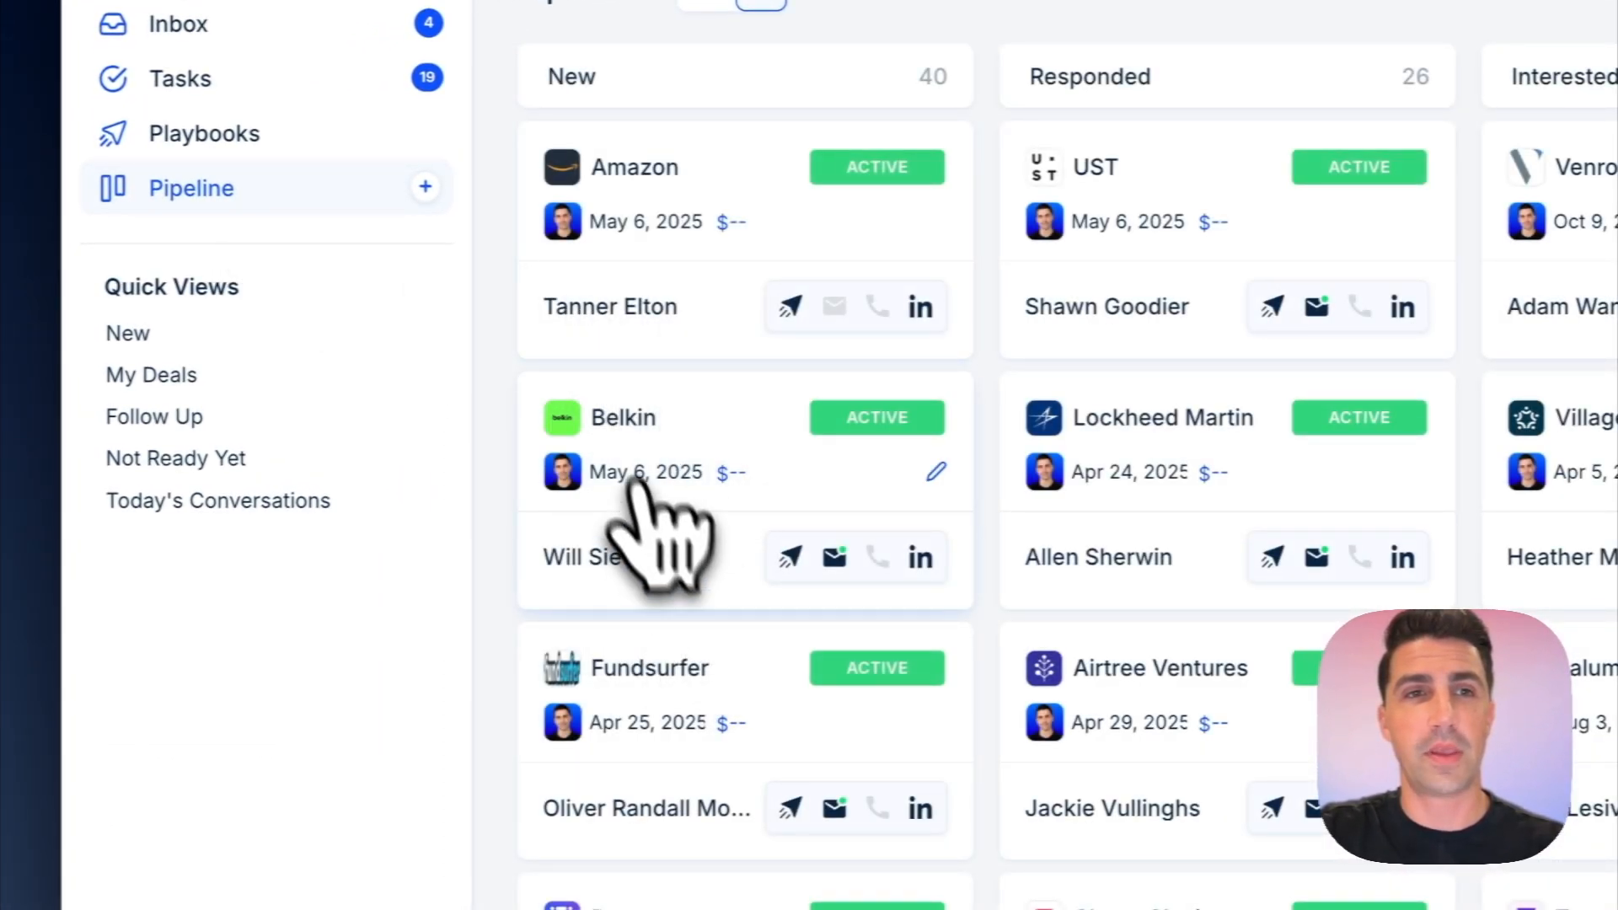
pyautogui.click(624, 418)
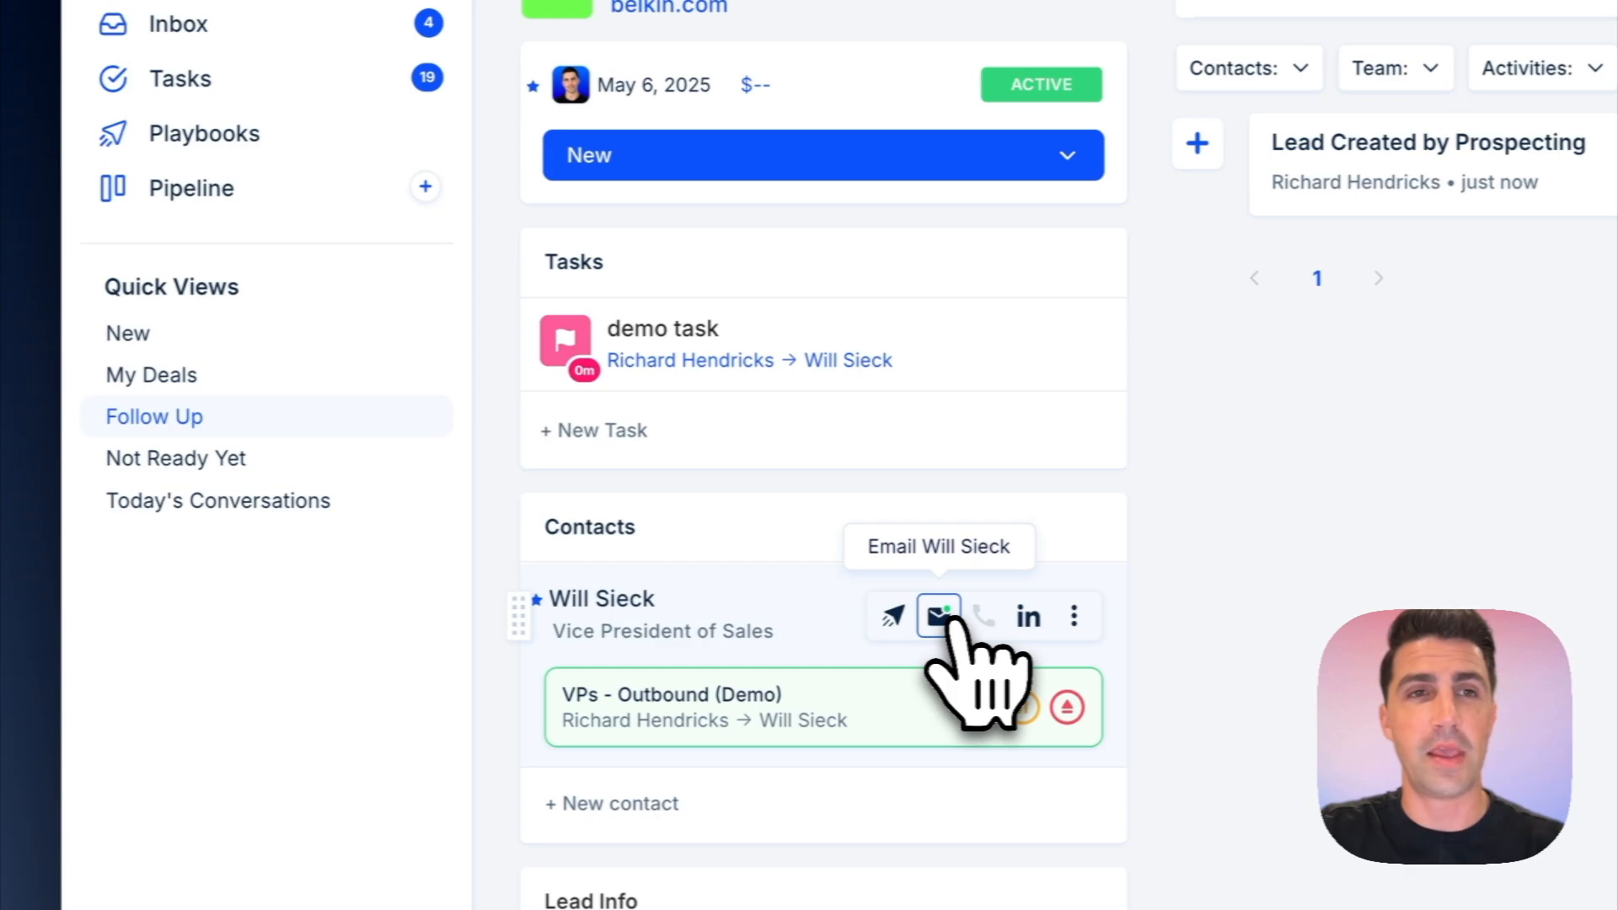
pyautogui.scroll(-3)
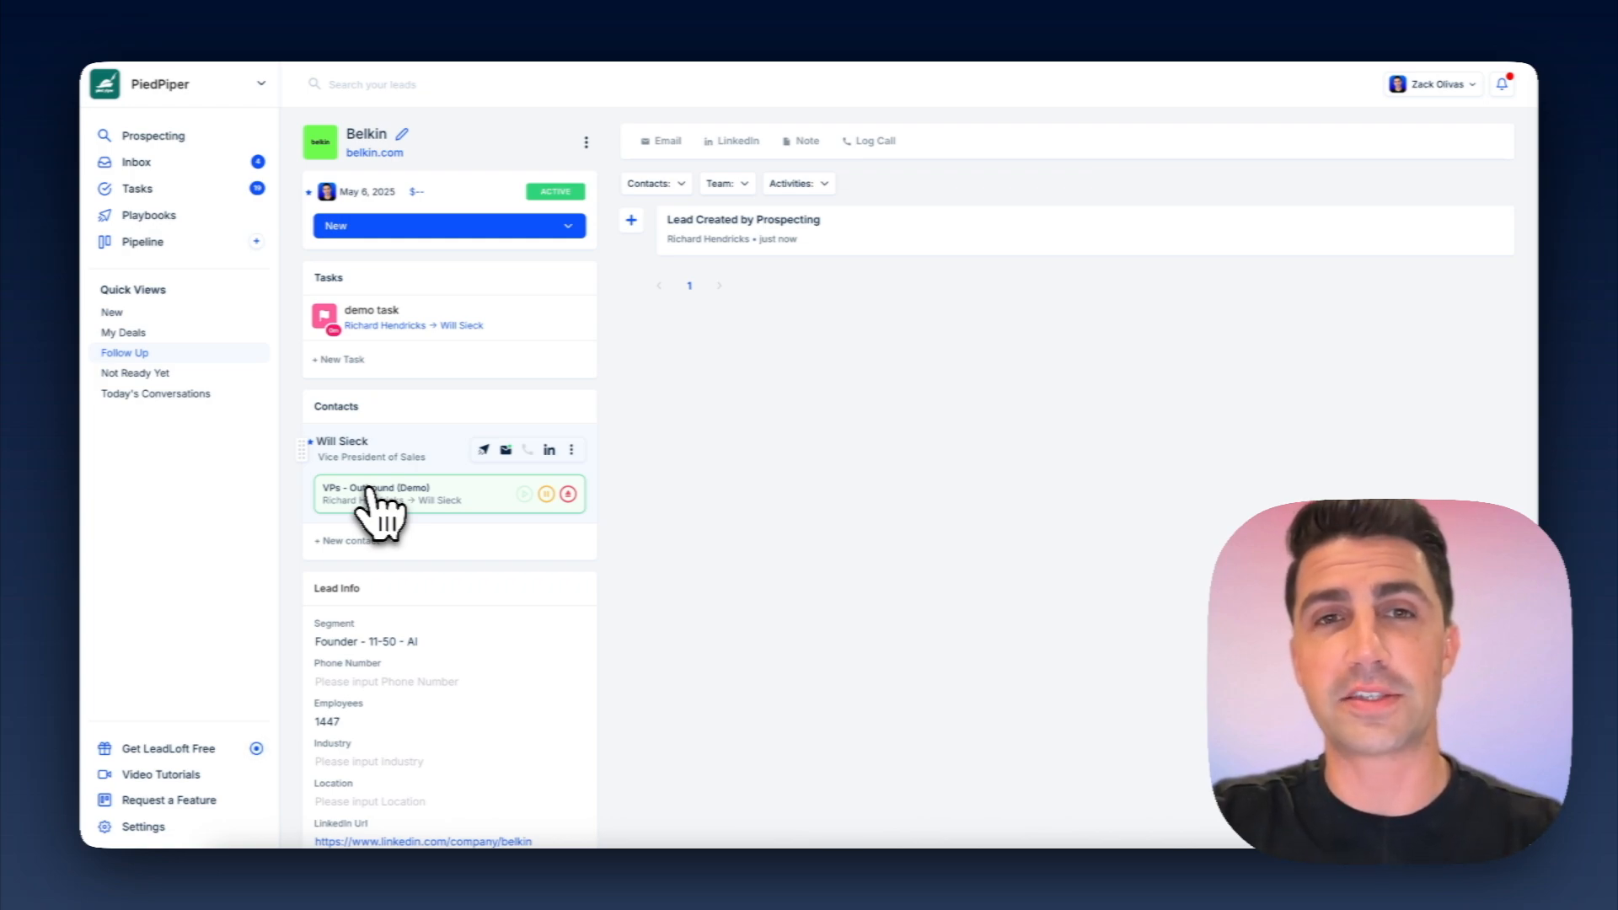
pyautogui.moveTo(840, 470)
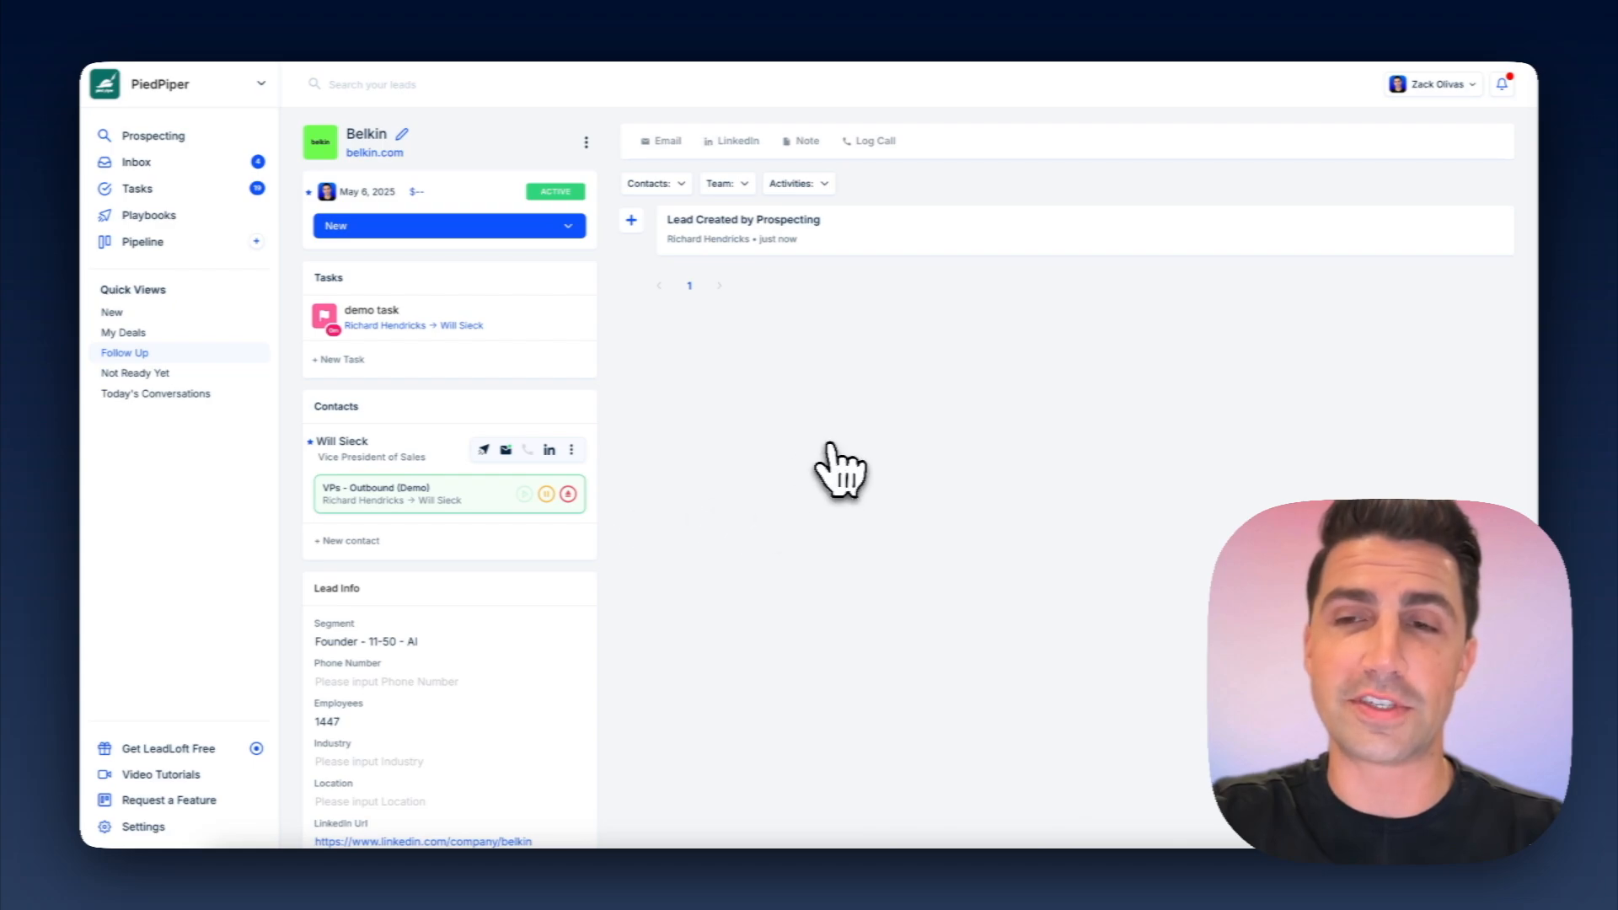
# - Return to the Pipeline board and look through the new deals
pyautogui.click(142, 241)
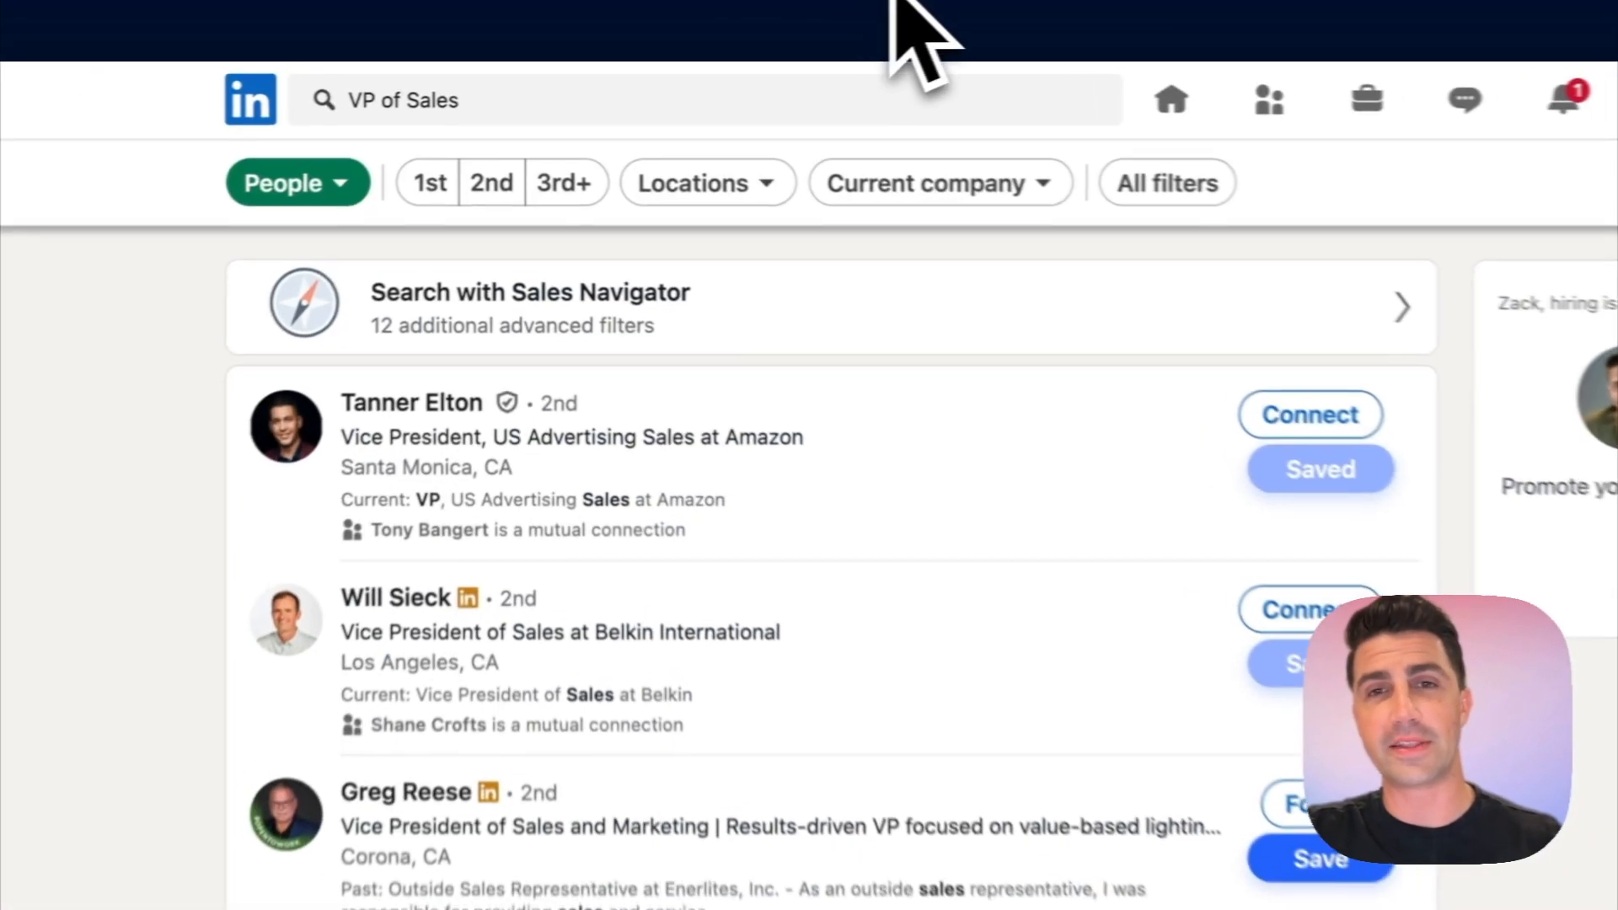
pyautogui.scroll(-3)
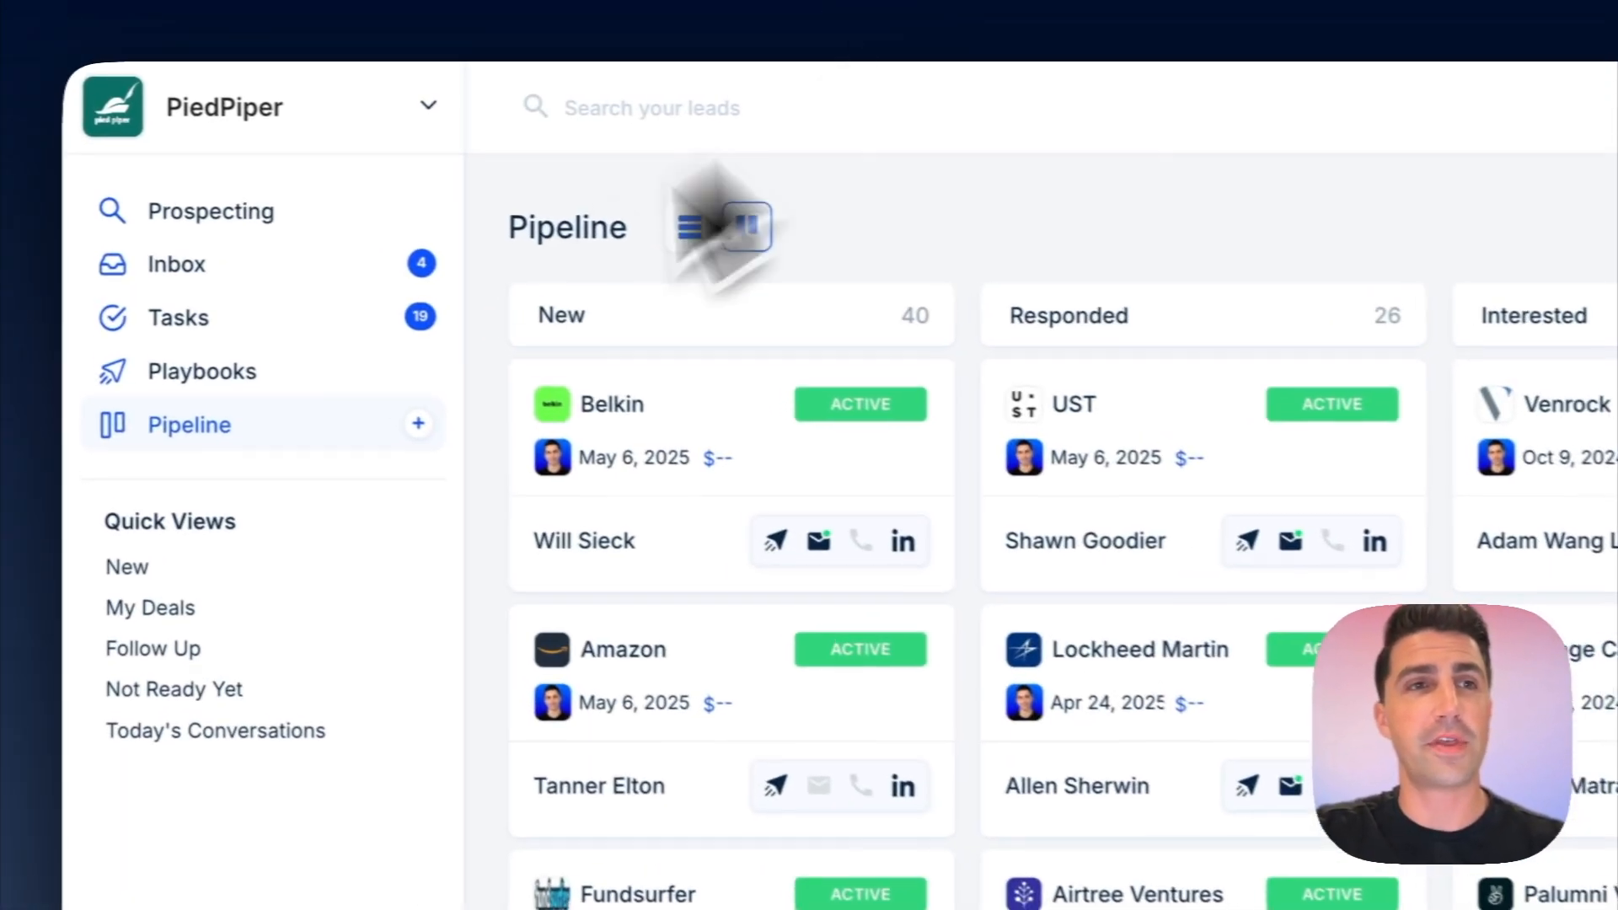
# - Start a new AI Prospector playbook targeting 'VPs of sales located in CA with 50-200 employees.'
pyautogui.click(202, 371)
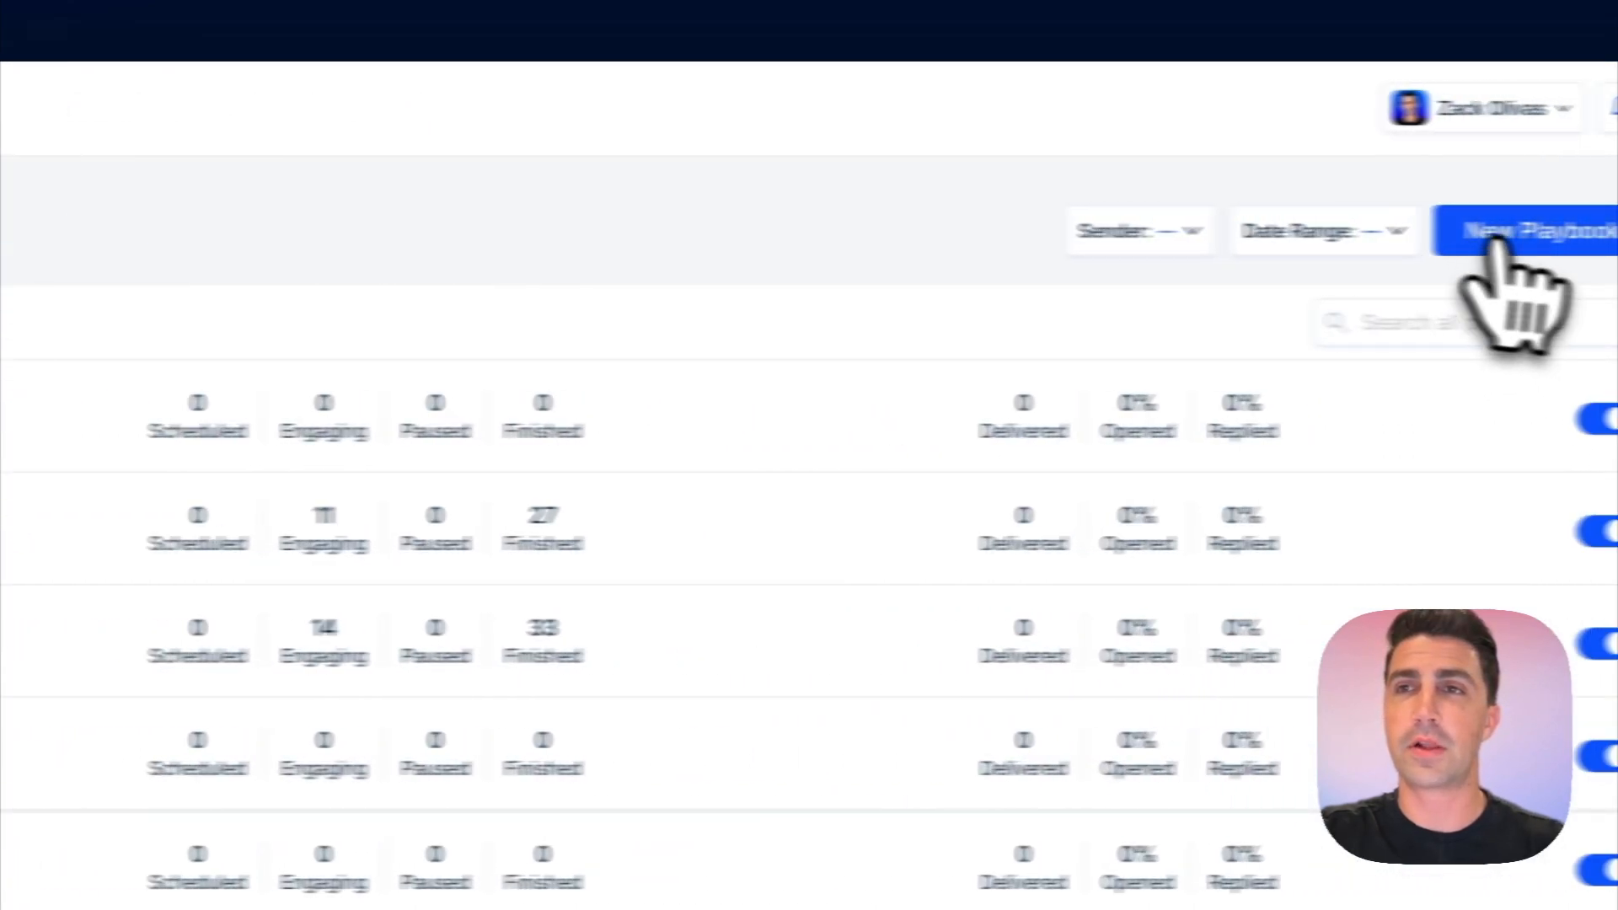
pyautogui.click(1537, 229)
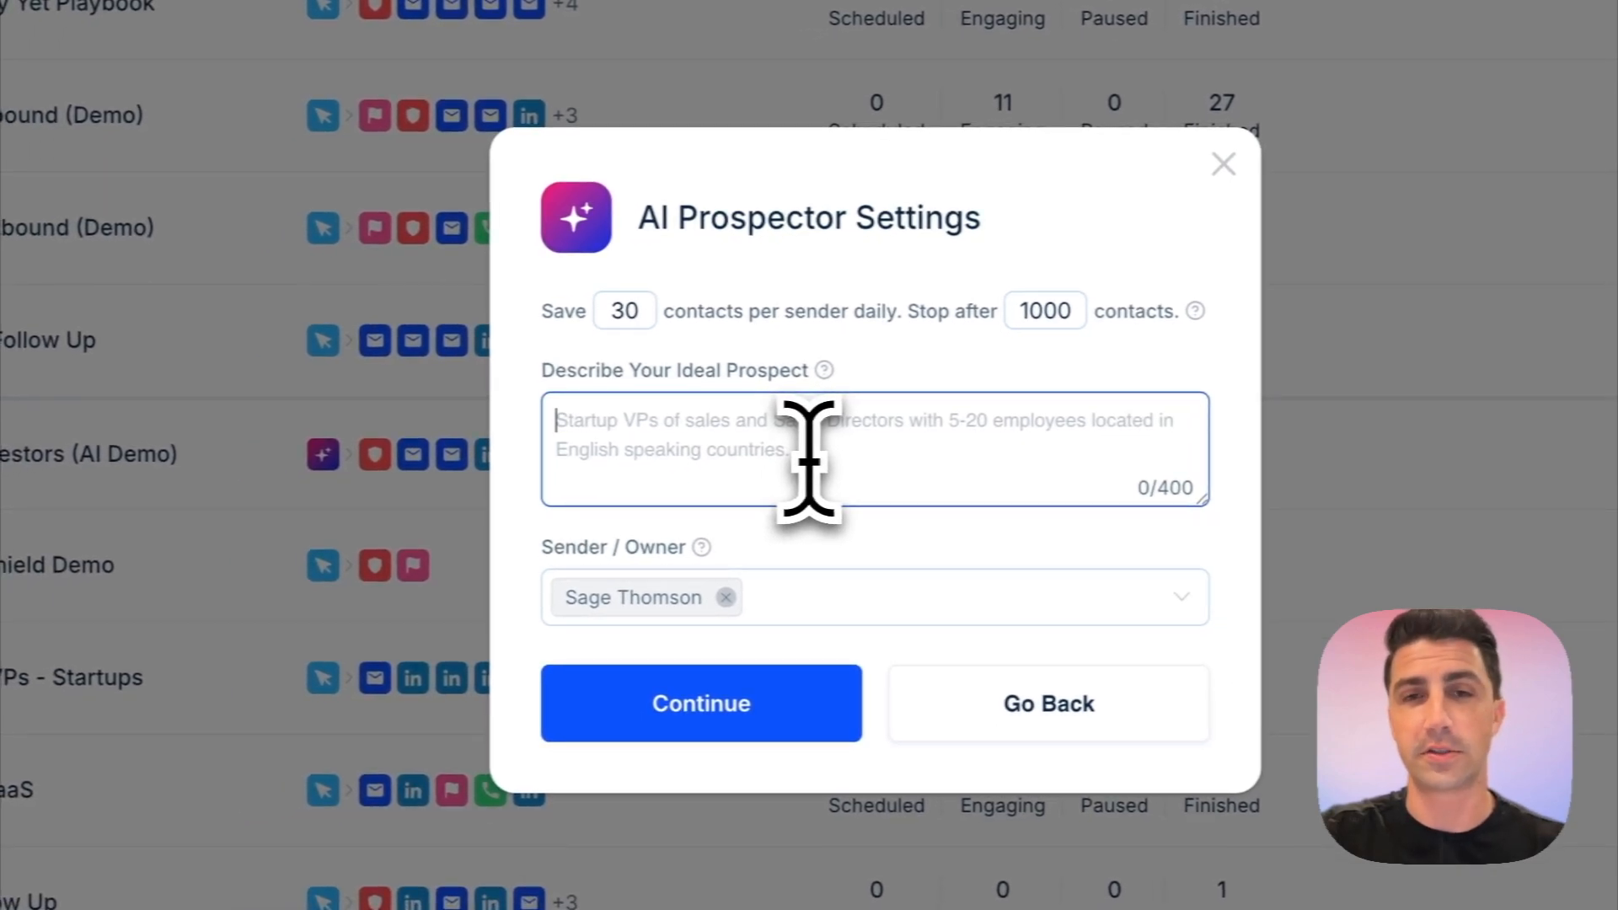
pyautogui.write('VPs of sales located in CA with 50-200 employees.')
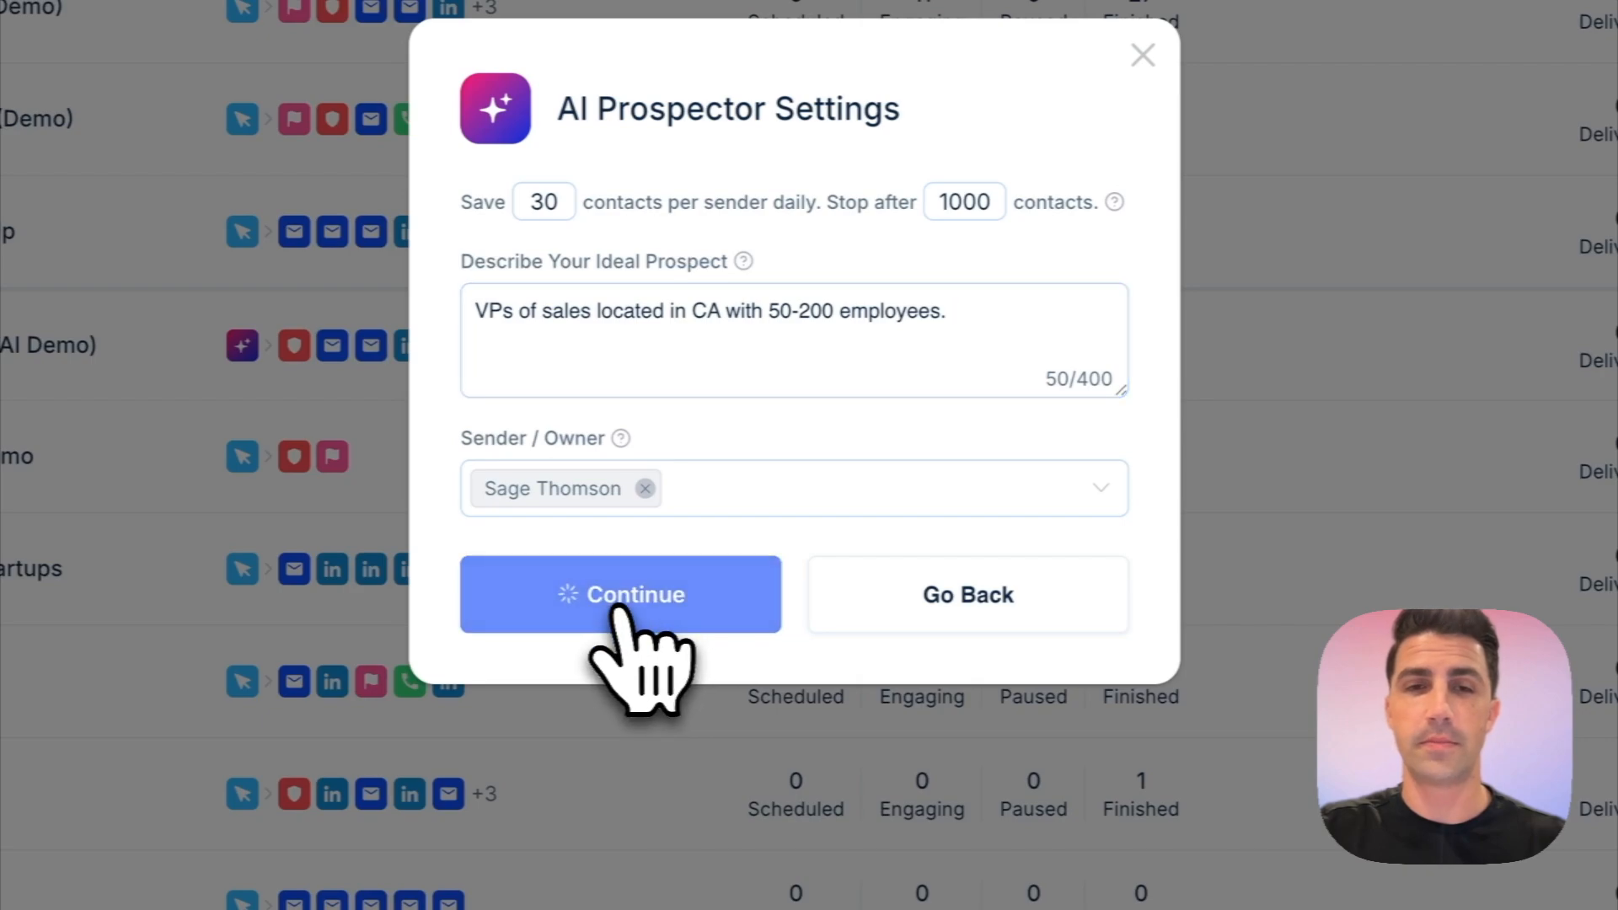
pyautogui.click(621, 595)
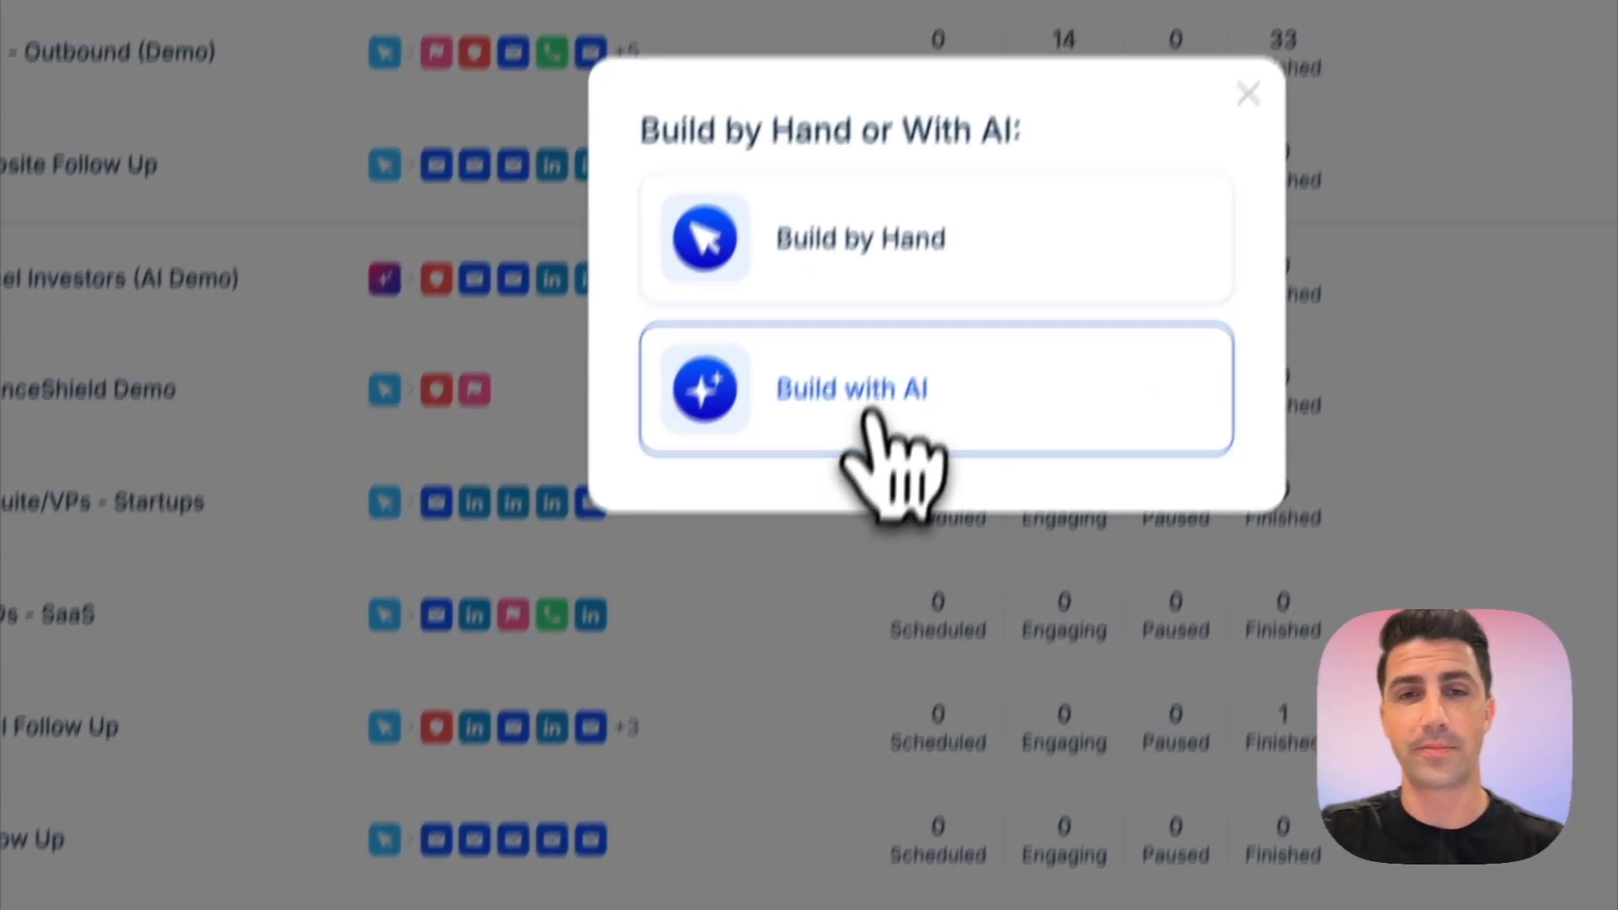
# - Have AI build the playbook from the pitch about super efficient sales processes booking 40 meetings a week
pyautogui.click(846, 389)
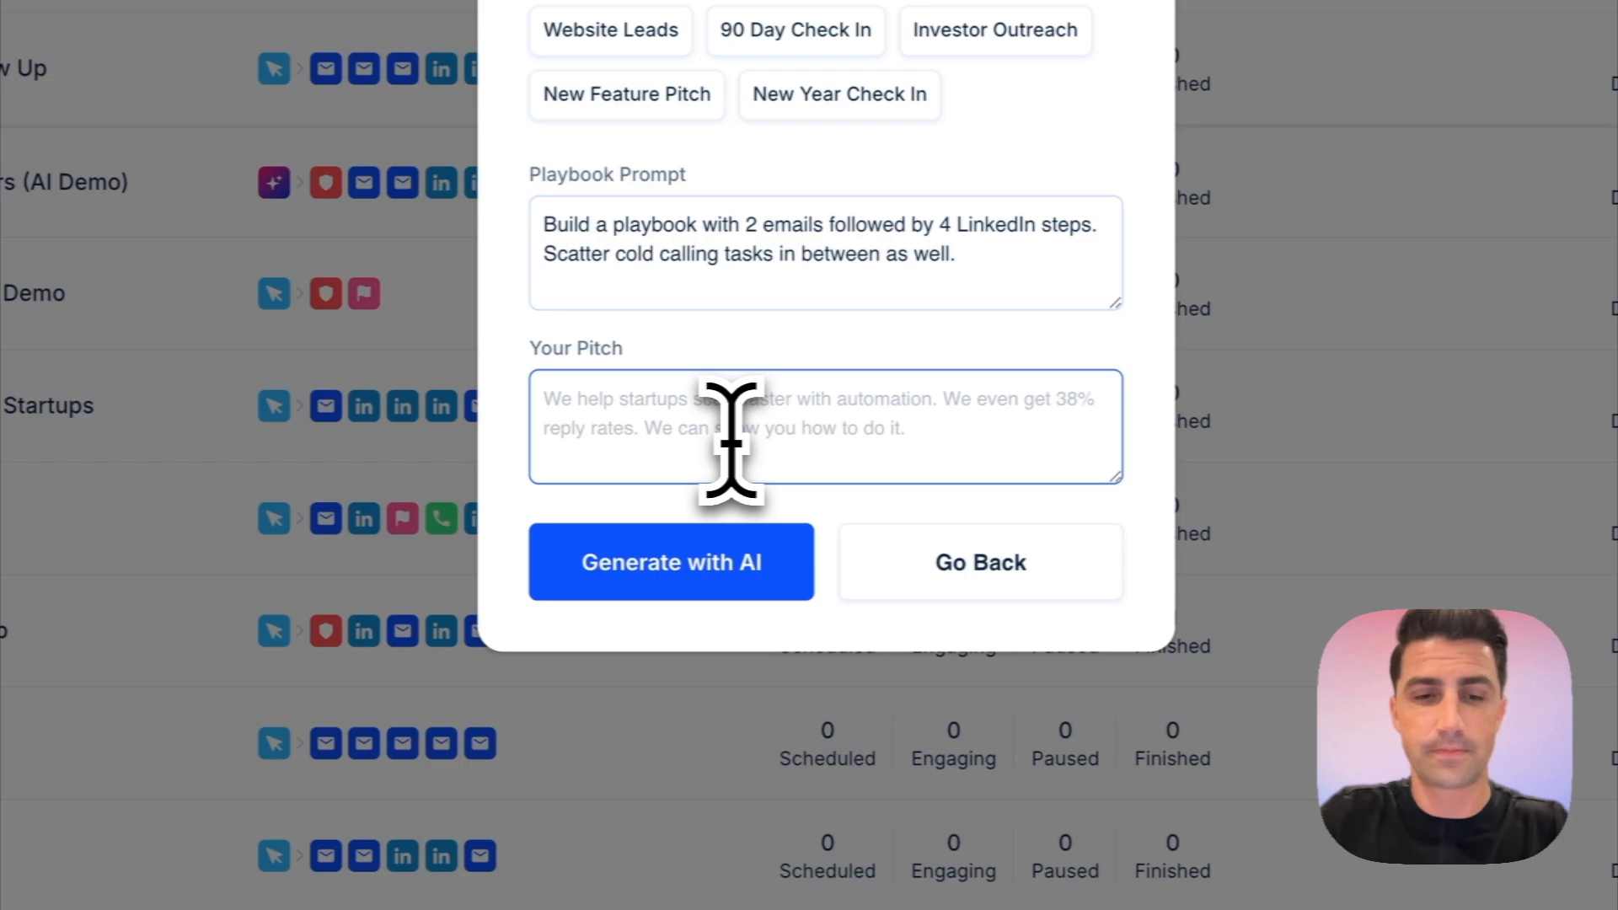
pyautogui.write('We help team build super efficient sales processes. We use it to book 40 meetings a week. Interested in seeing how we do it?')
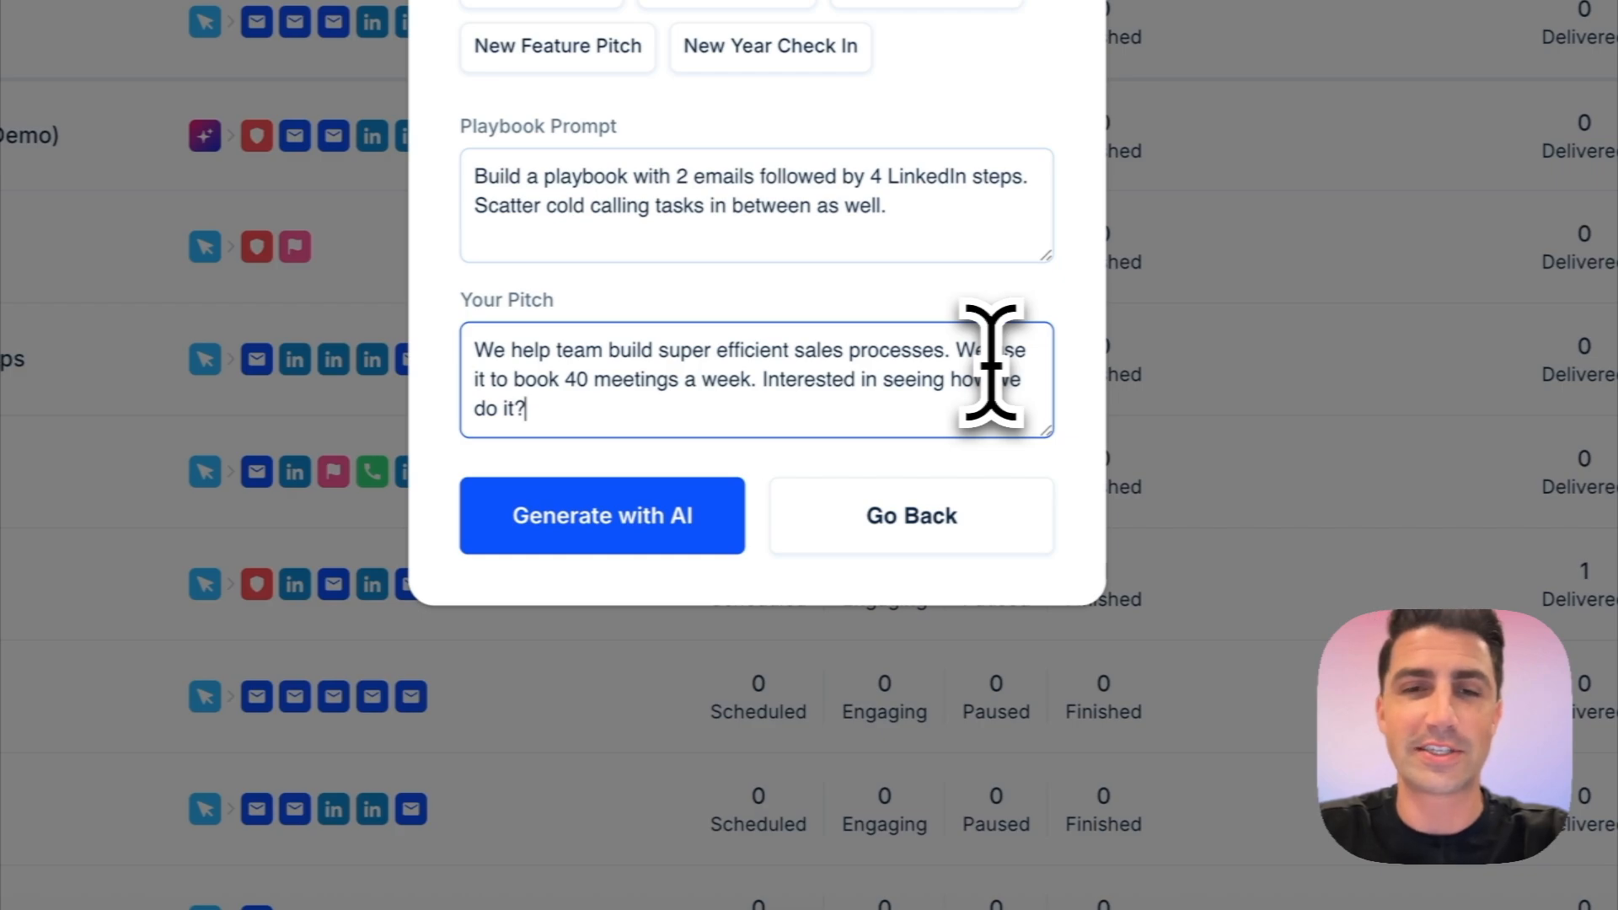
pyautogui.click(601, 516)
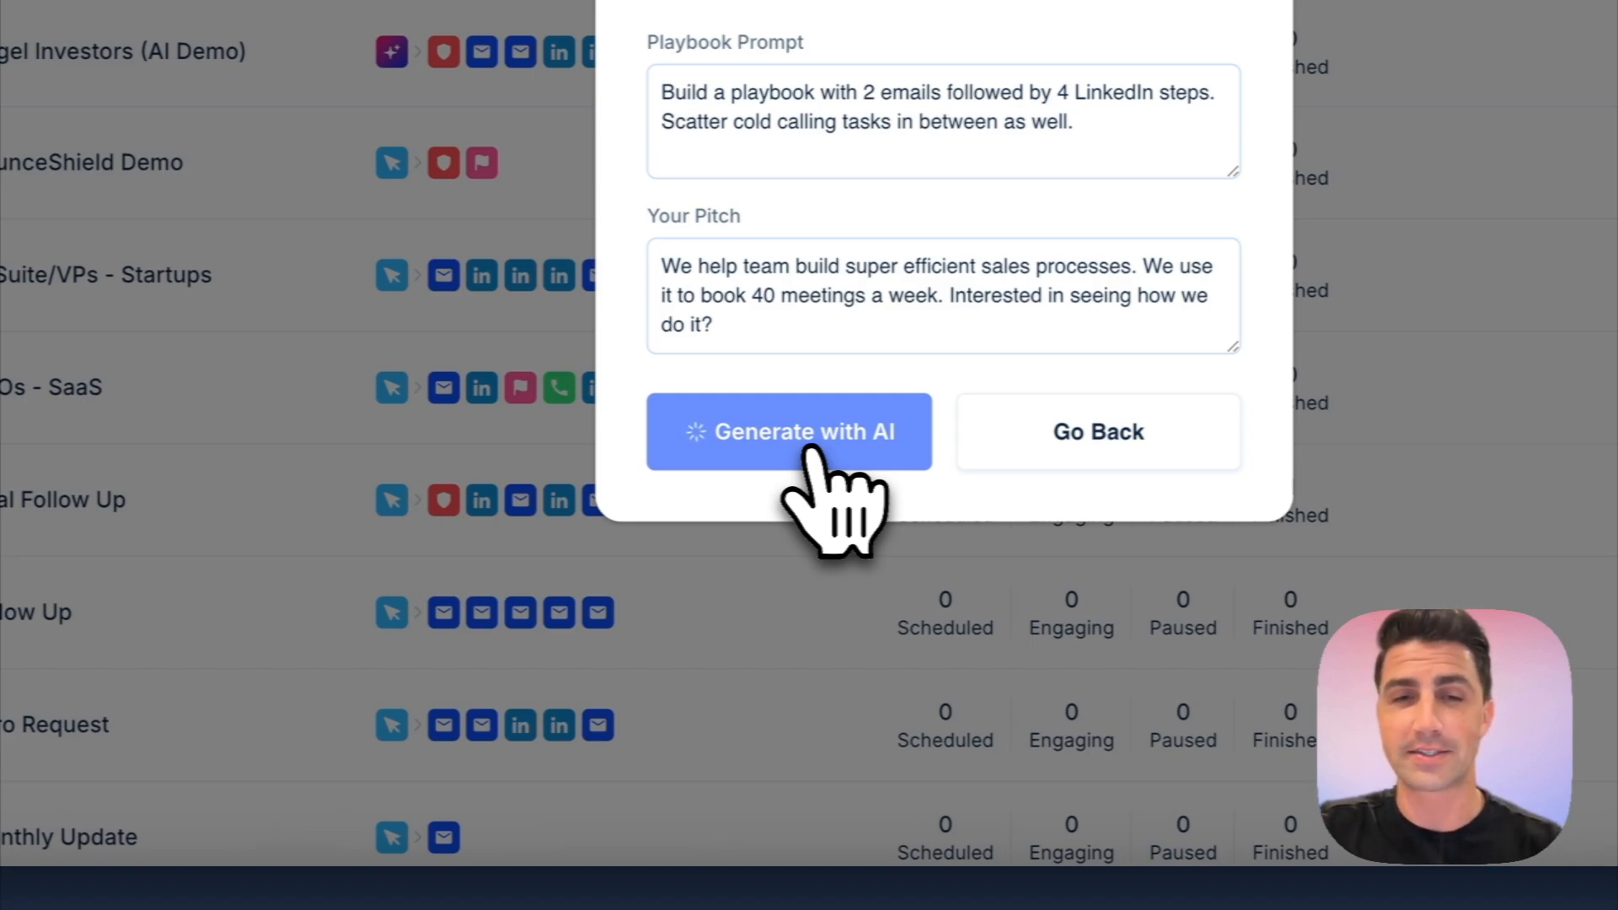
pyautogui.click(789, 432)
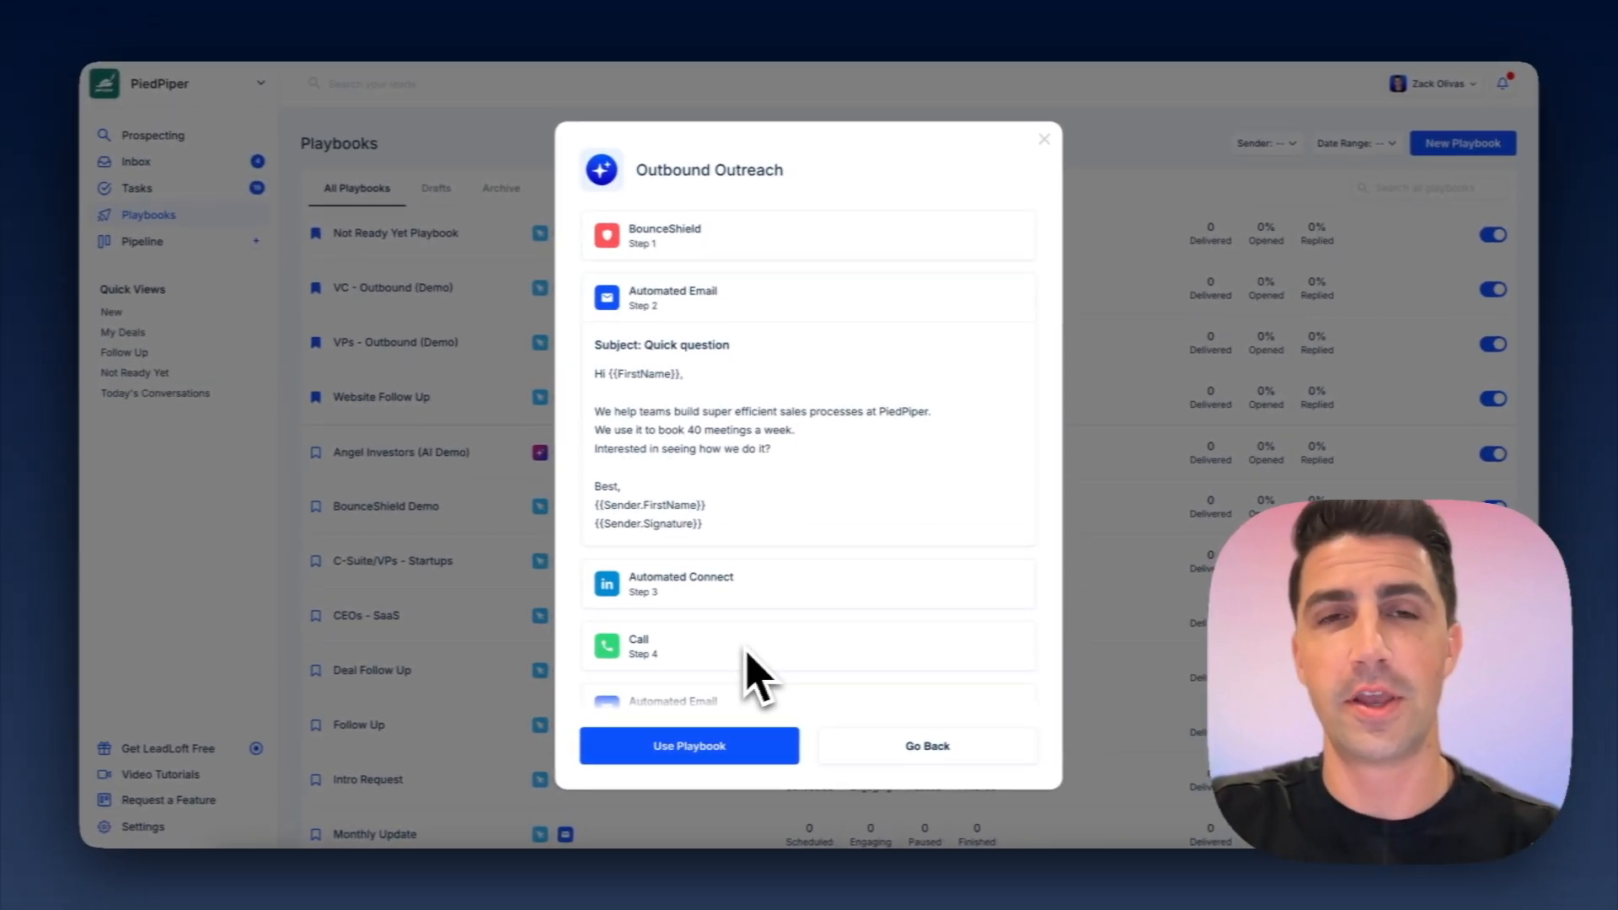
pyautogui.moveTo(719, 453)
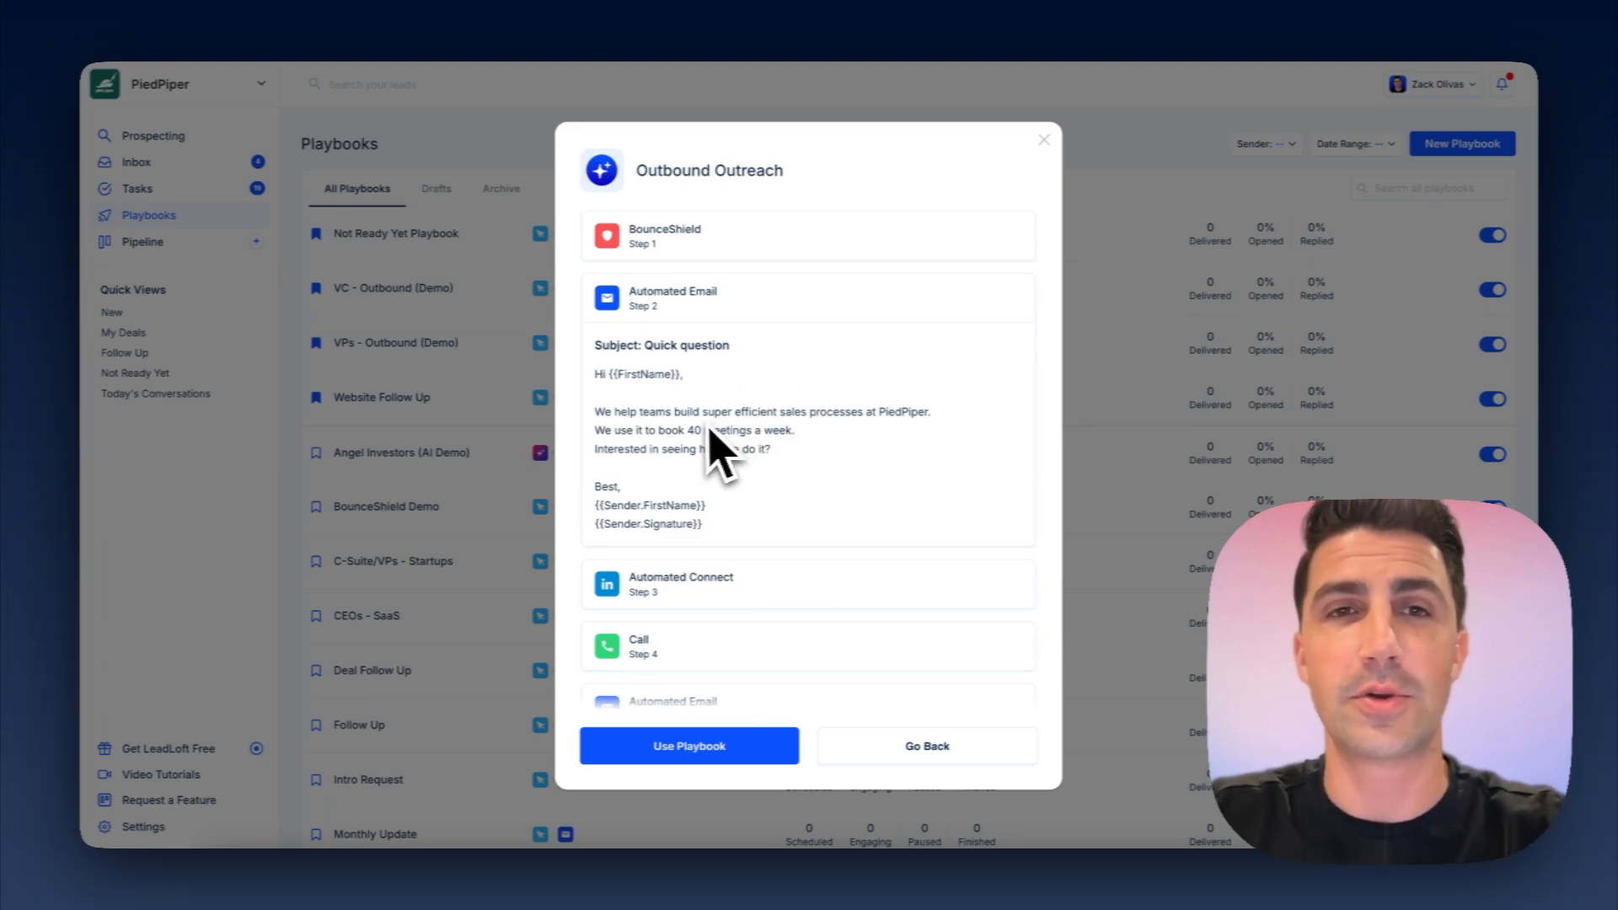
pyautogui.moveTo(700, 273)
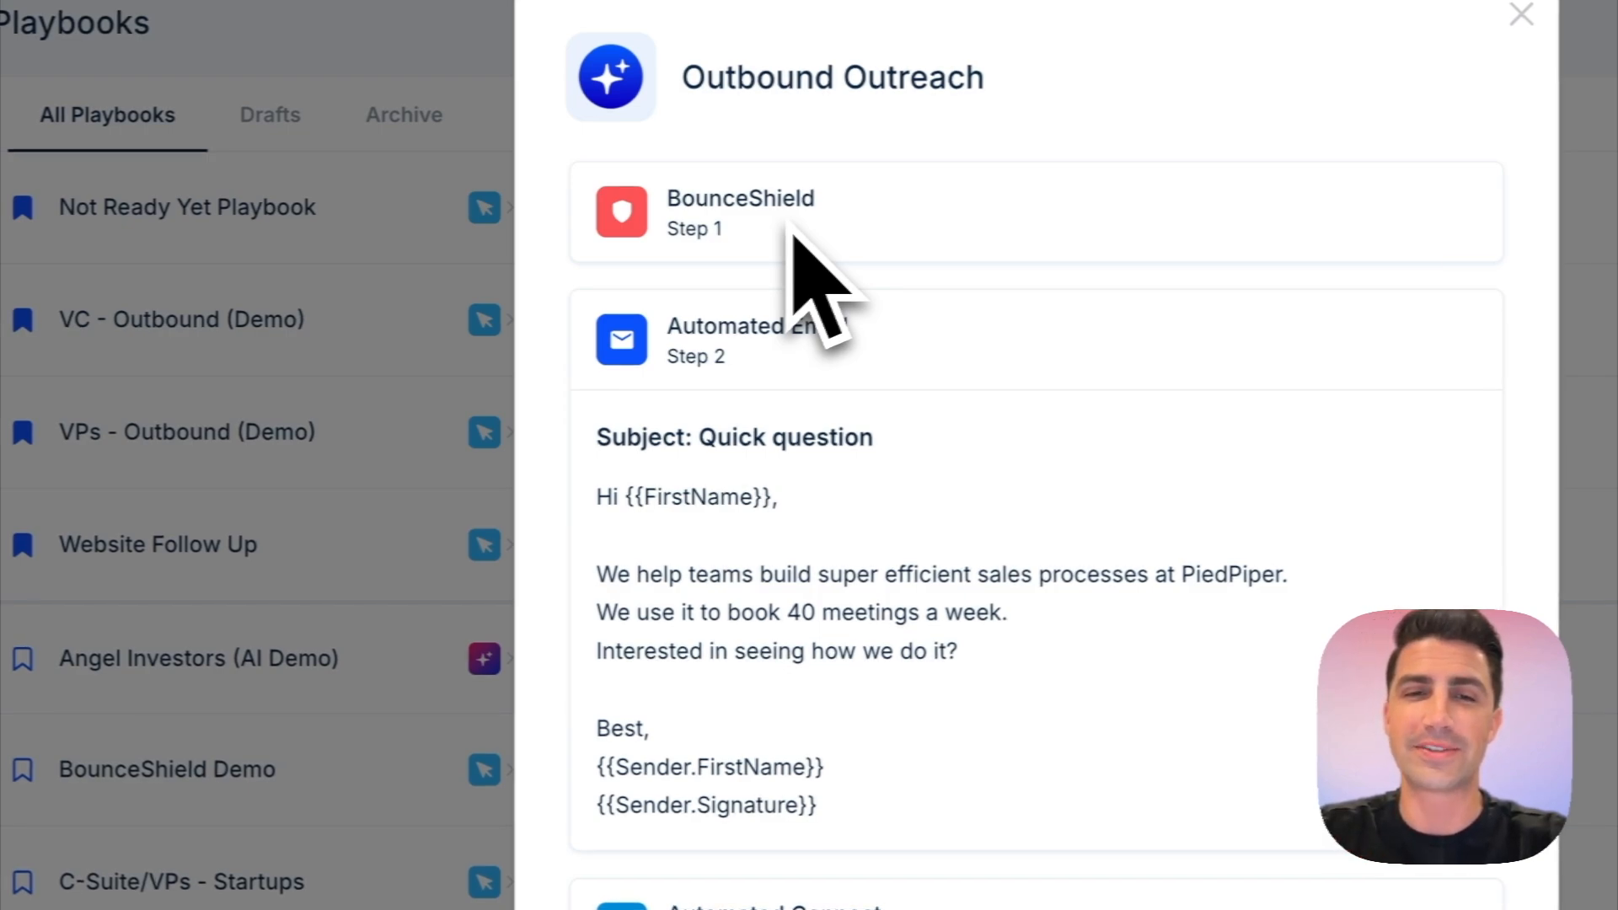
# - Review the generated email, call and LinkedIn steps and adopt the Outbound Outreach playbook
pyautogui.scroll(-3)
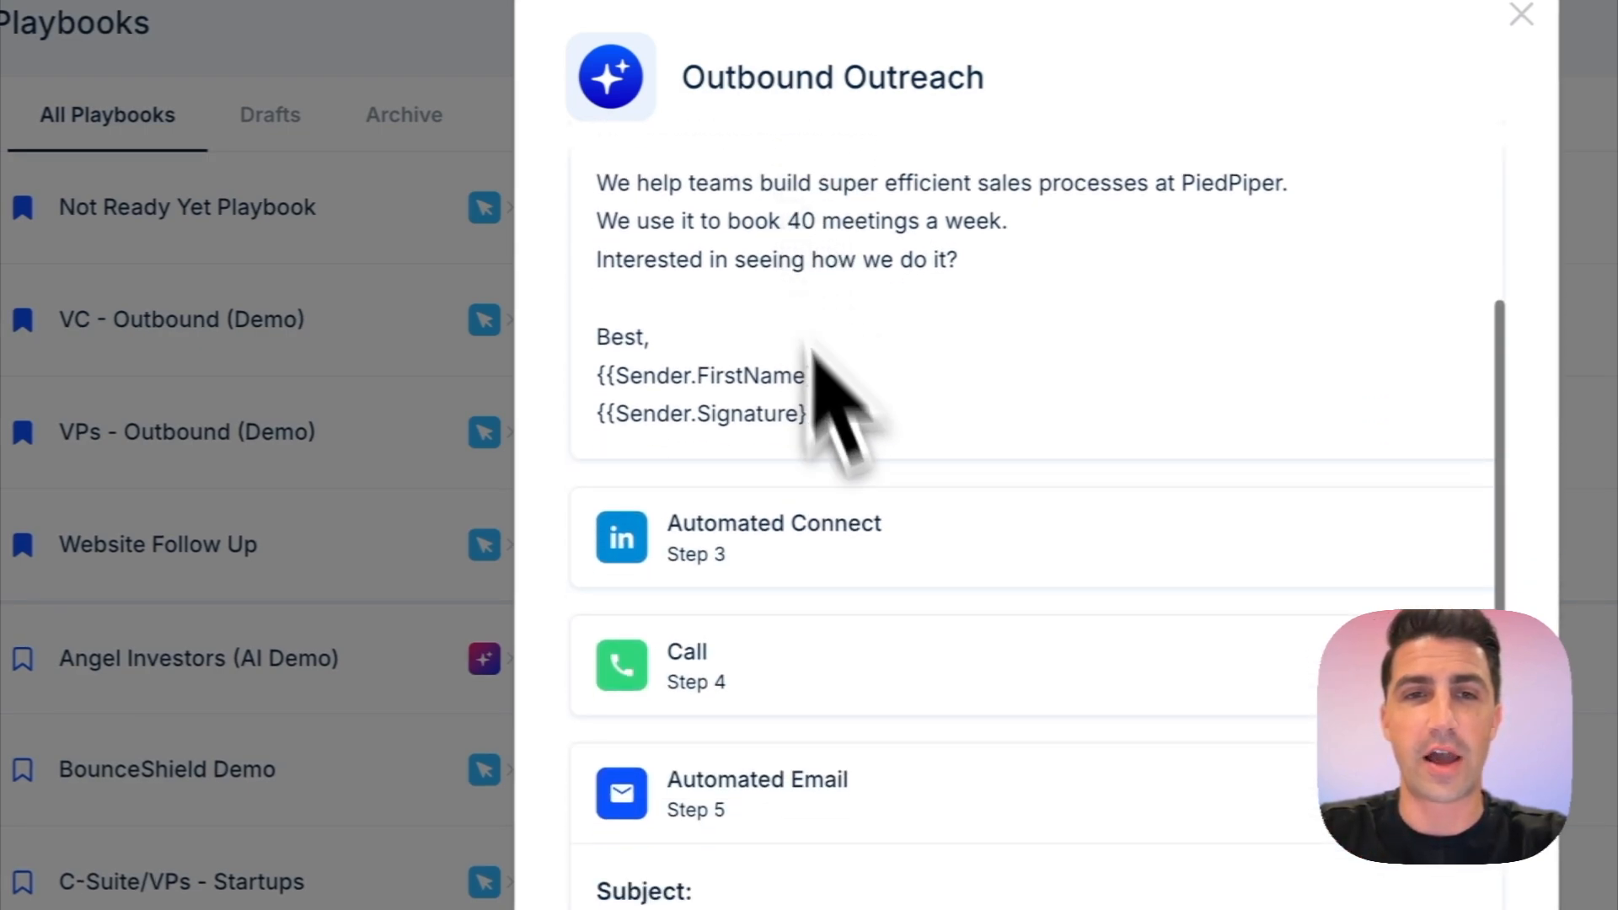
pyautogui.scroll(-3)
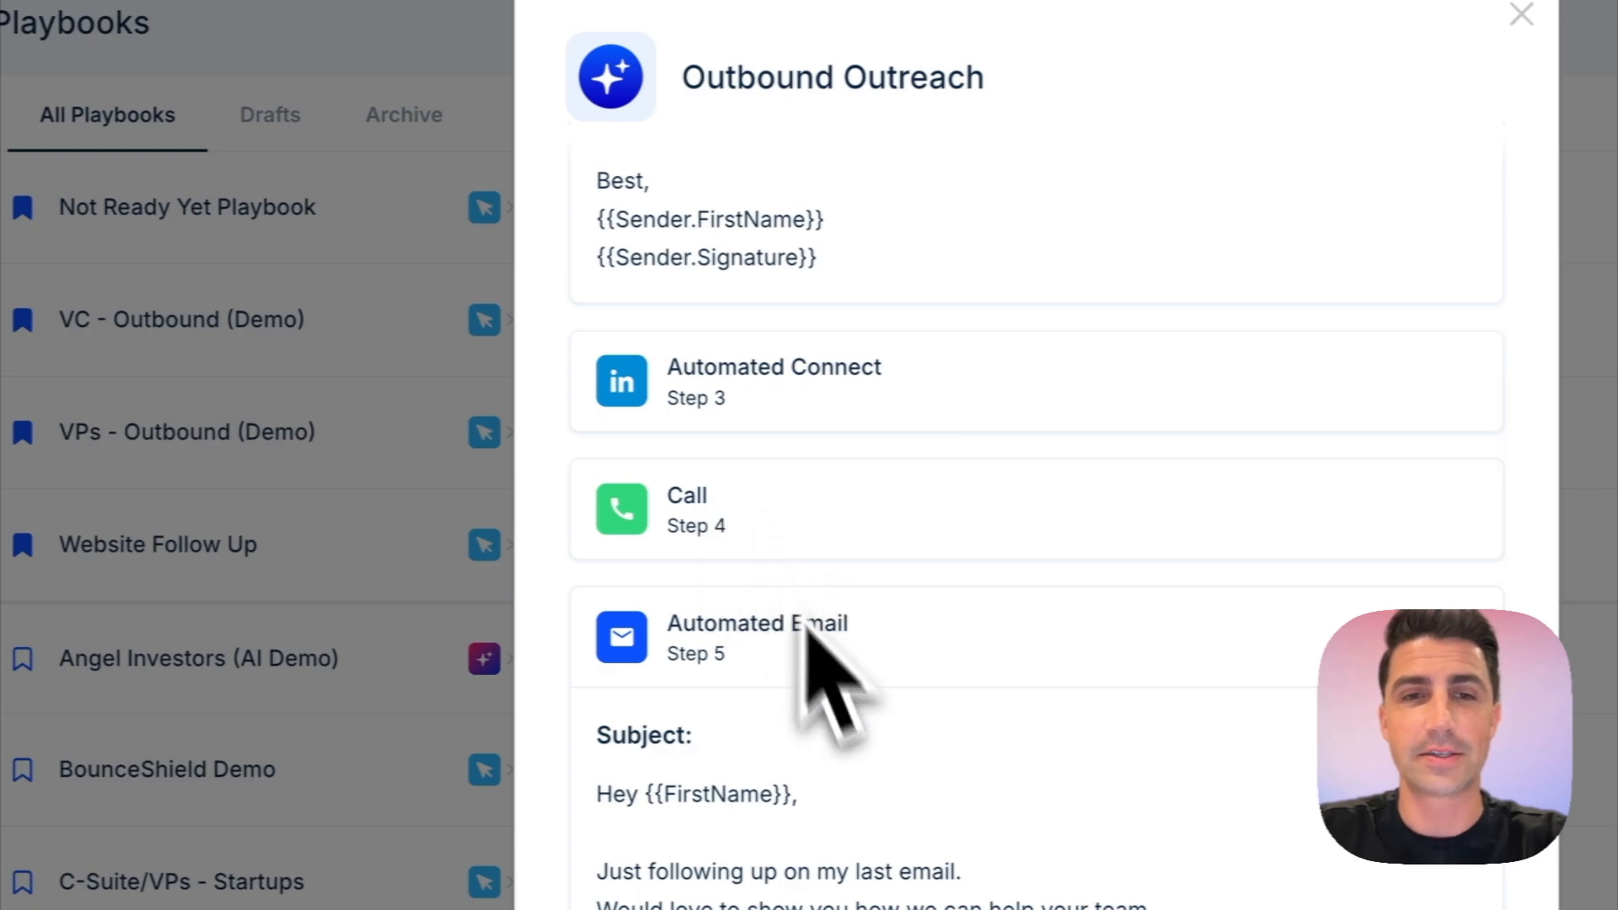
pyautogui.scroll(-3)
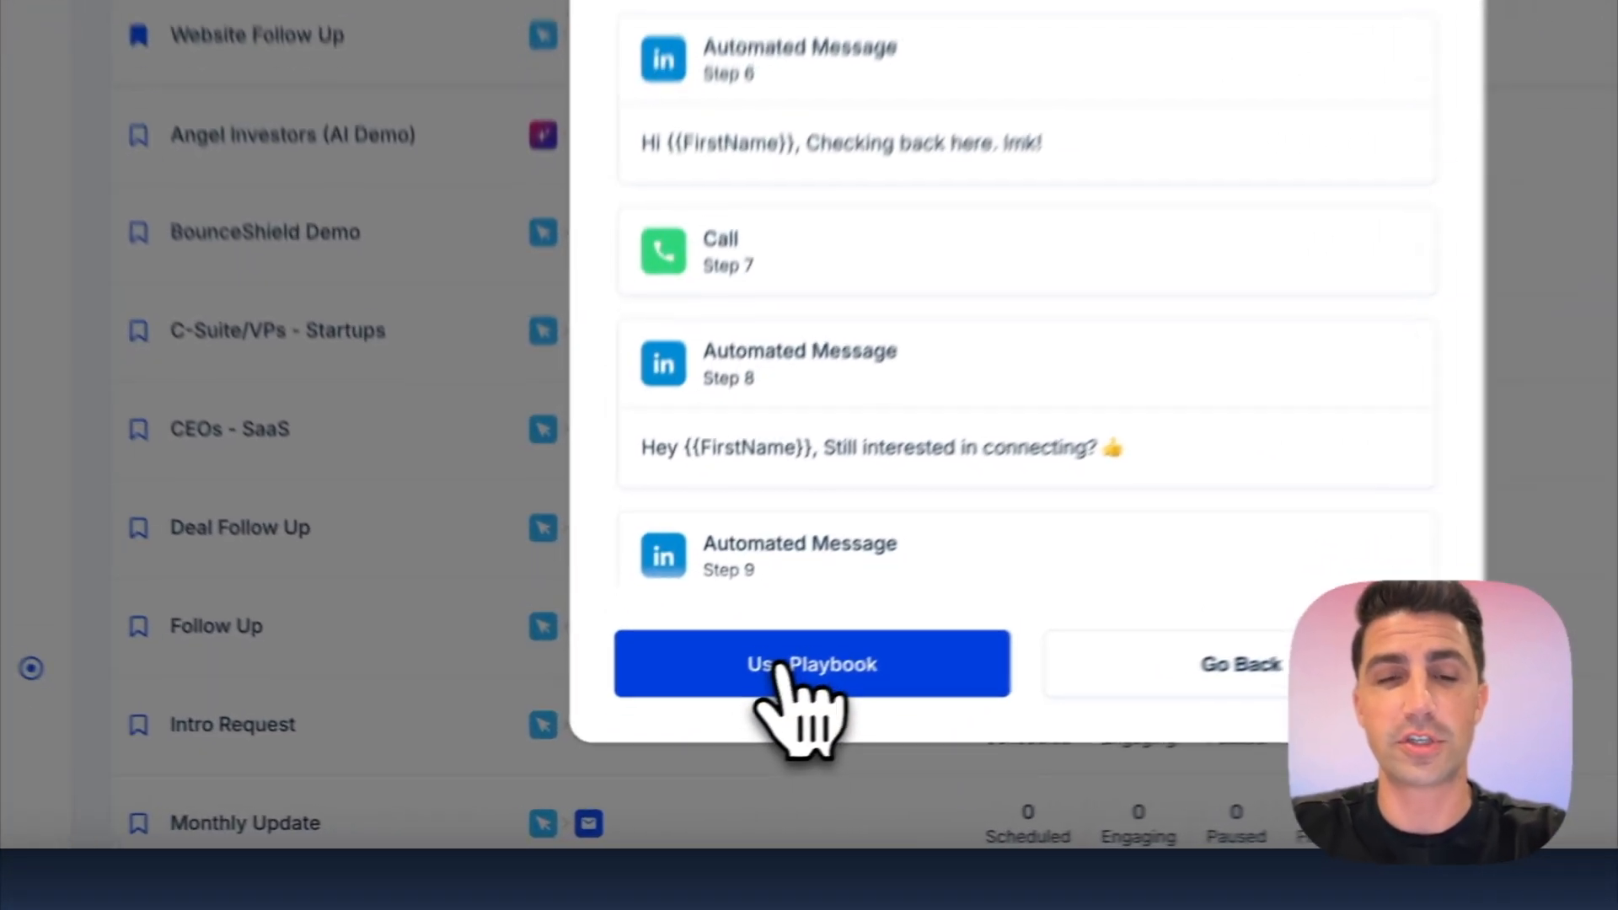
pyautogui.click(811, 664)
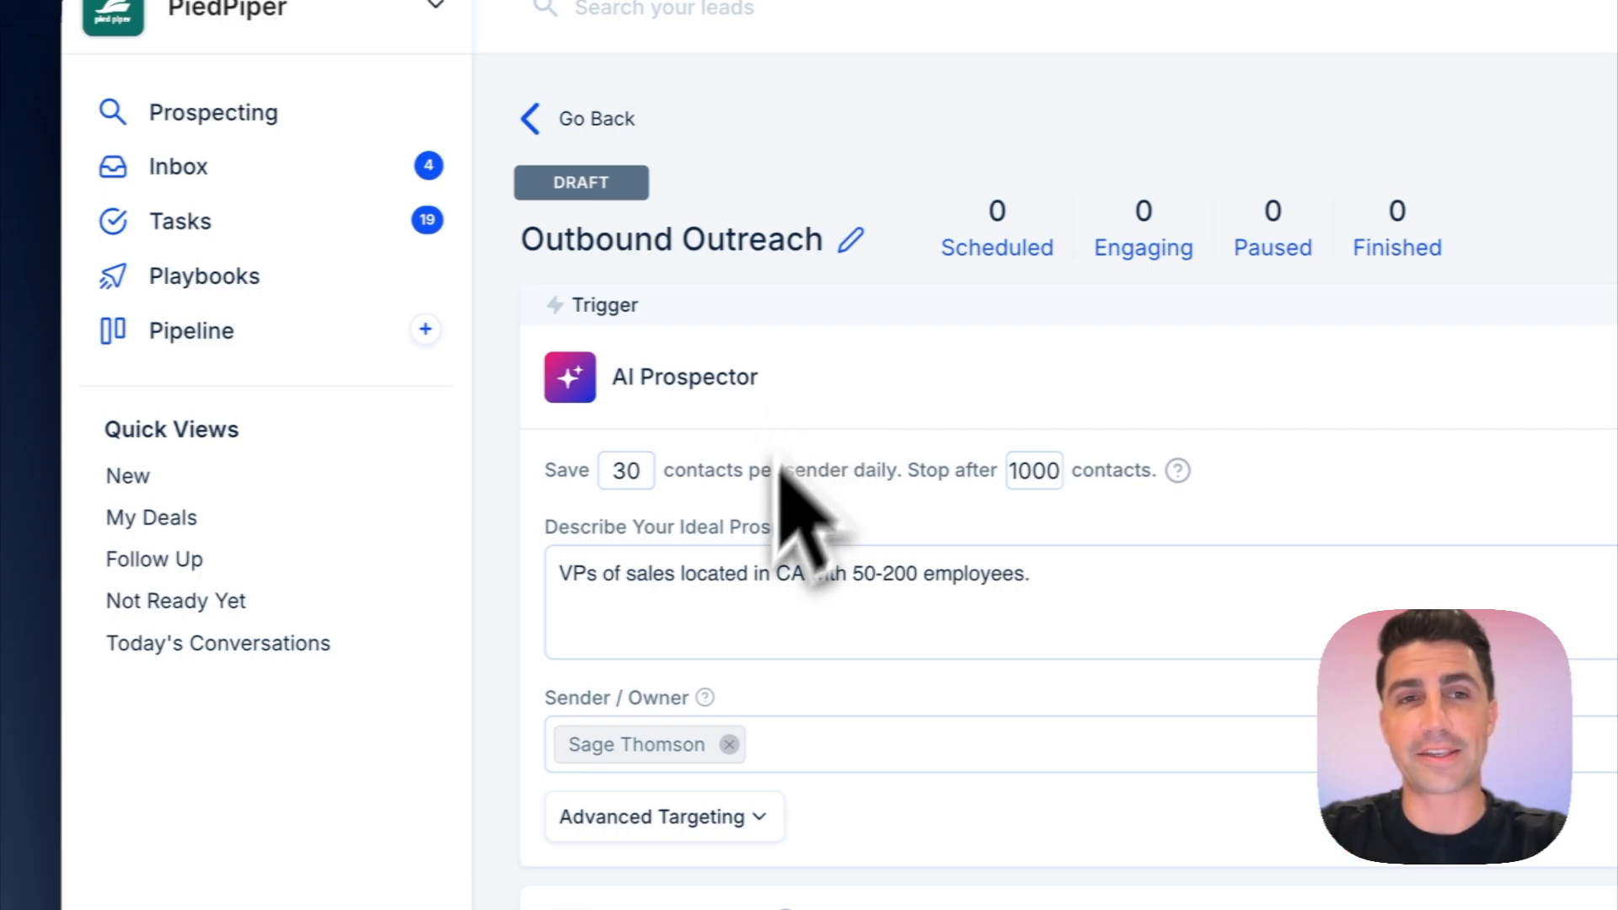
# - Review the Outbound Outreach draft's AI Prospector trigger and BounceShield, email, LinkedIn and call steps
pyautogui.scroll(-3)
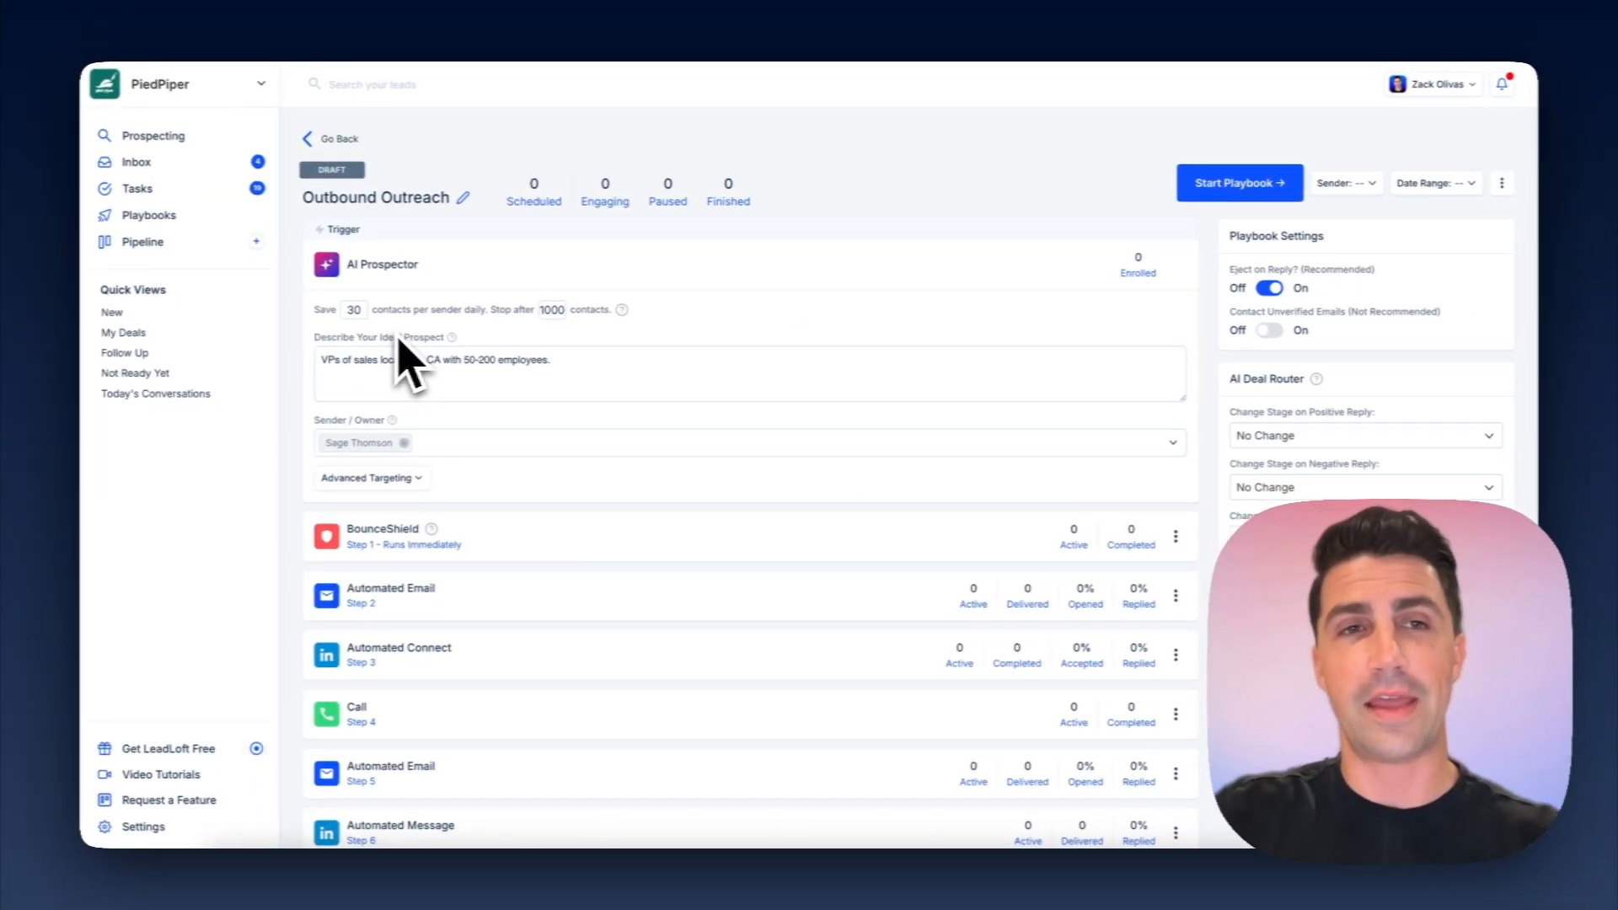
pyautogui.moveTo(383, 609)
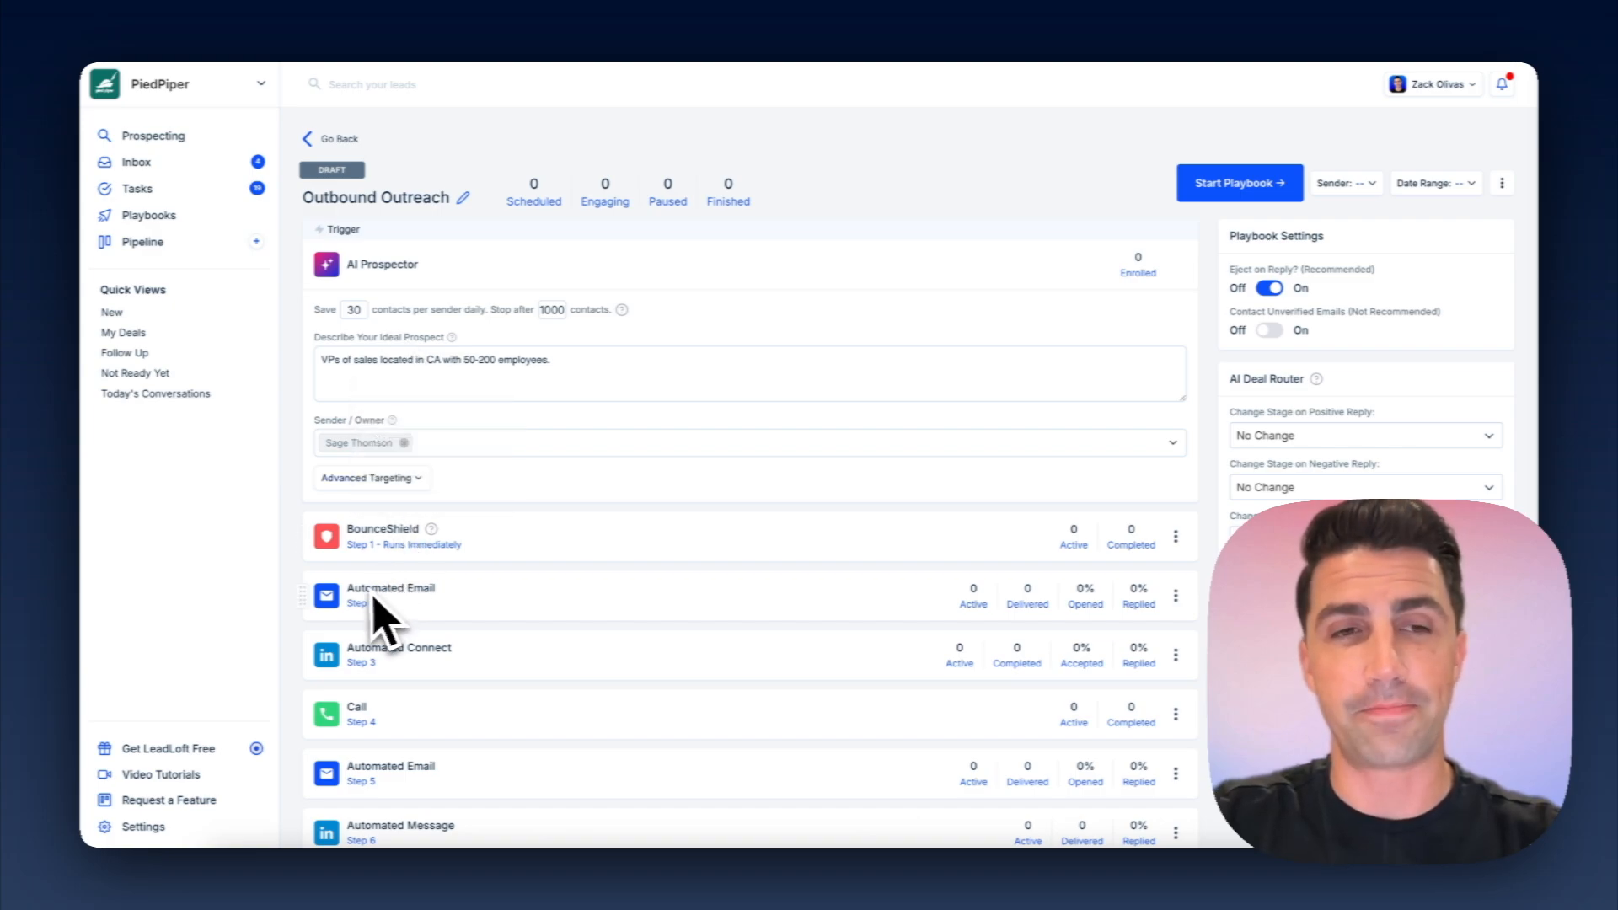